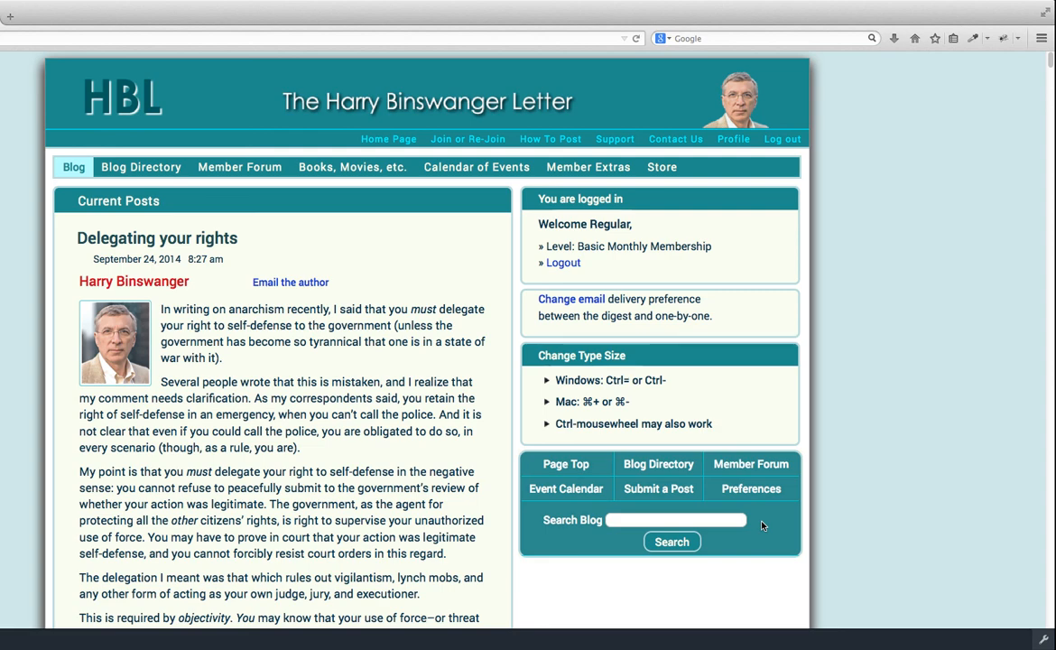
mouse_move(242, 211)
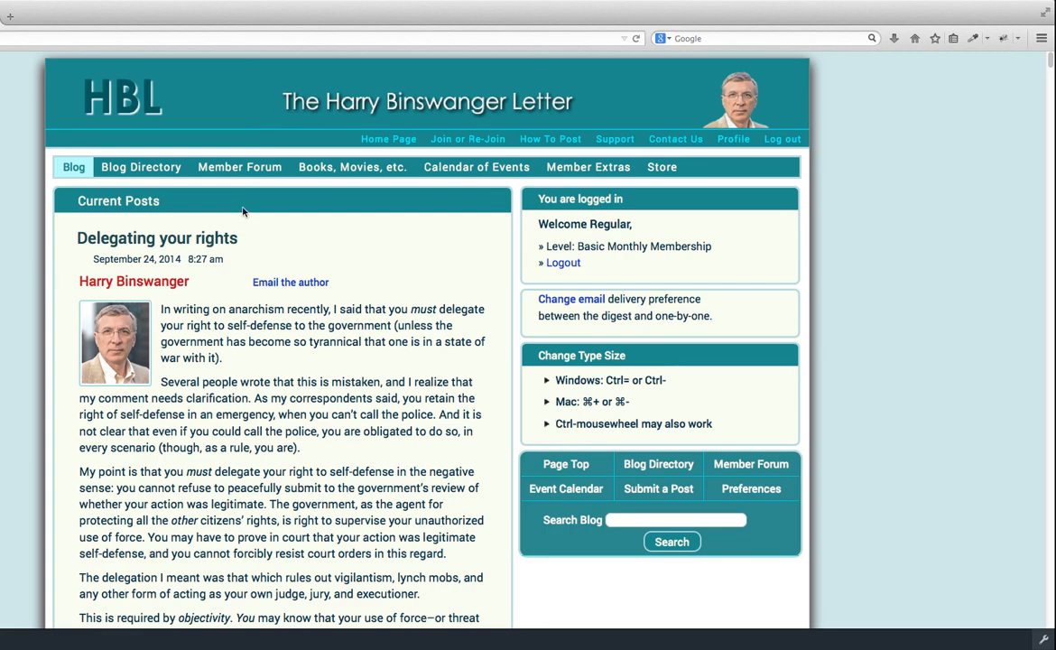
mouse_move(238, 171)
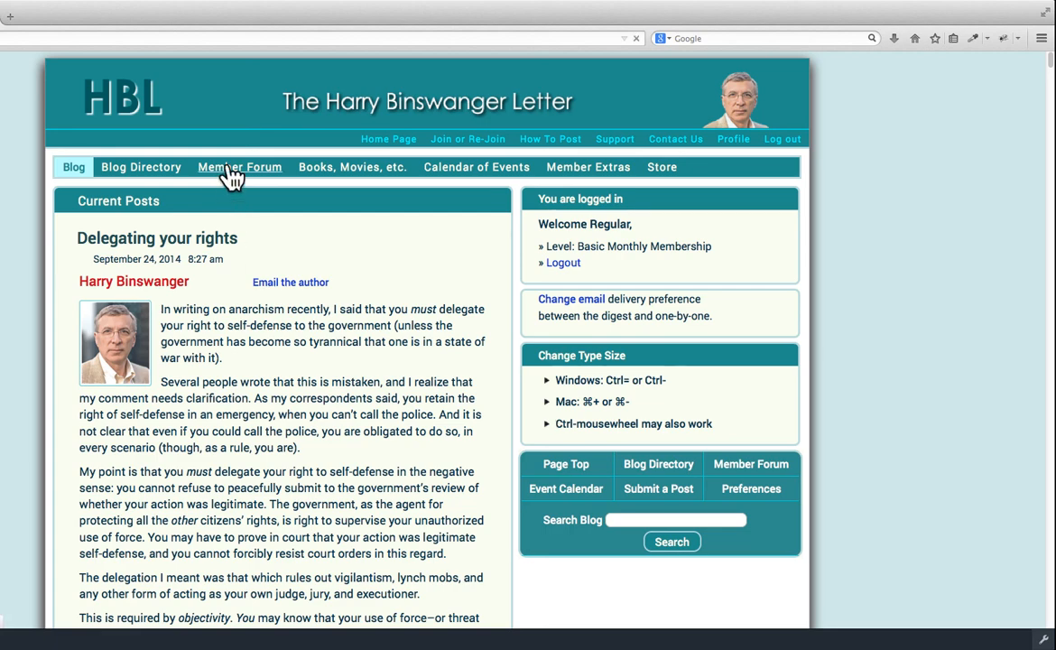
Go to the HBL Member Forum topic list and scroll down toward the Ebola topic
left_click(239, 166)
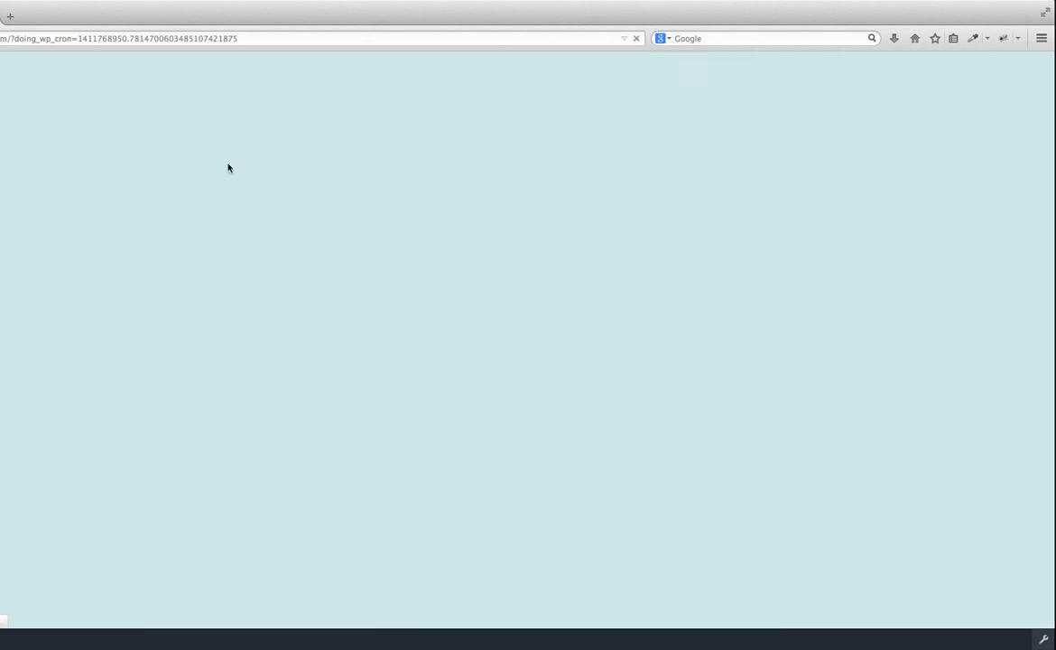
left_click(242, 166)
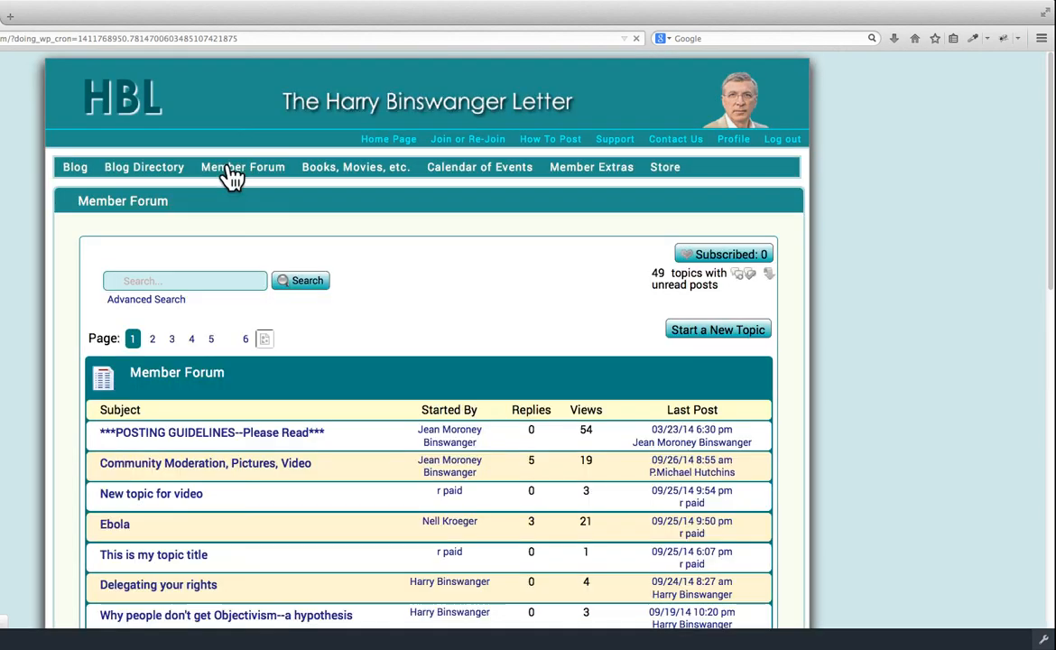
mouse_move(285, 216)
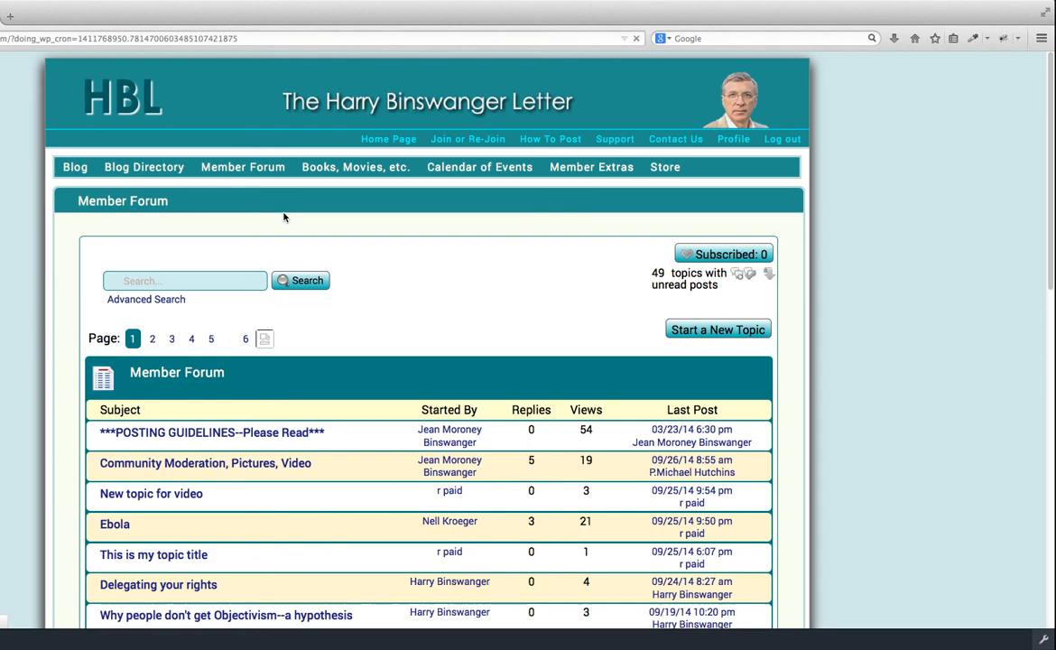
scroll("down", 3)
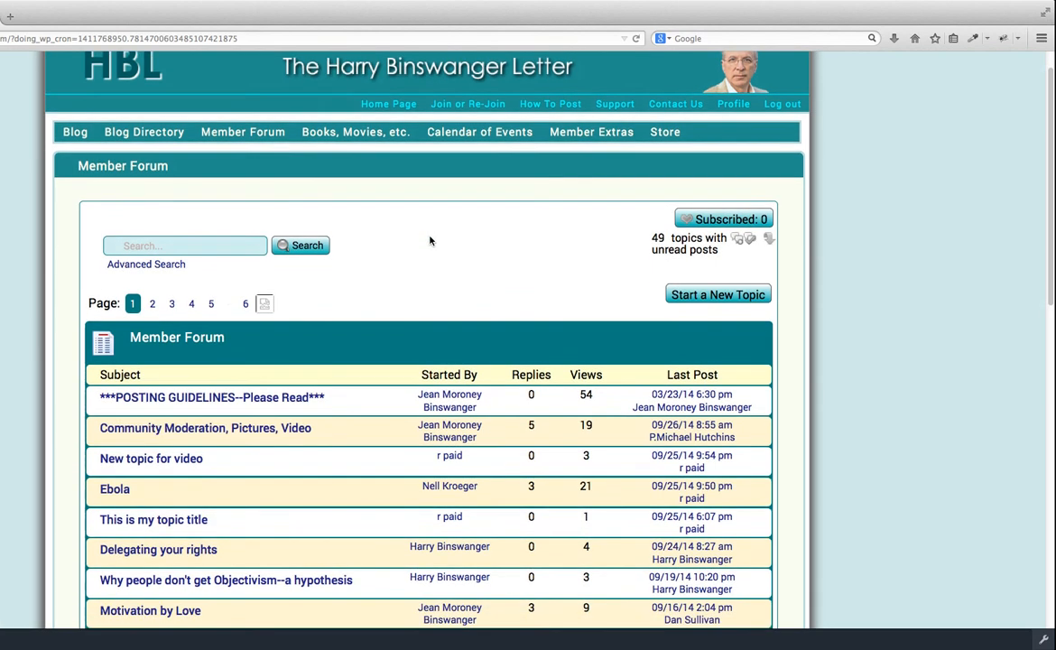
scroll("down", 3)
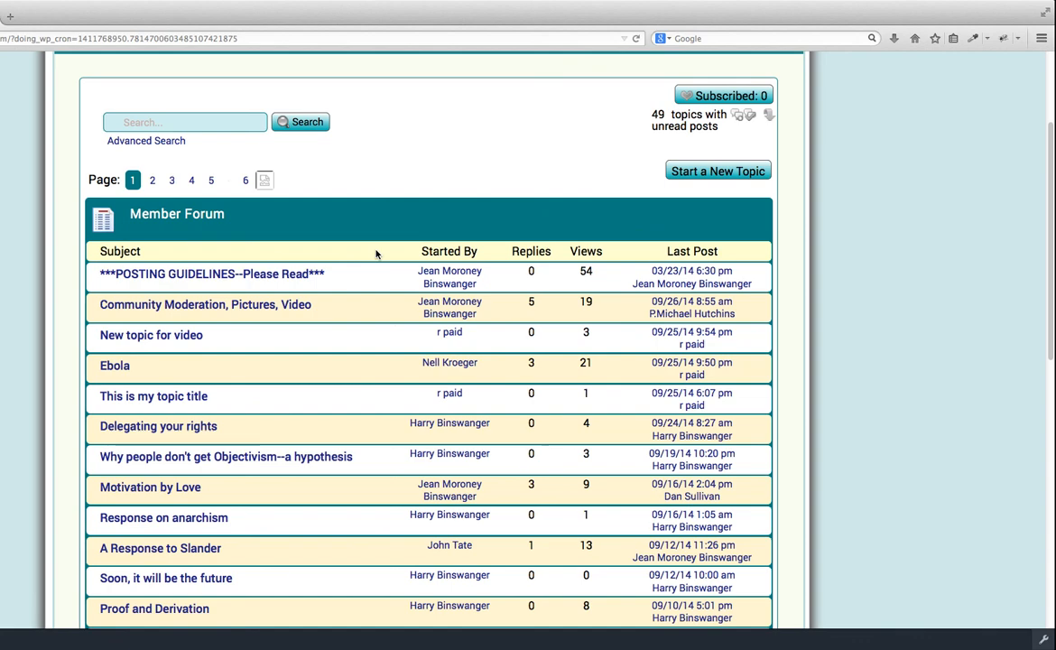
mouse_move(365, 257)
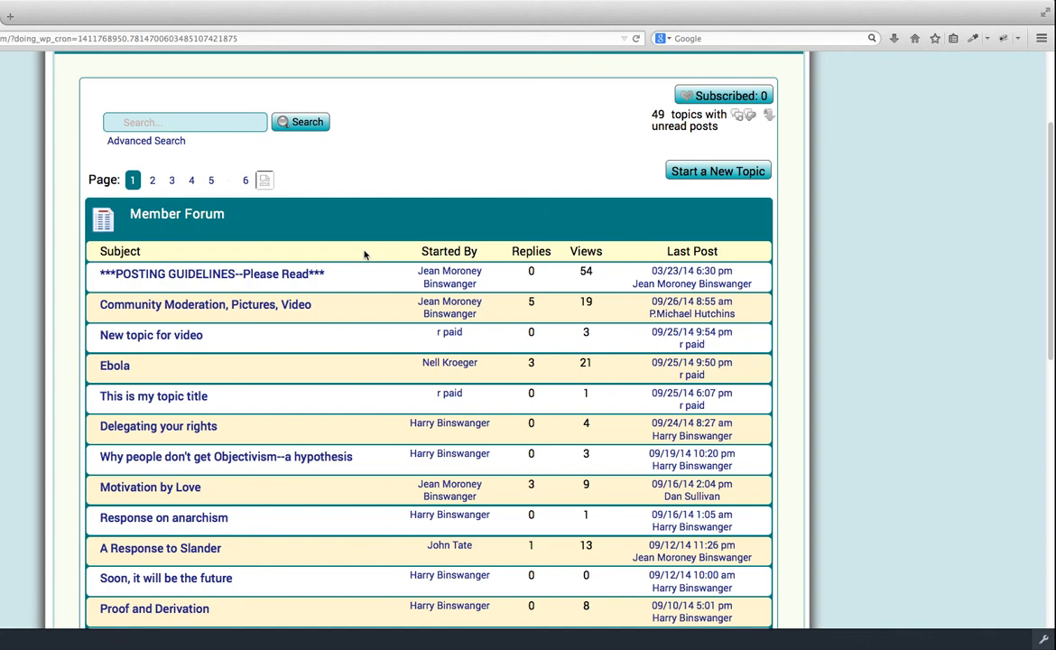
mouse_move(325, 280)
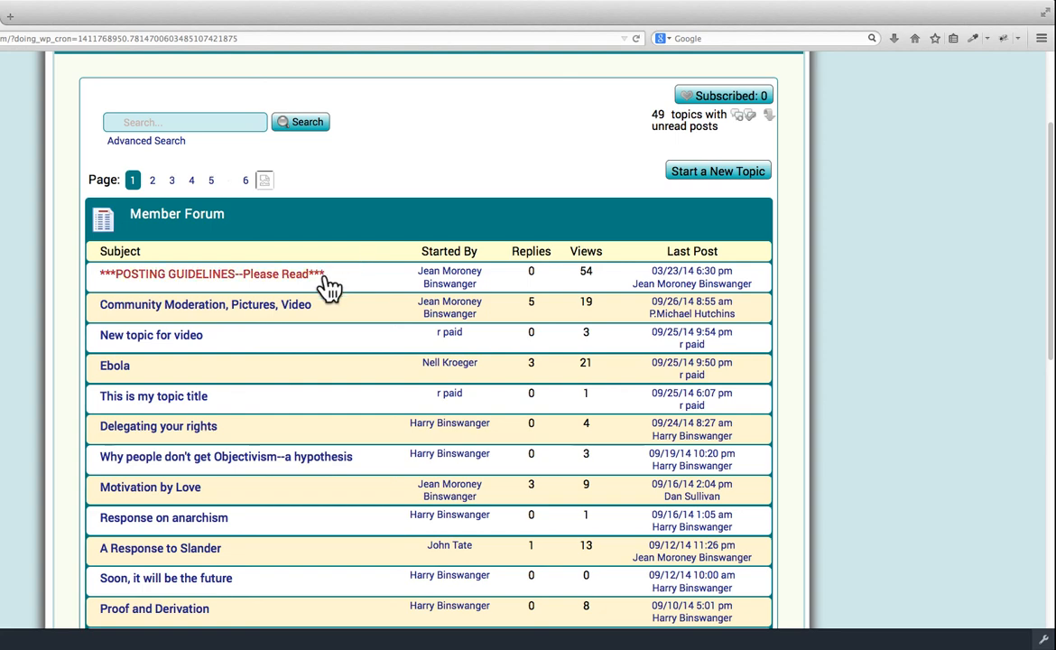
mouse_move(180, 298)
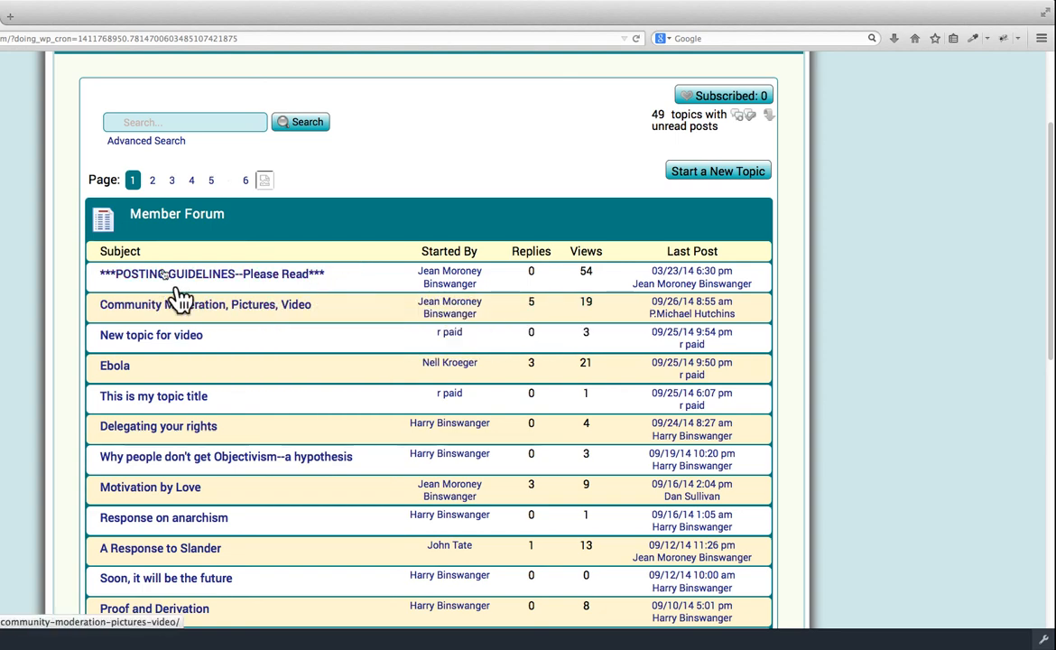
mouse_move(441, 271)
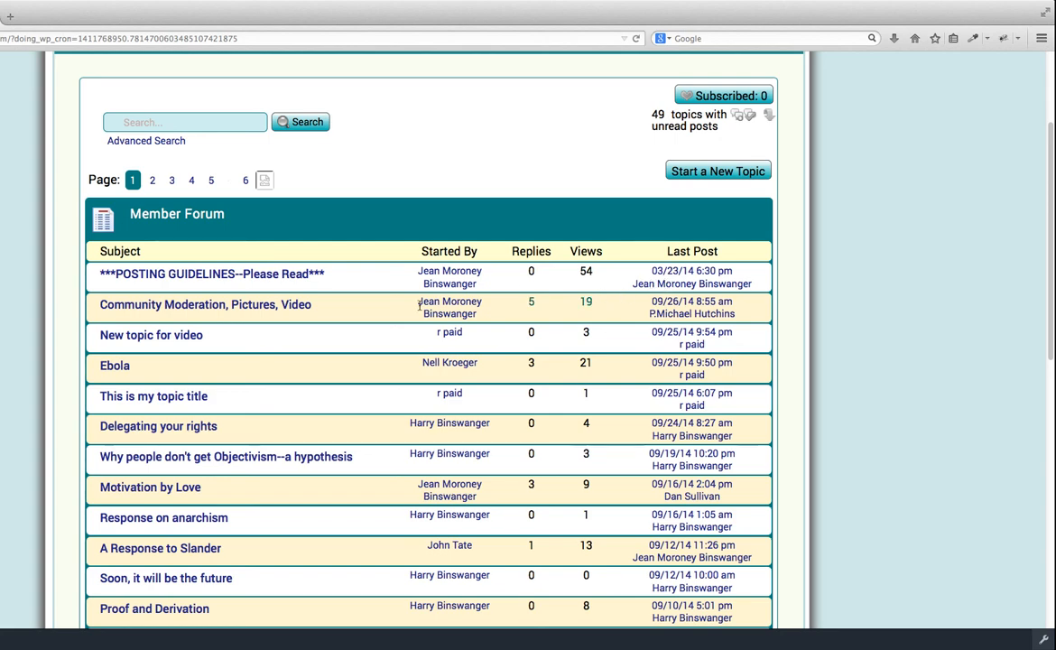
mouse_move(115, 365)
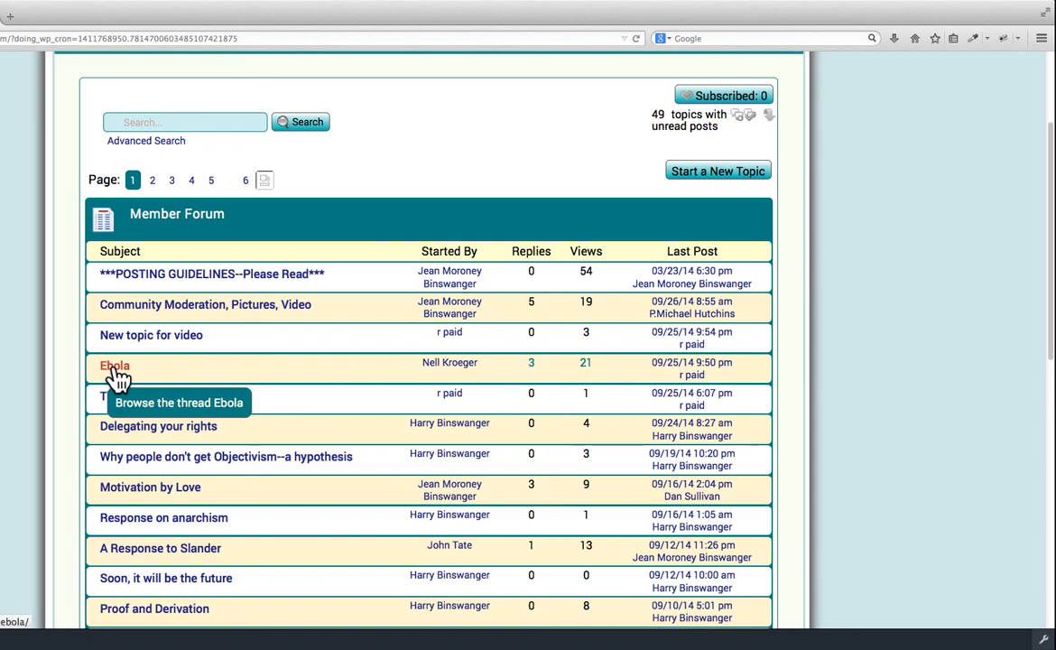
Enter the Ebola thread and read down through its posts to the last one
left_click(116, 365)
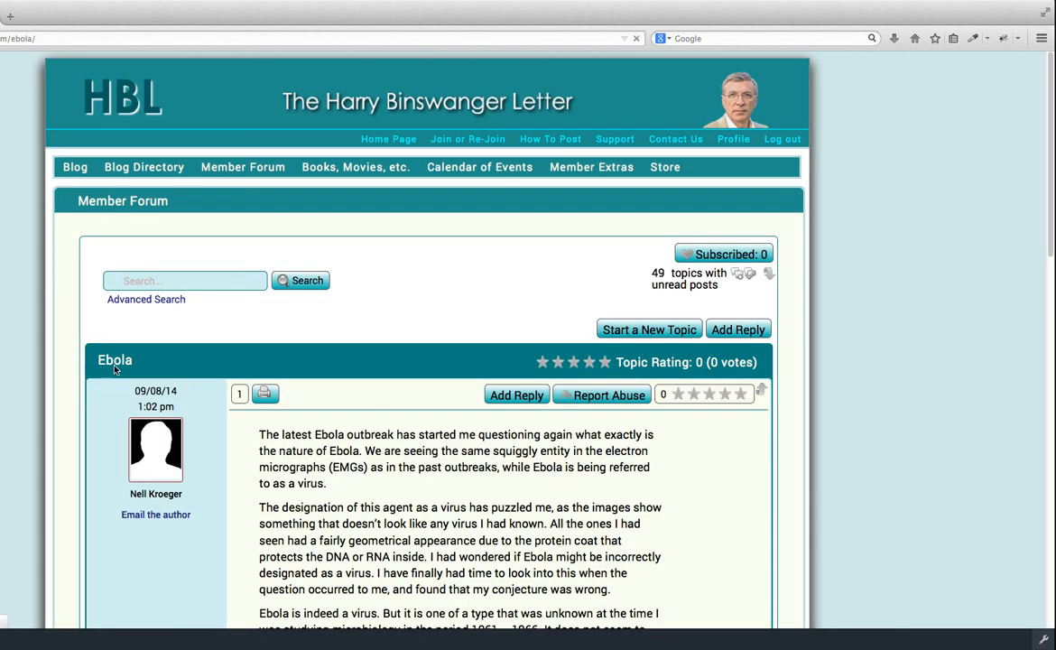
scroll("down", 3)
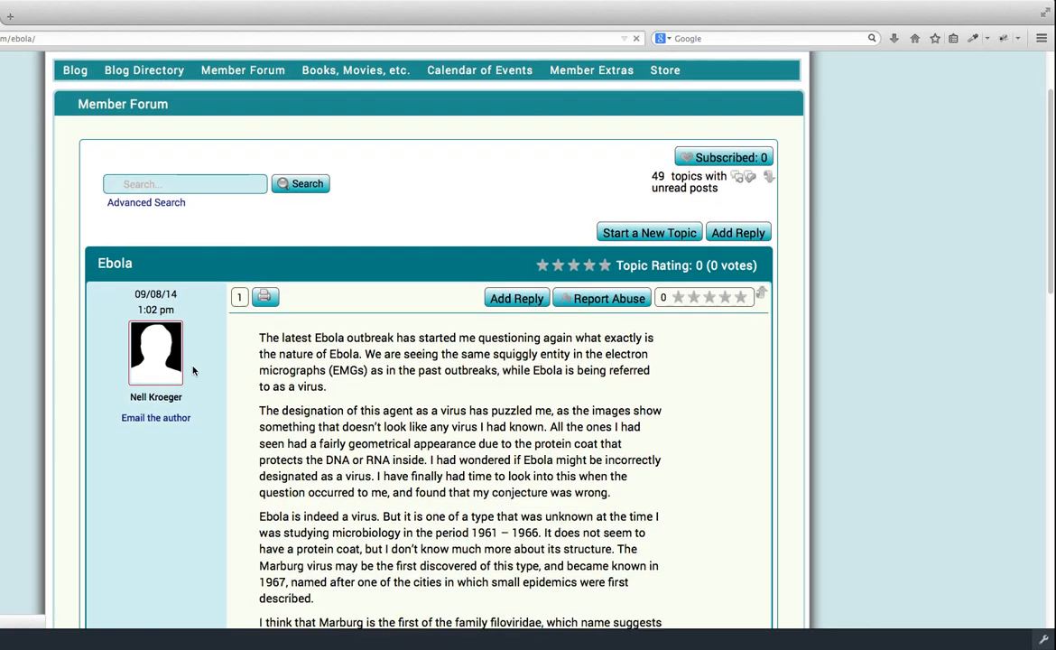
scroll("down", 3)
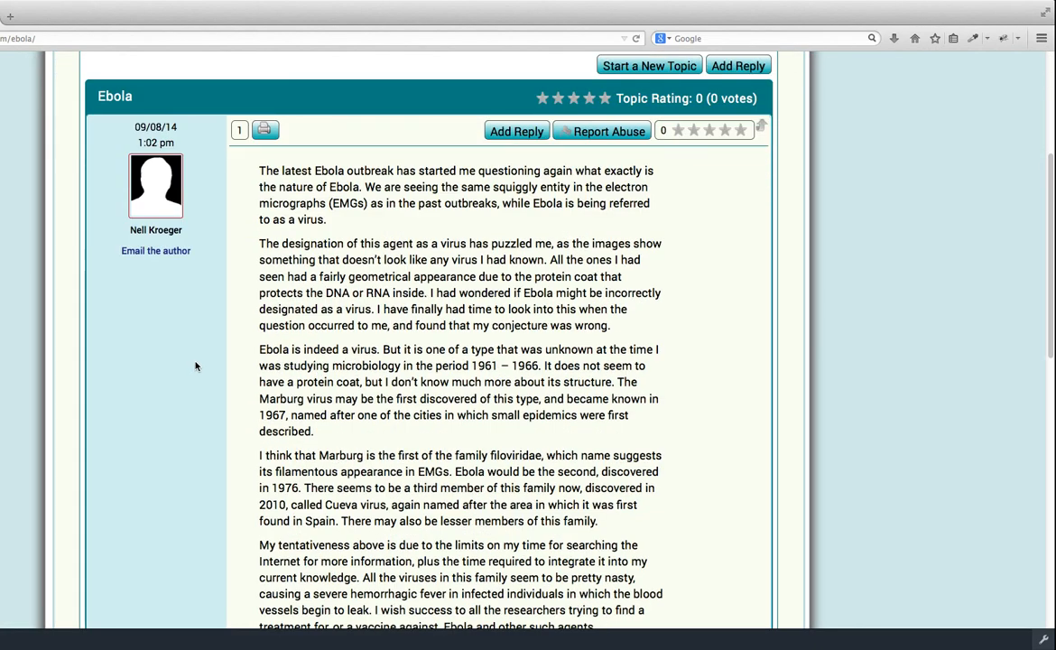
scroll("down", 3)
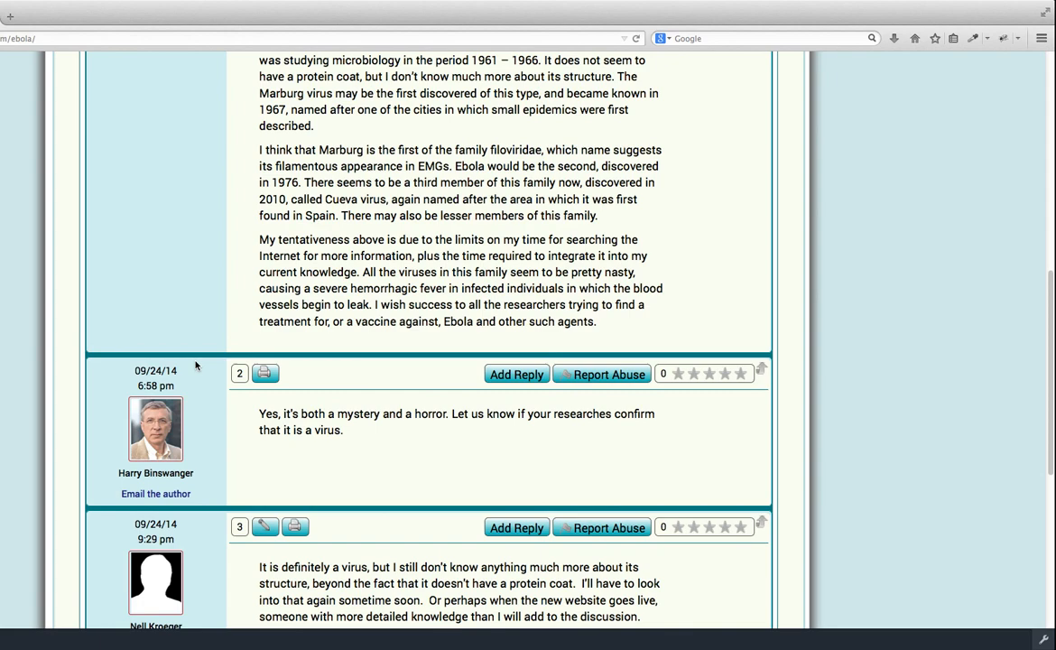
scroll("down", 3)
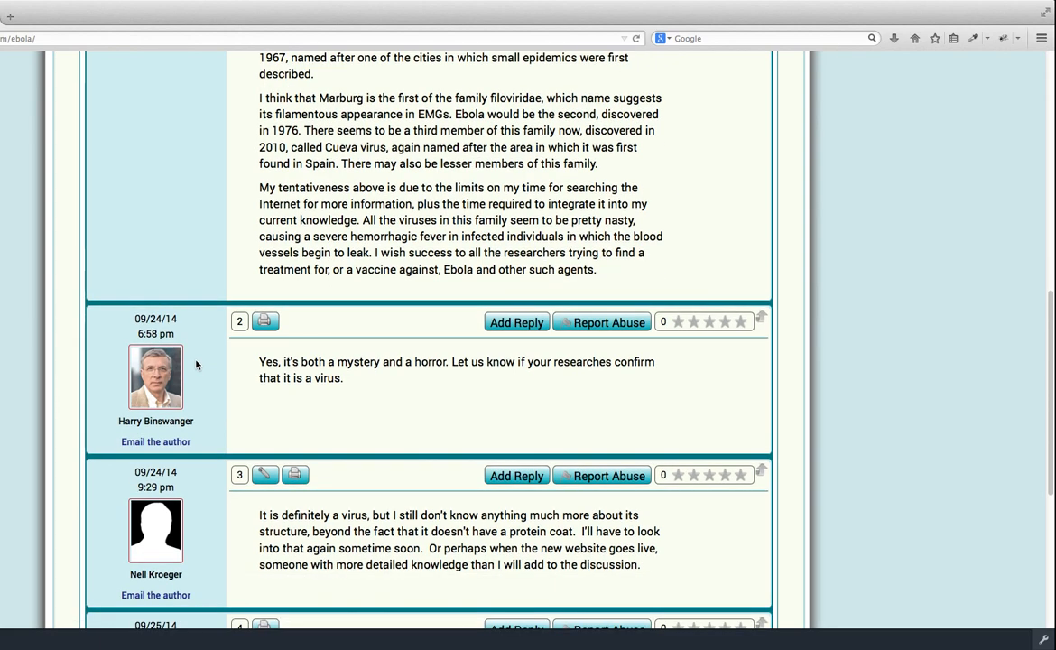
scroll("down", 3)
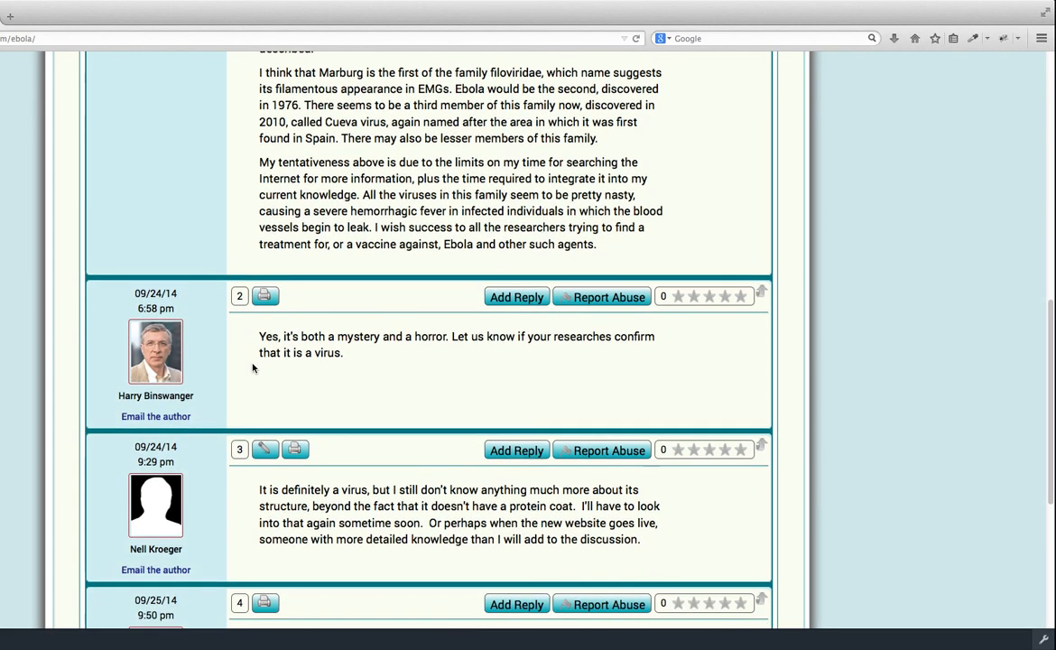
scroll("down", 3)
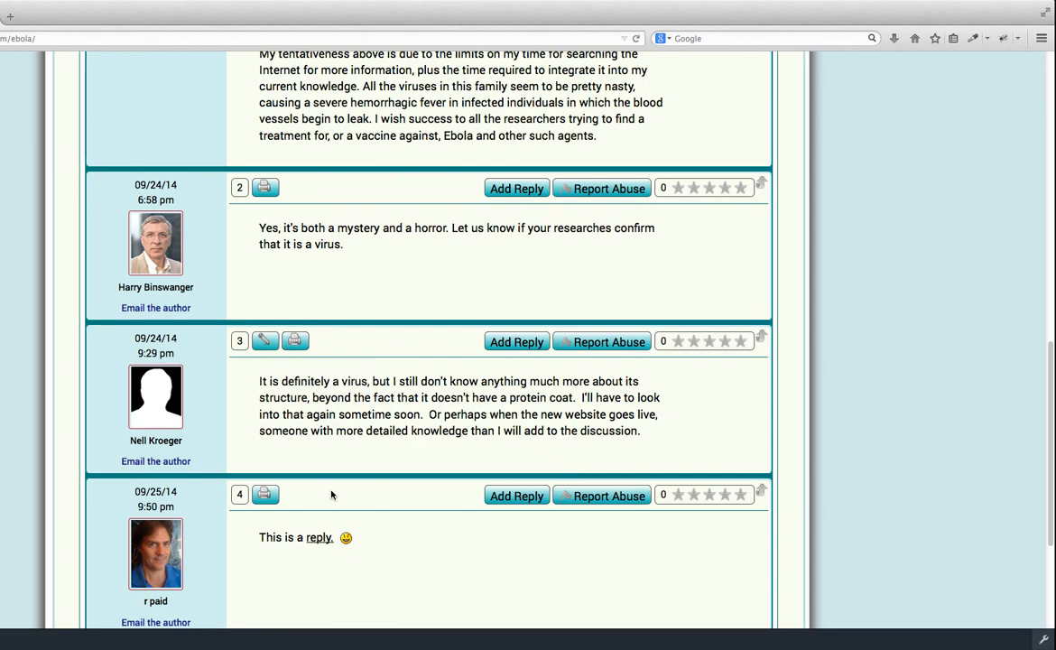
scroll("down", 3)
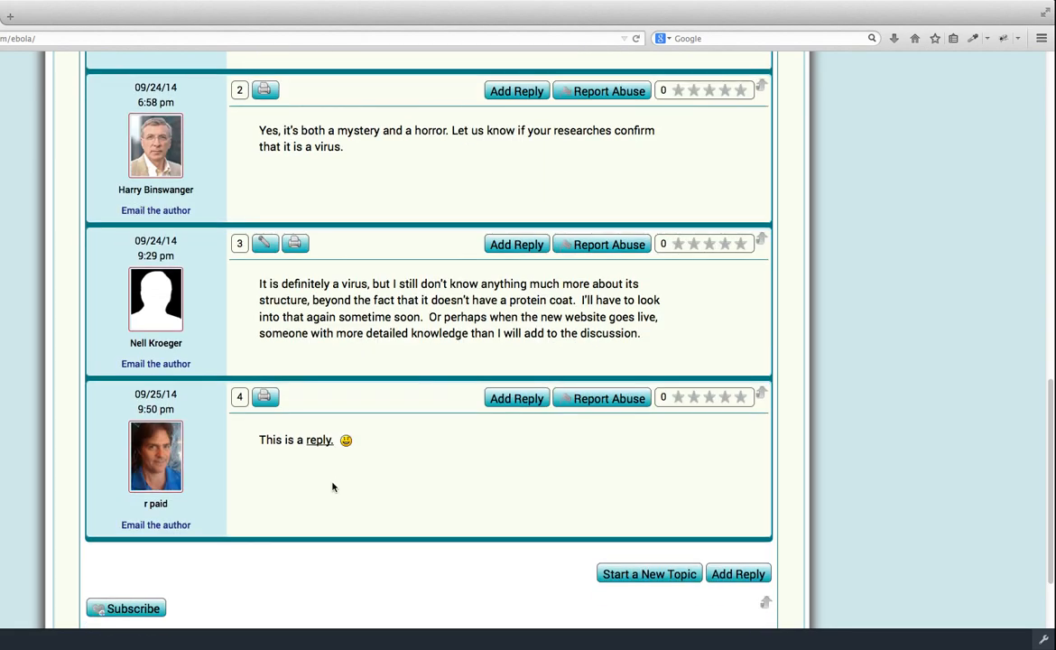
mouse_move(516, 399)
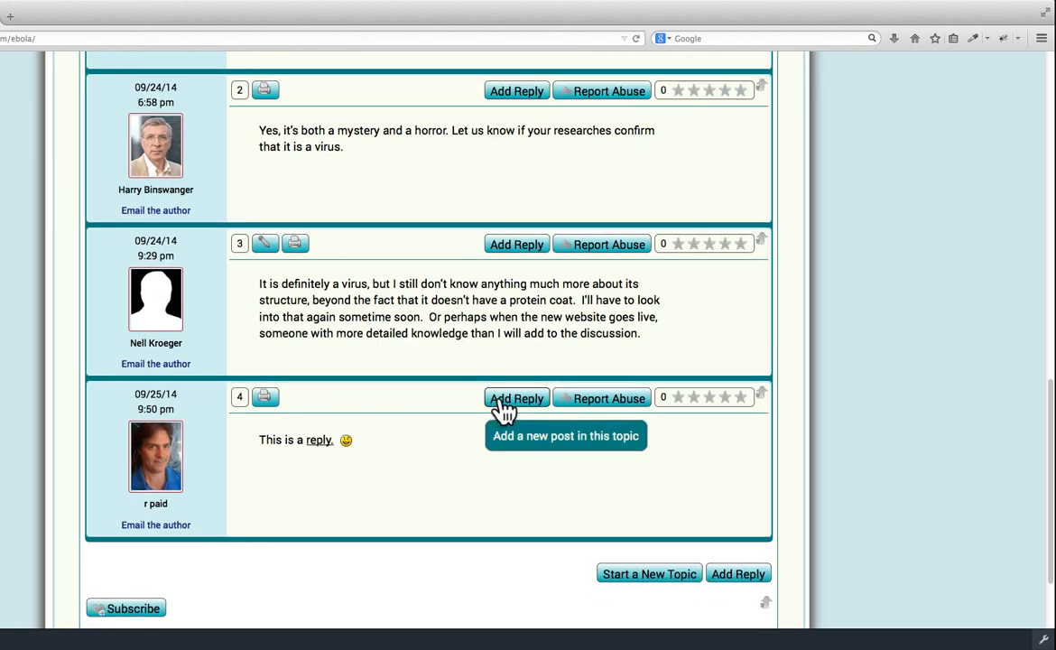
Start a new reply to the Ebola thread so the empty reply editor appears
left_click(517, 399)
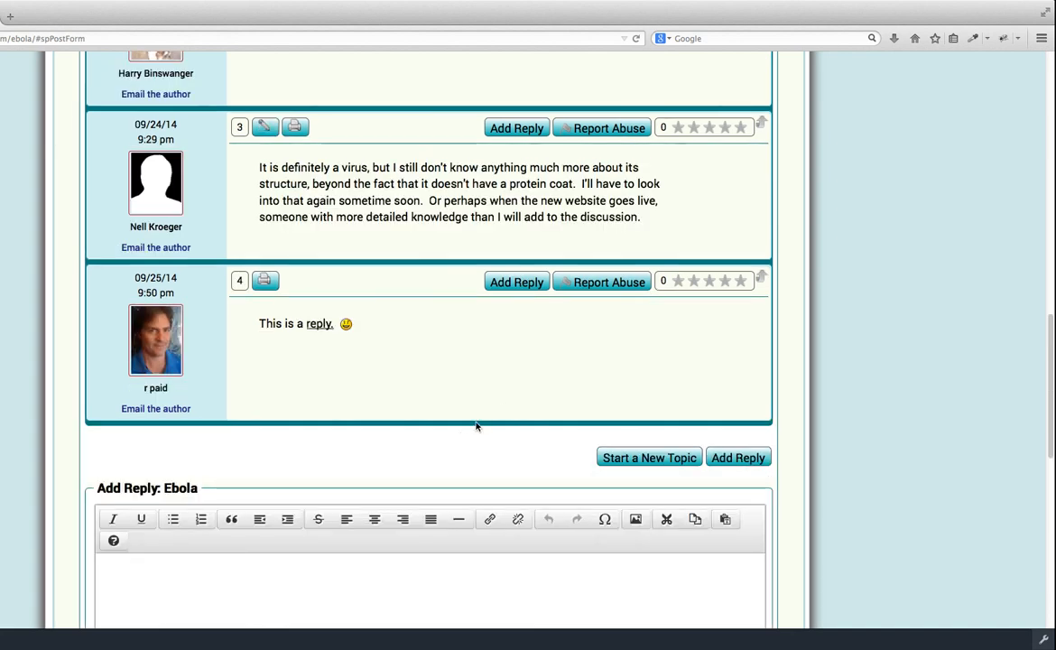
scroll("down", 3)
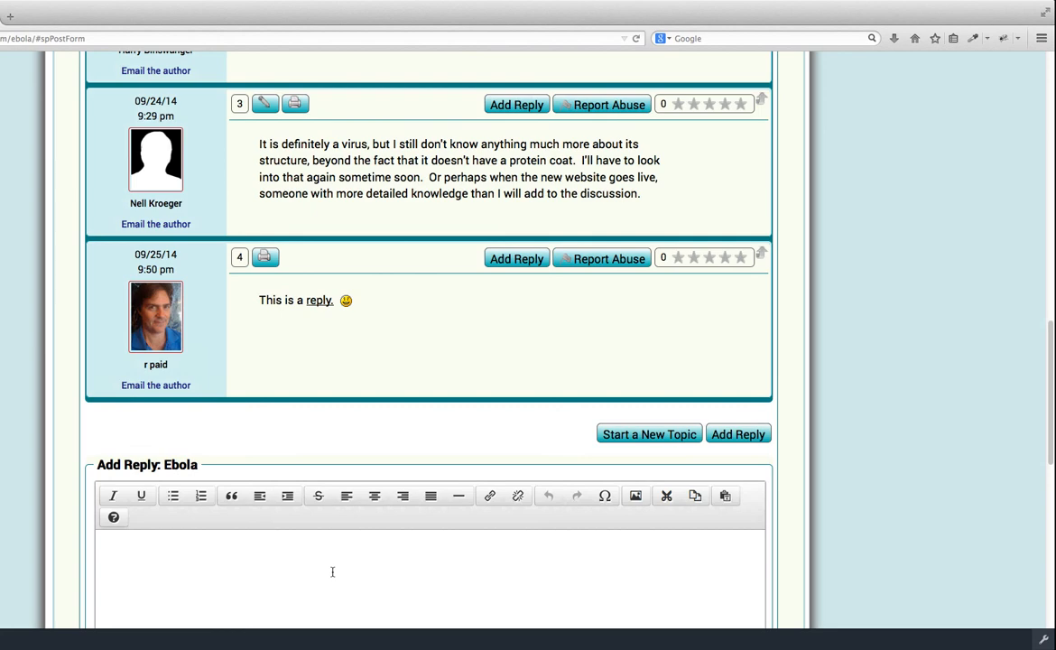
scroll("down", 3)
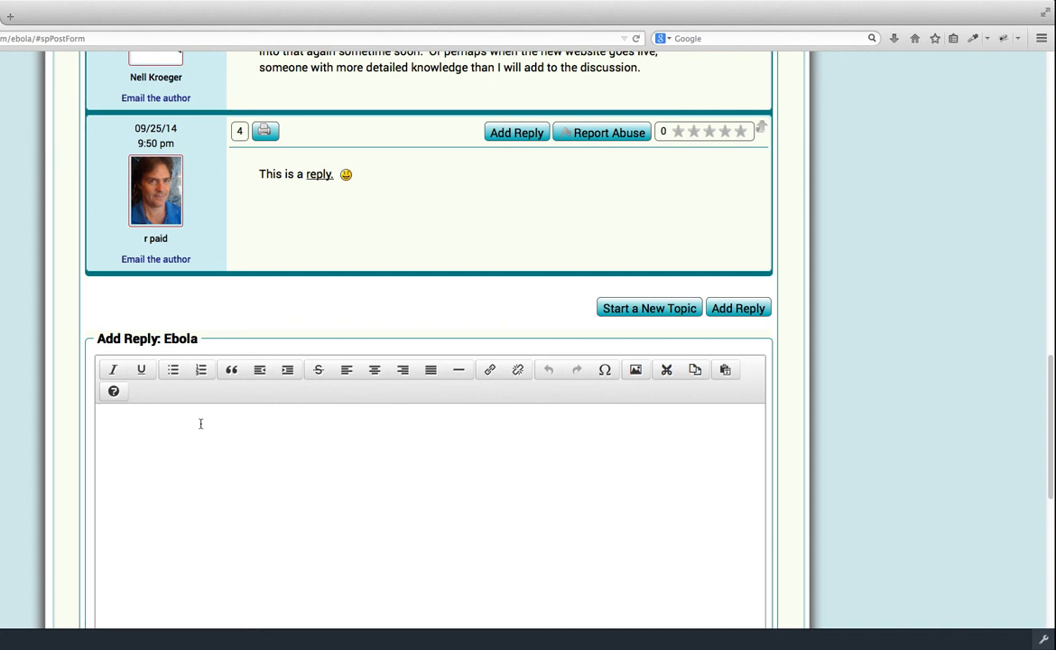
Write "This is my reply." in the editor and italicize the word "my"
left_click(195, 422)
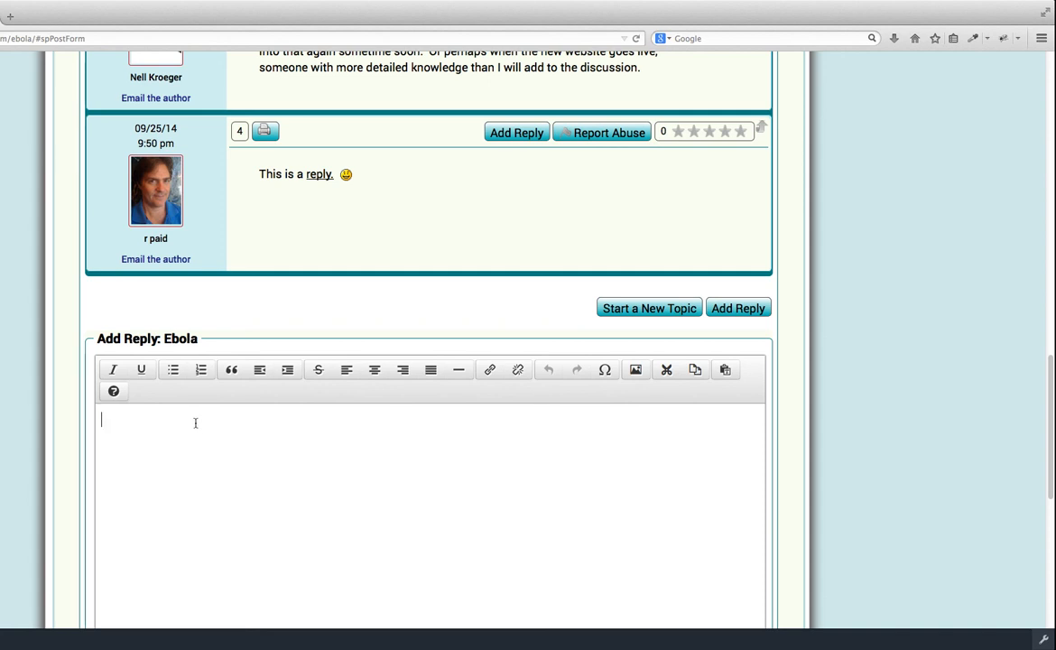
mouse_move(159, 426)
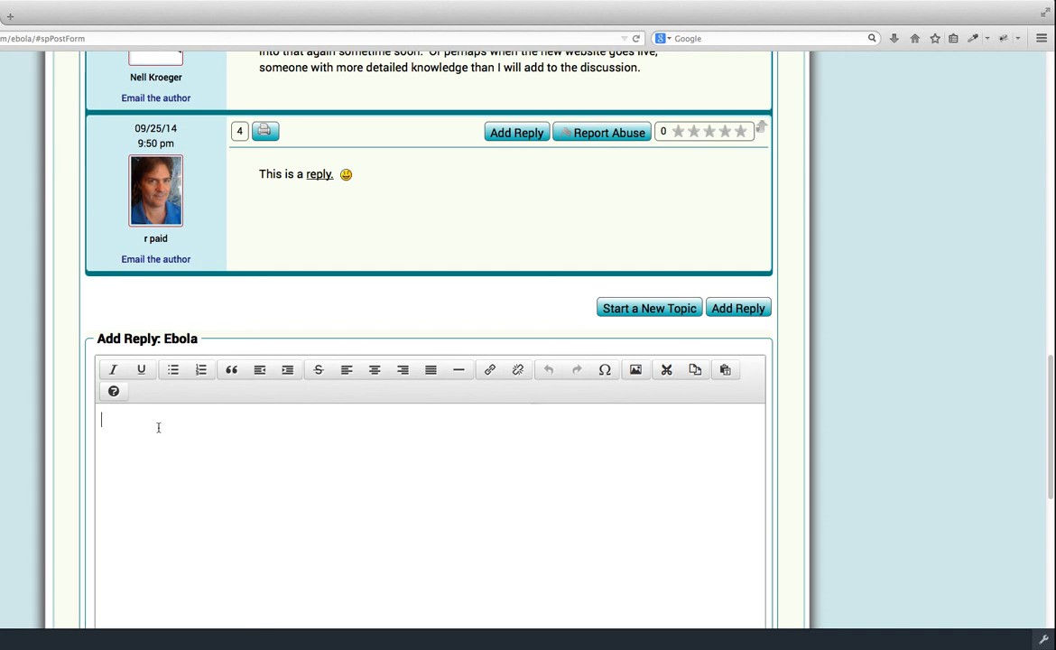
type("T")
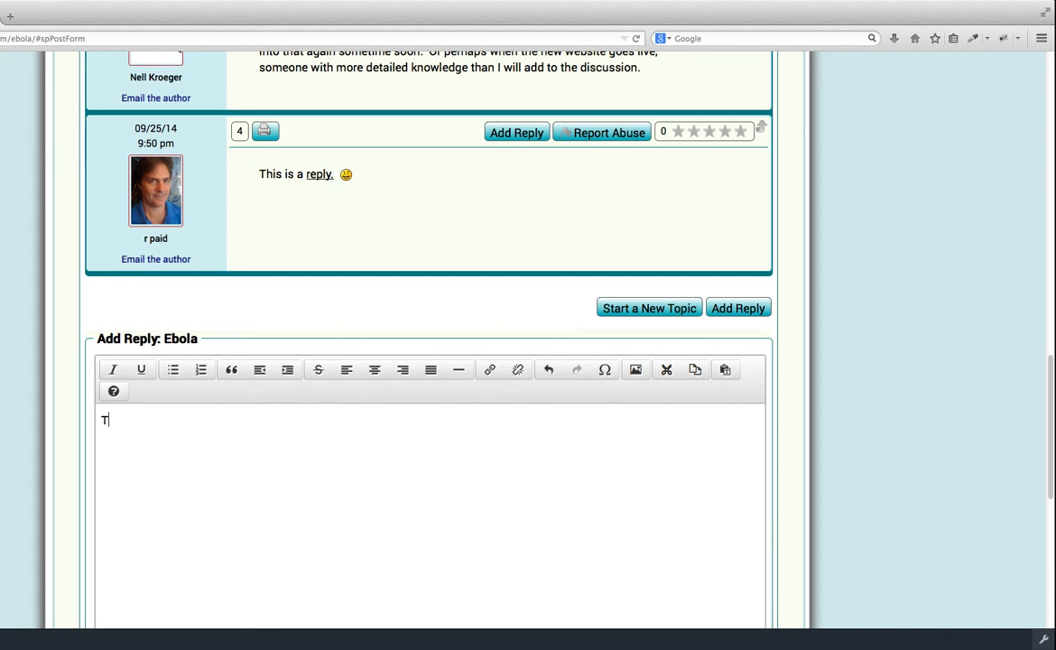
type("his is")
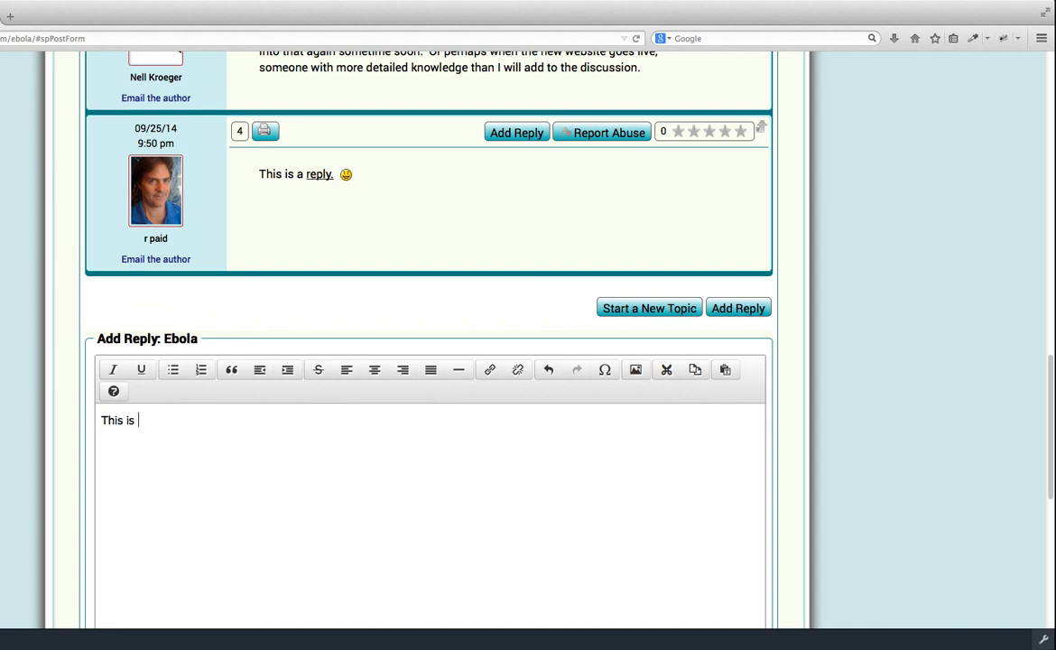
type("my reply")
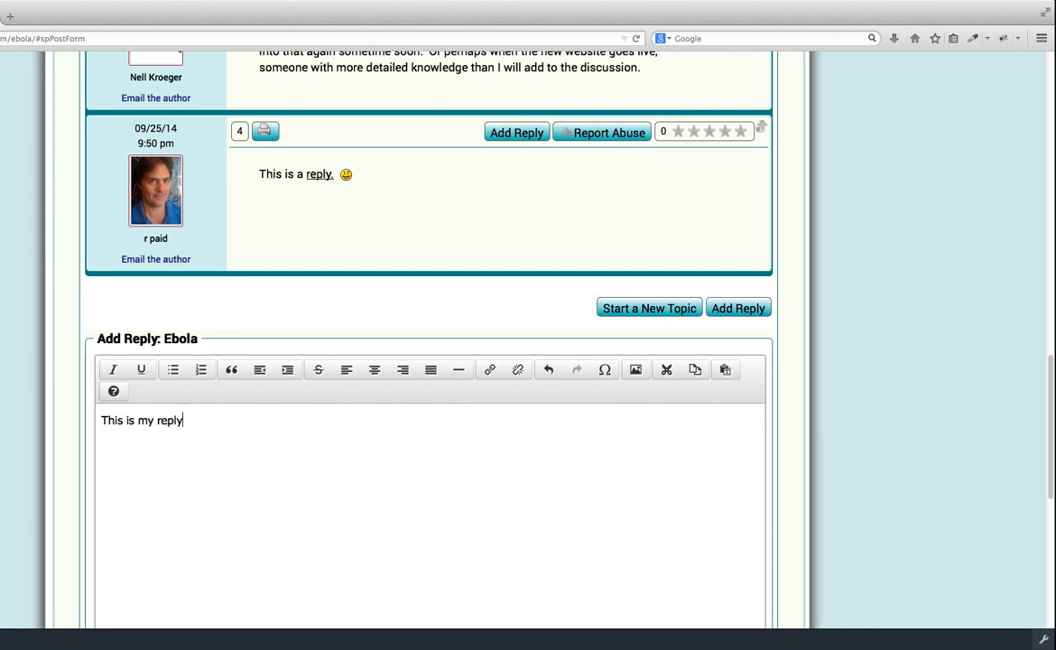
type(".")
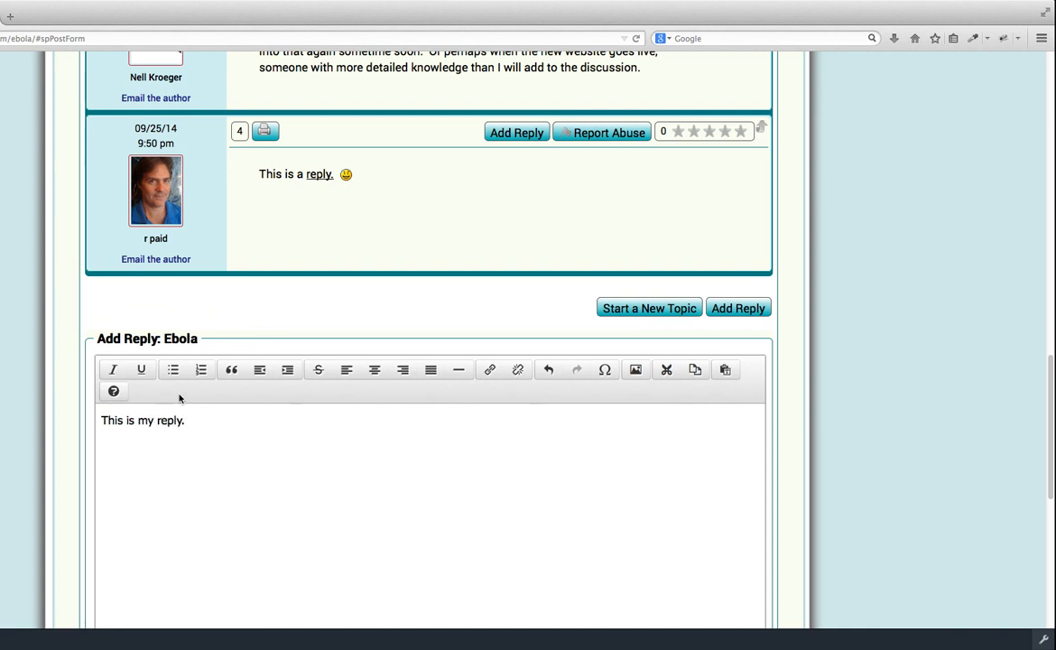
double_click(144, 421)
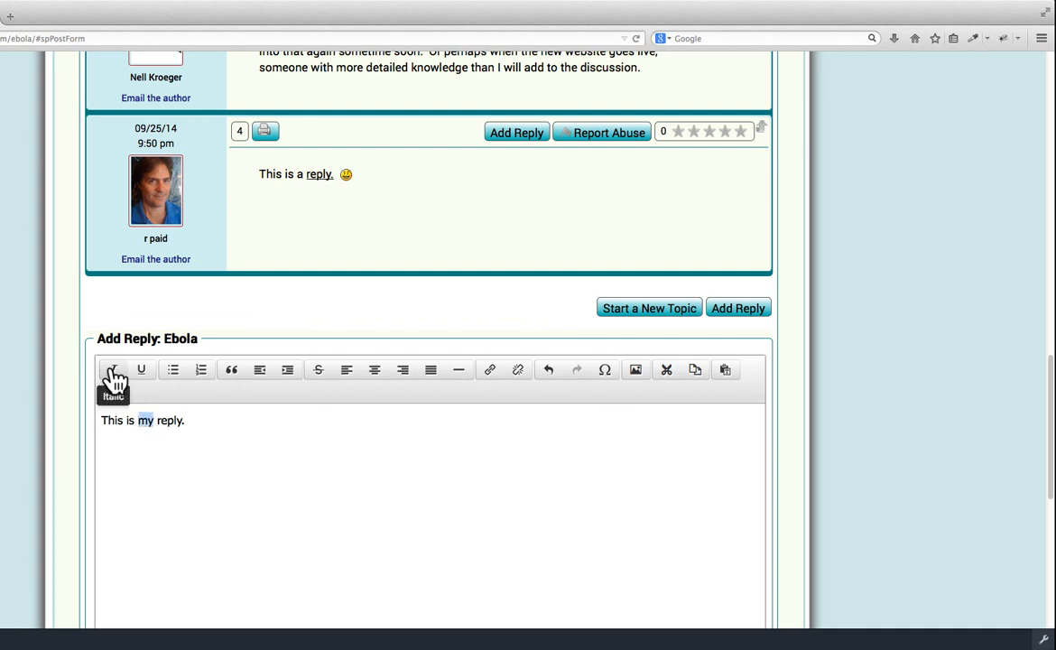
left_click(112, 368)
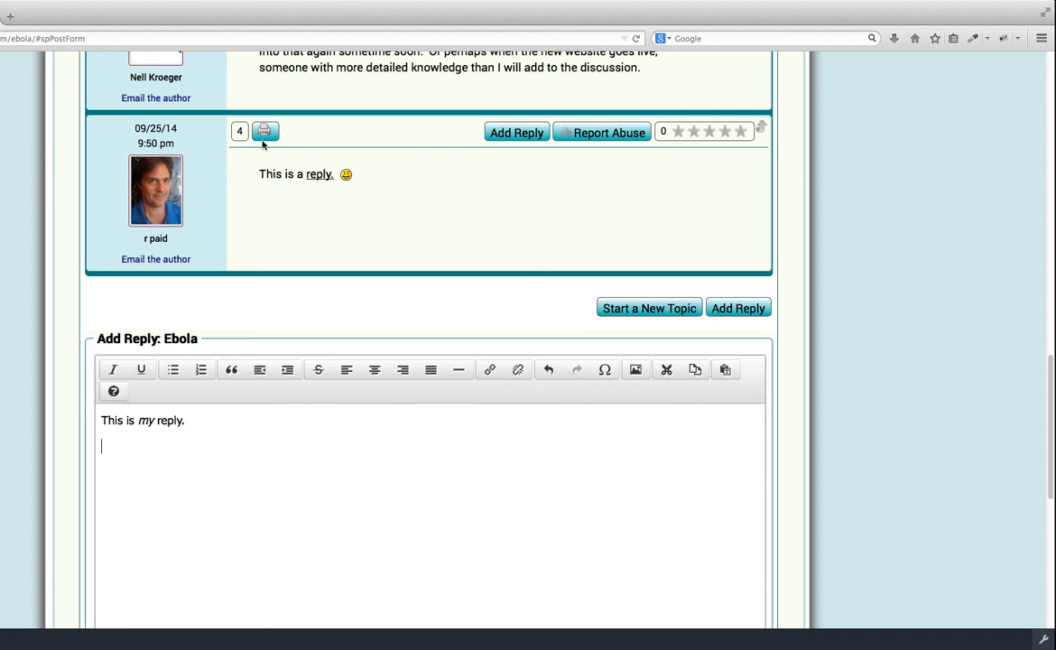
mouse_move(227, 481)
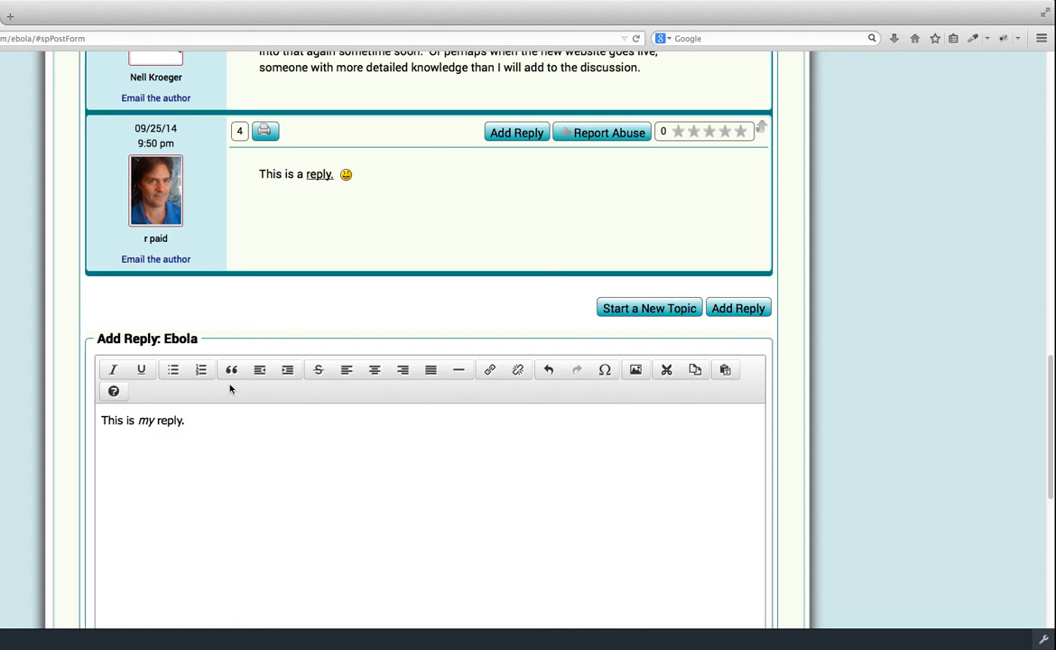
mouse_move(231, 368)
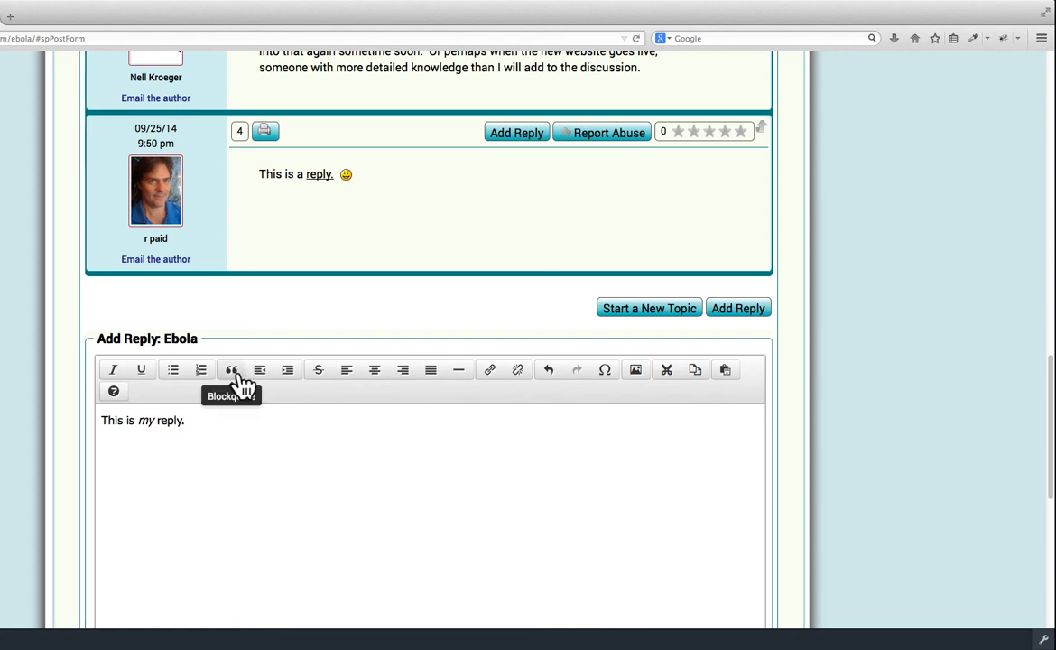
Copy an earlier post's paragraph about the virus's structure into the reply as a block quote
scroll("up", 3)
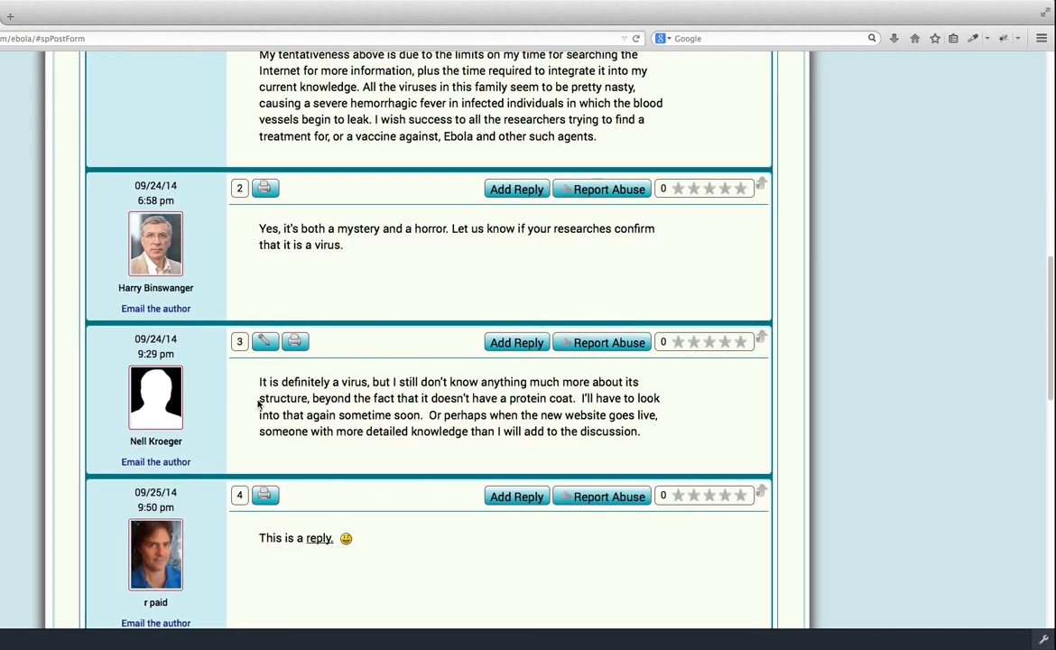
double_click(267, 379)
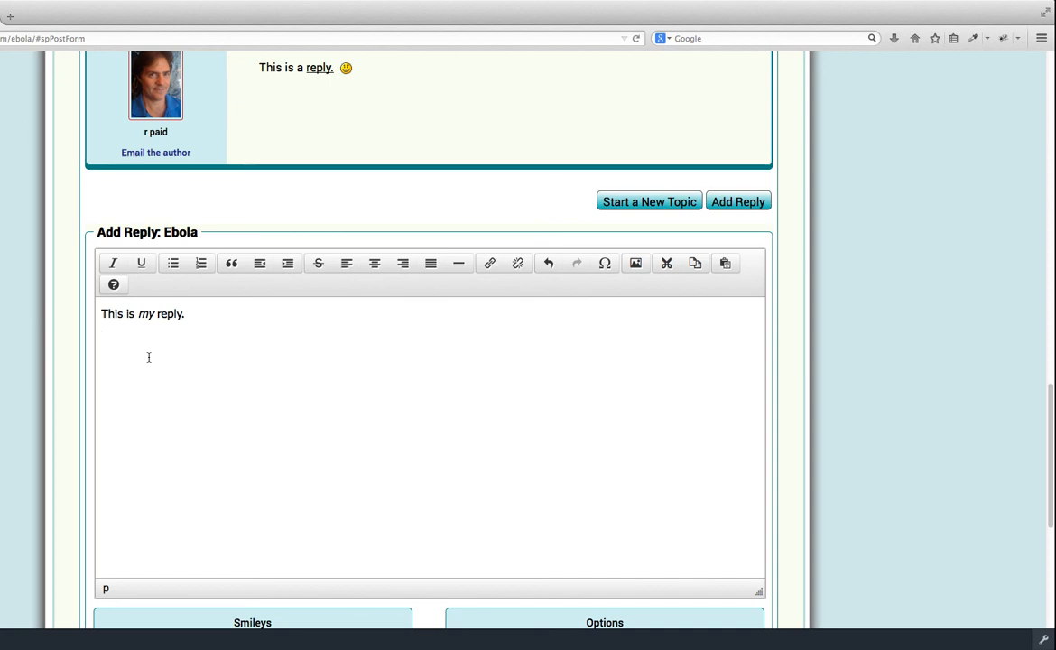
right_click(148, 358)
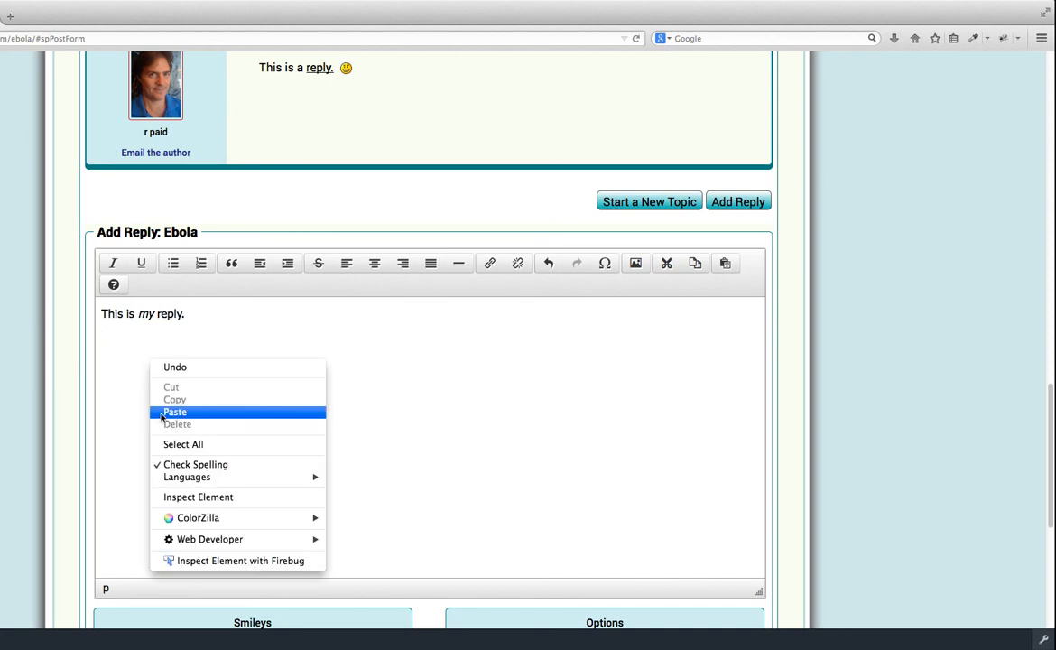
left_click(173, 412)
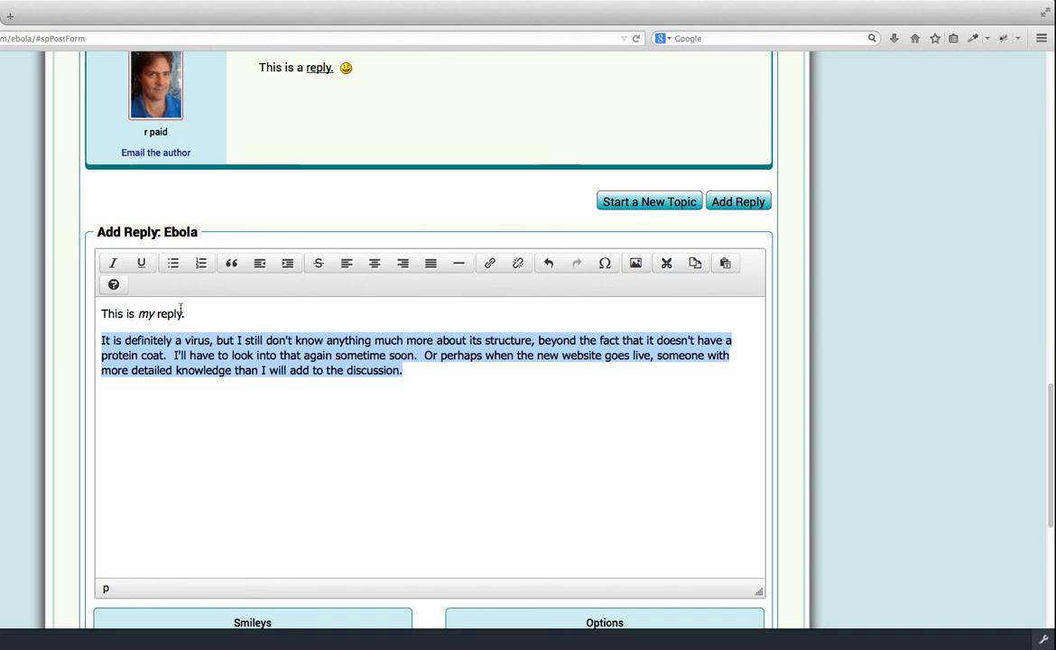
left_click(231, 264)
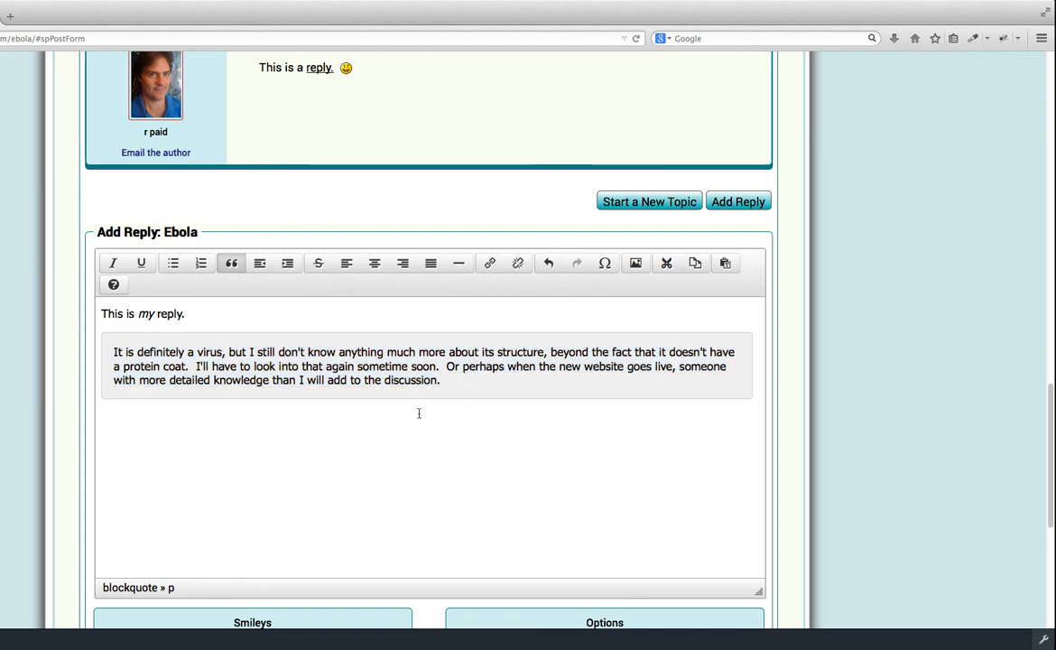
left_click(441, 379)
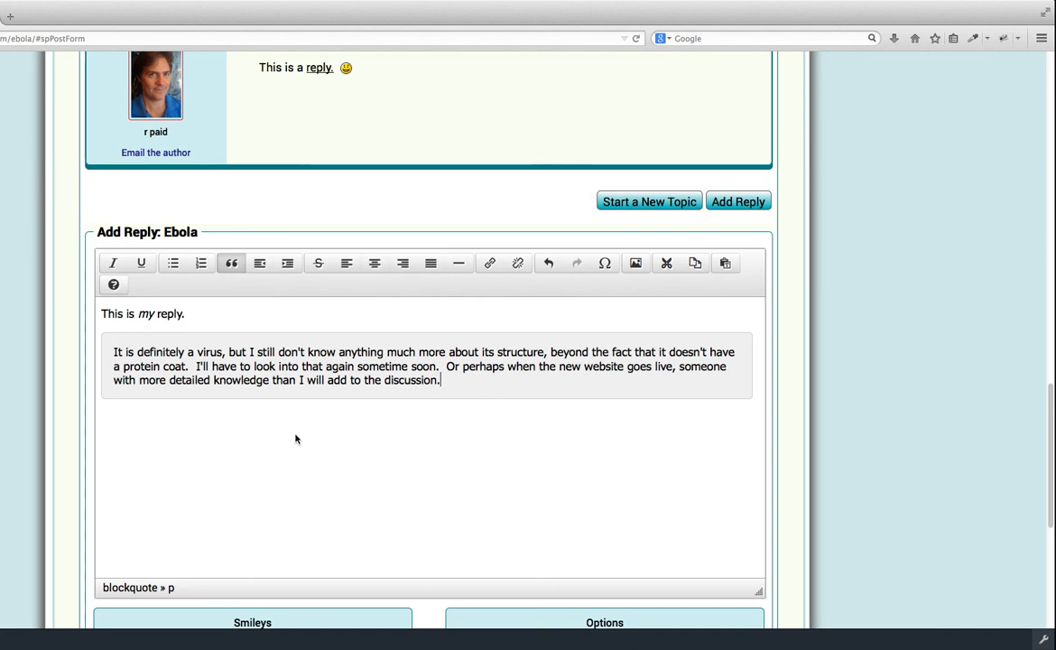
mouse_move(292, 448)
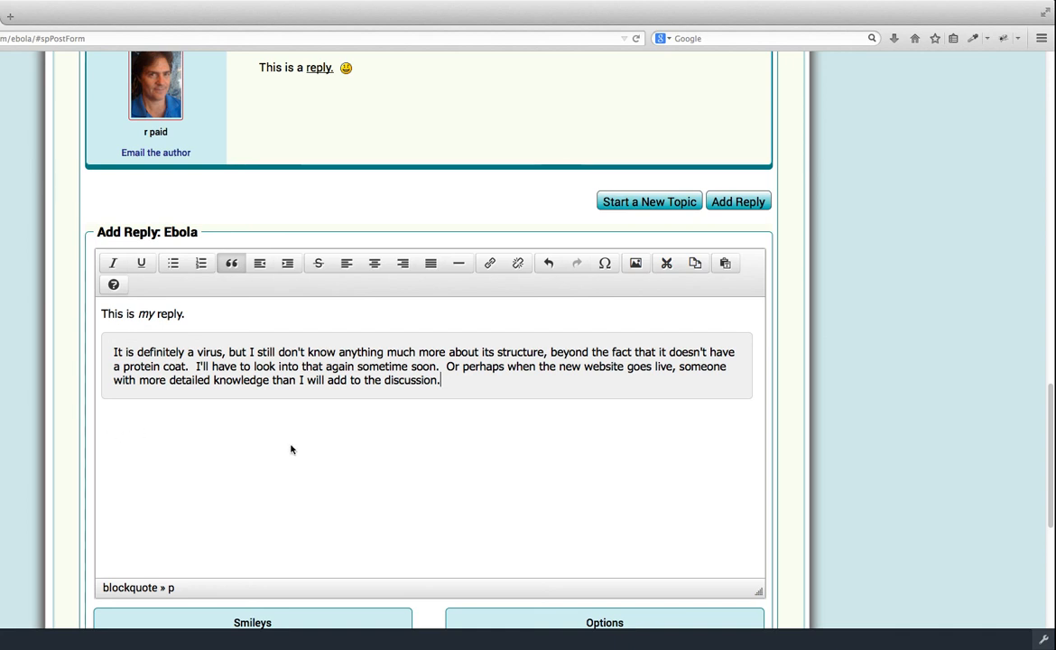
mouse_move(361, 407)
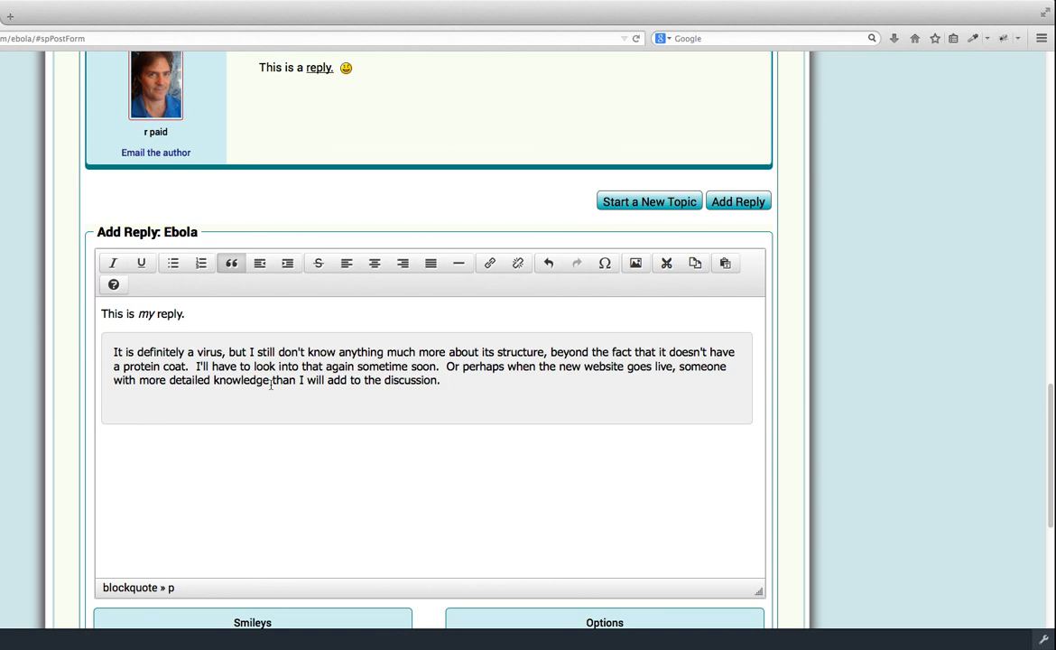
mouse_move(232, 264)
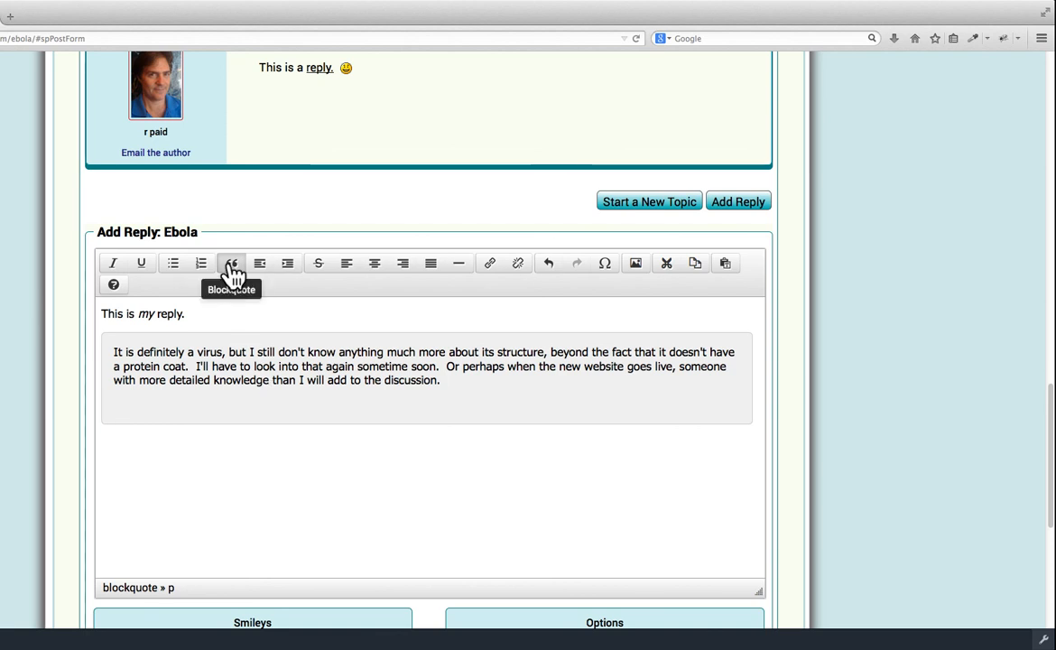
Toggle the block quote until it stays on the paragraph, then add the plain line "gAfter block quote." beneath it
left_click(231, 264)
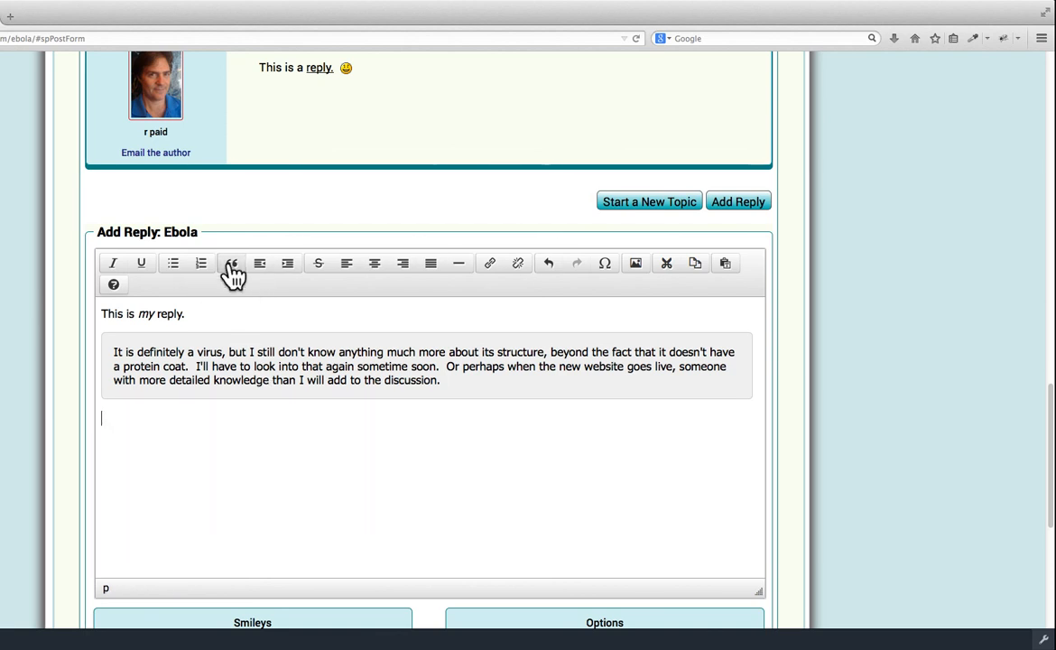
mouse_move(211, 426)
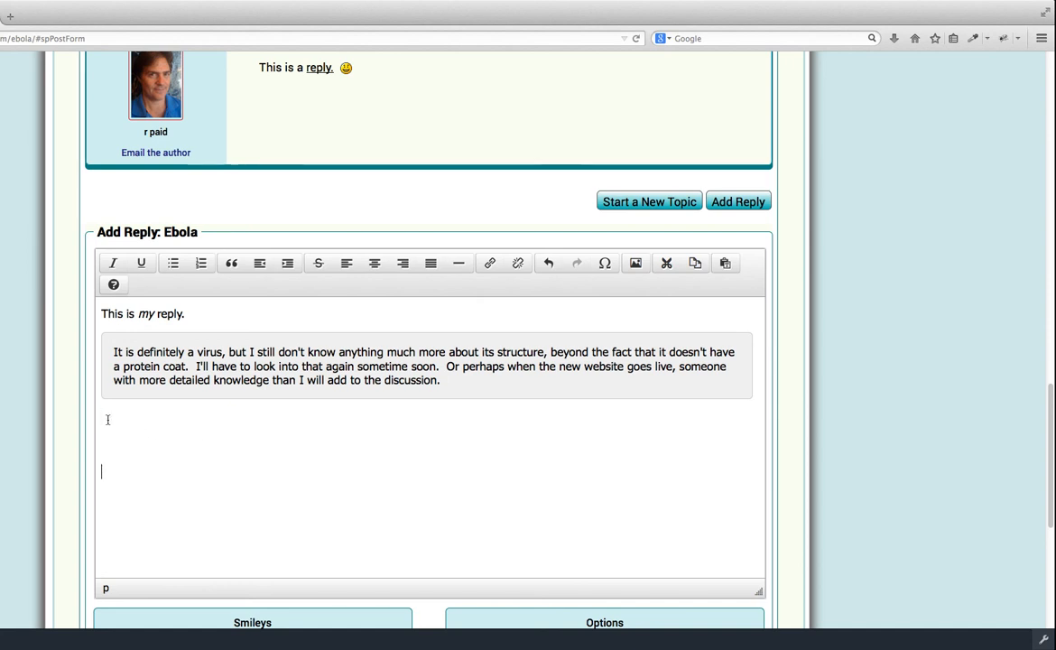
mouse_move(242, 423)
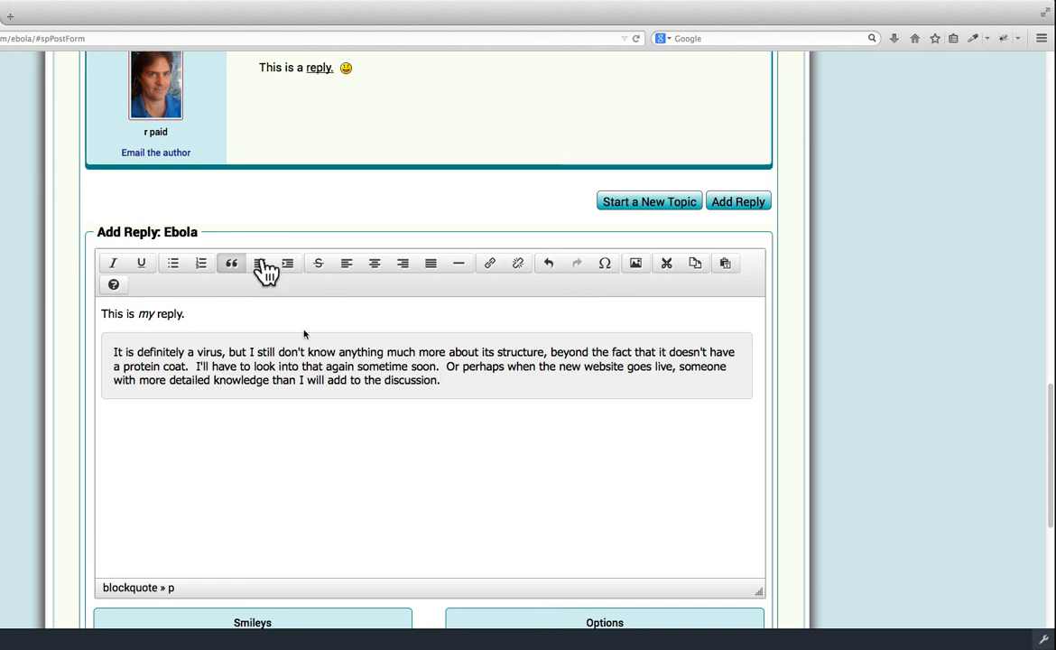
mouse_move(231, 264)
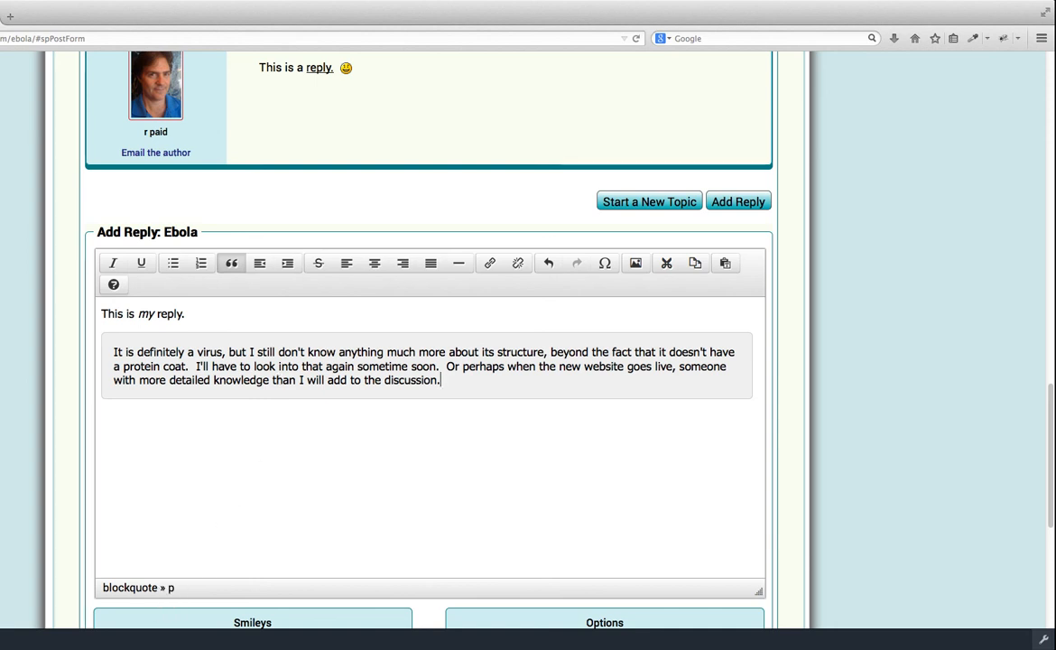
mouse_move(136, 605)
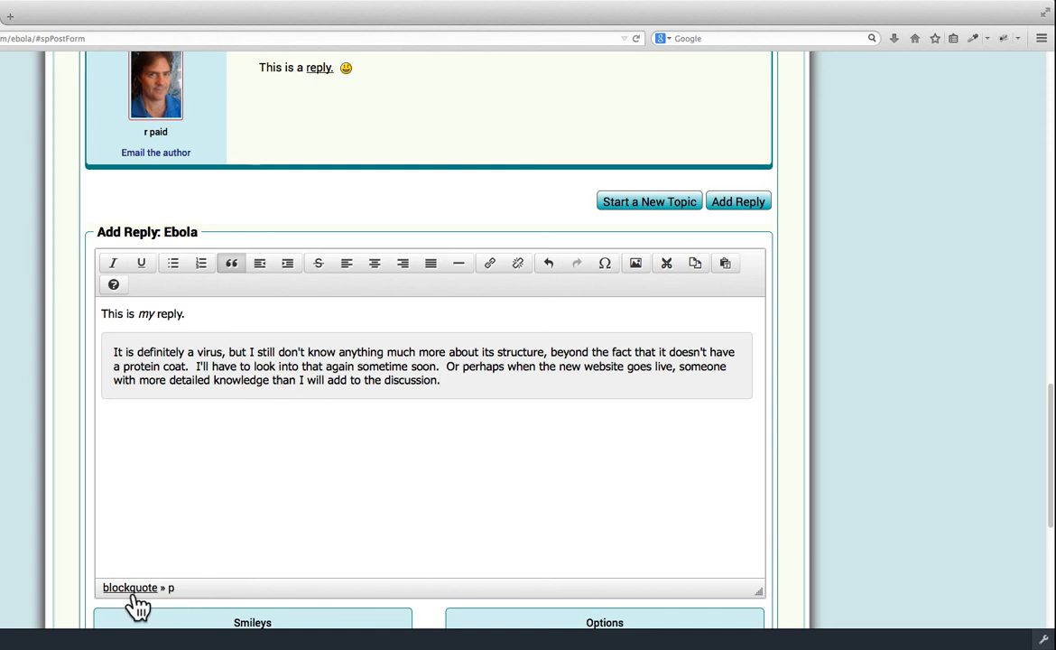
mouse_move(144, 600)
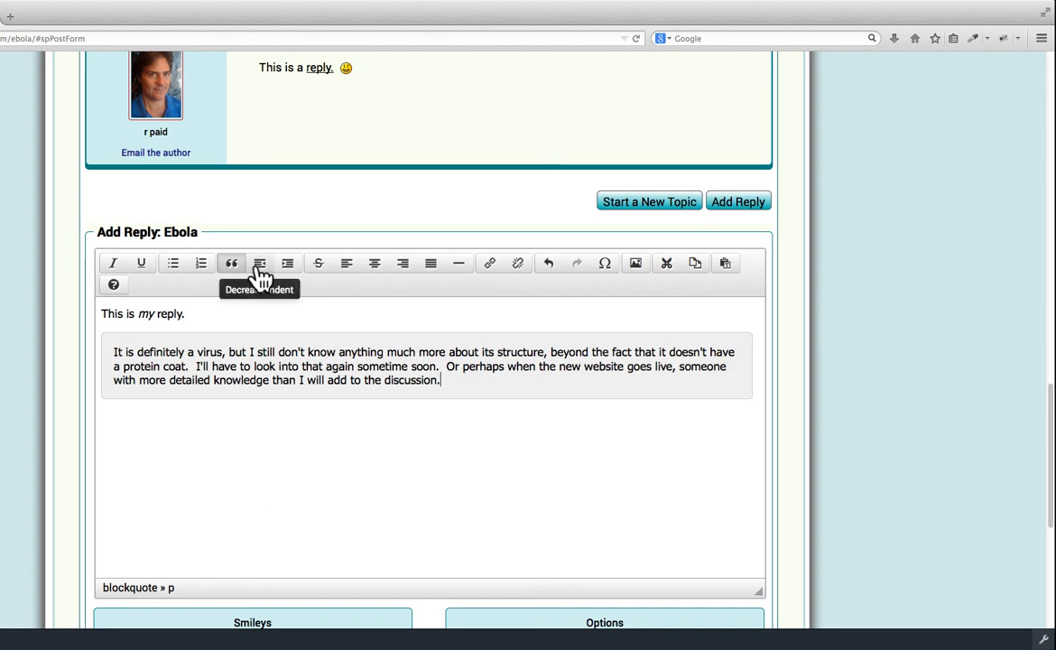
left_click(231, 263)
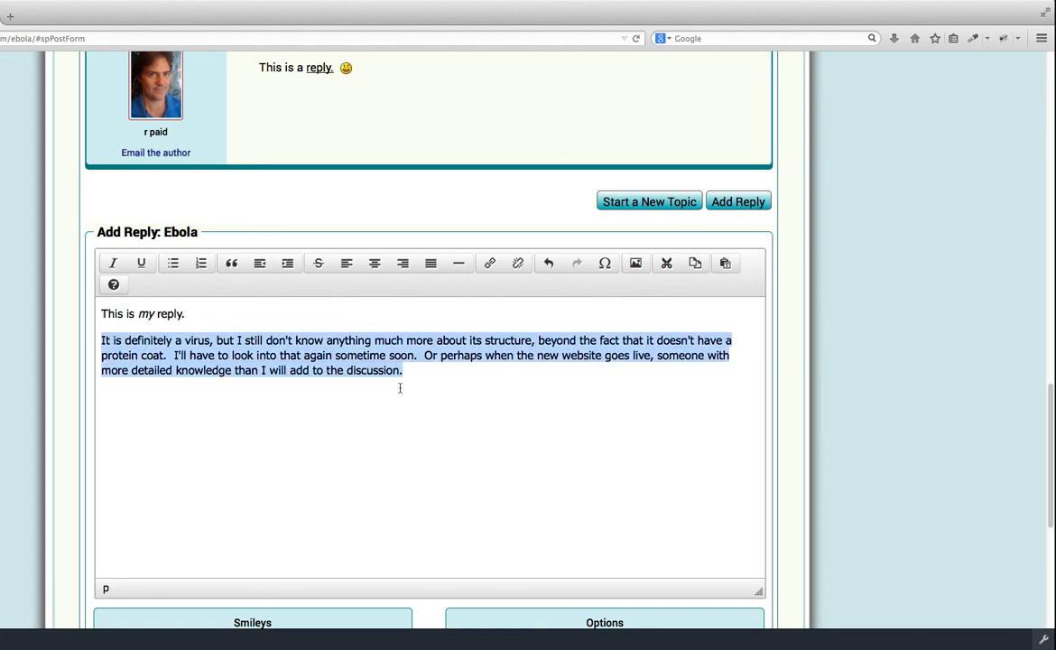
left_click(231, 264)
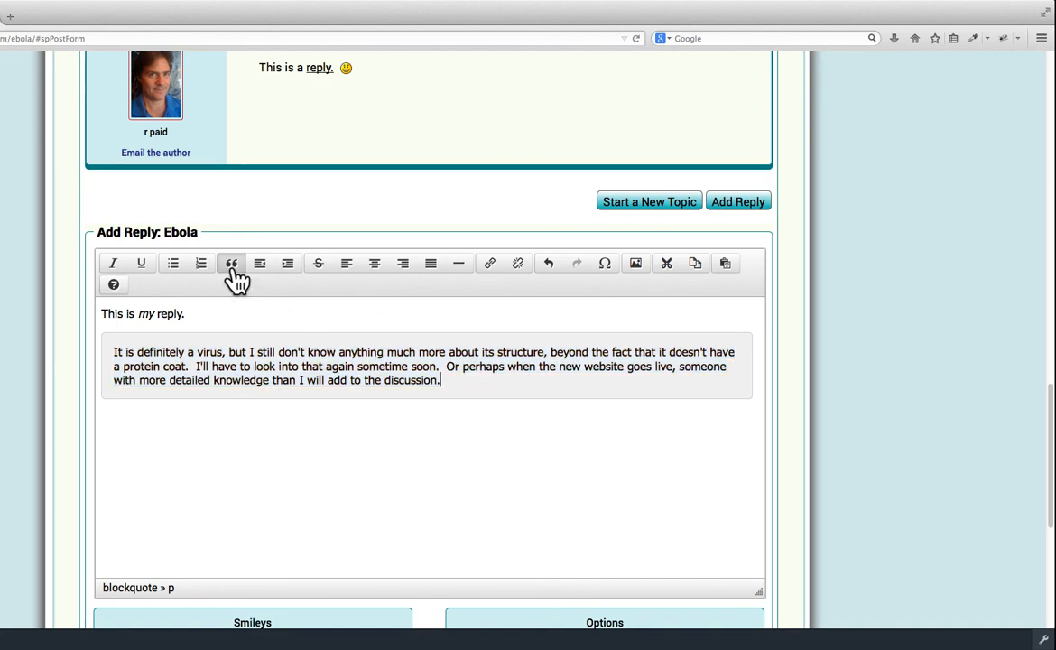
left_click(231, 263)
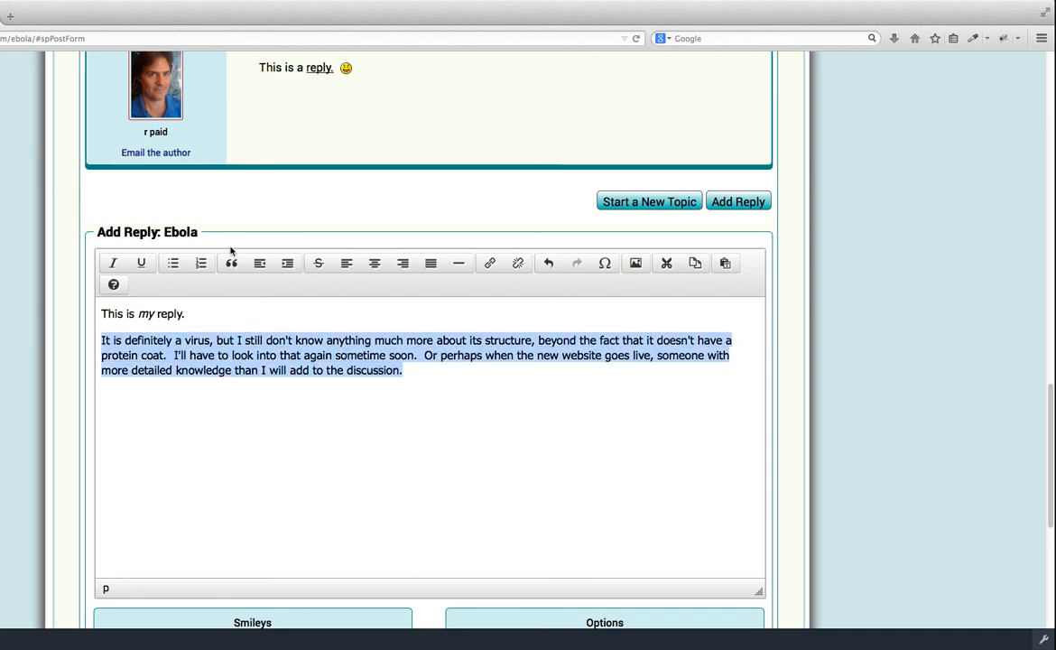
left_click(231, 263)
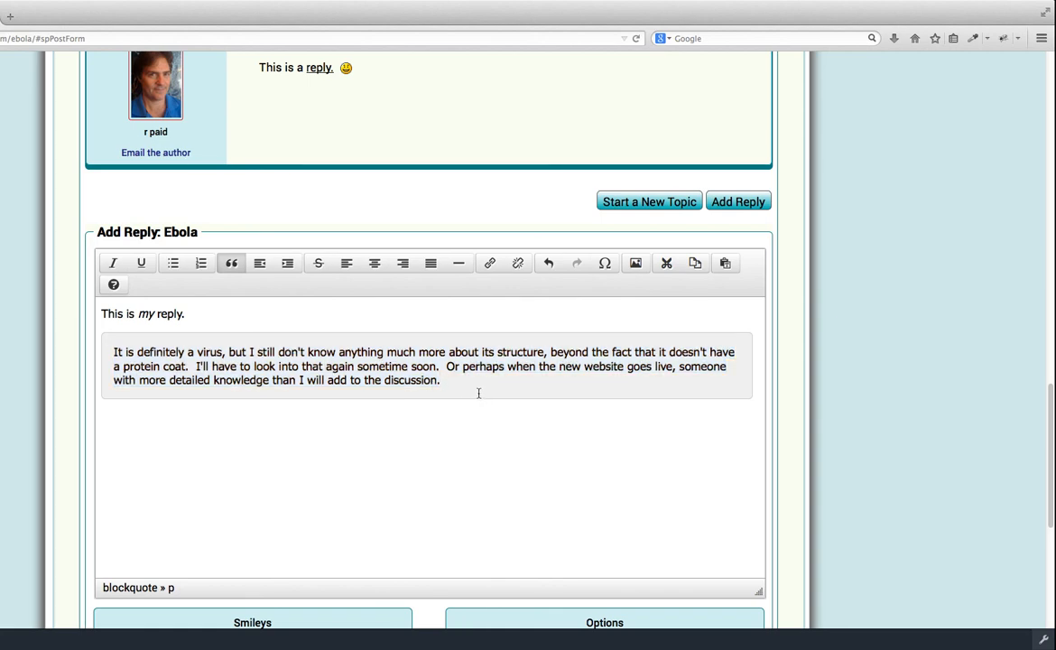
mouse_move(228, 280)
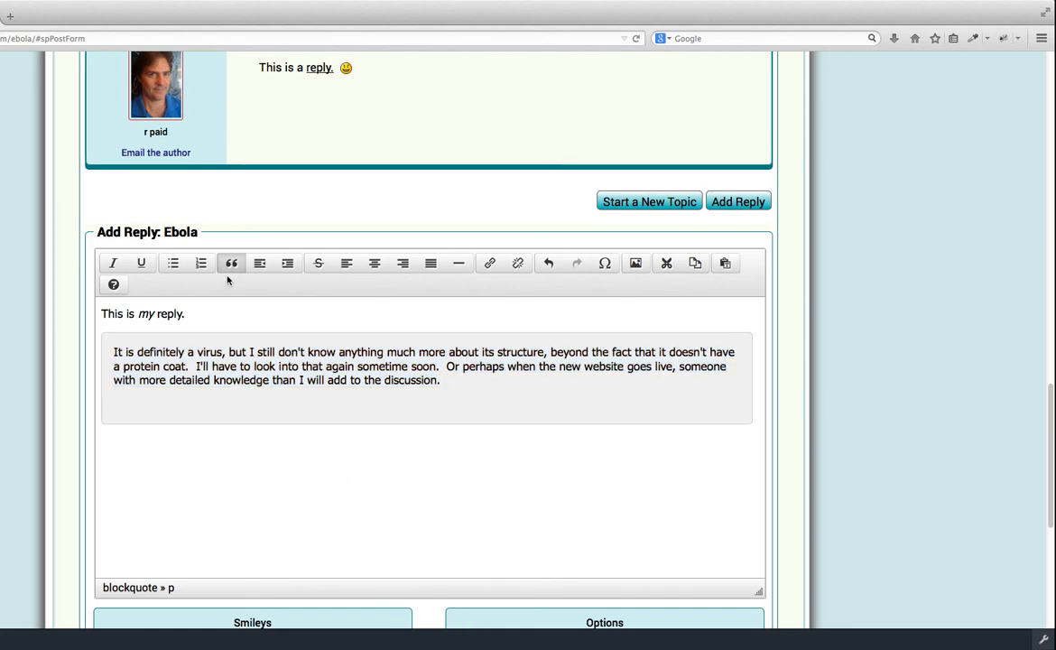
left_click(231, 264)
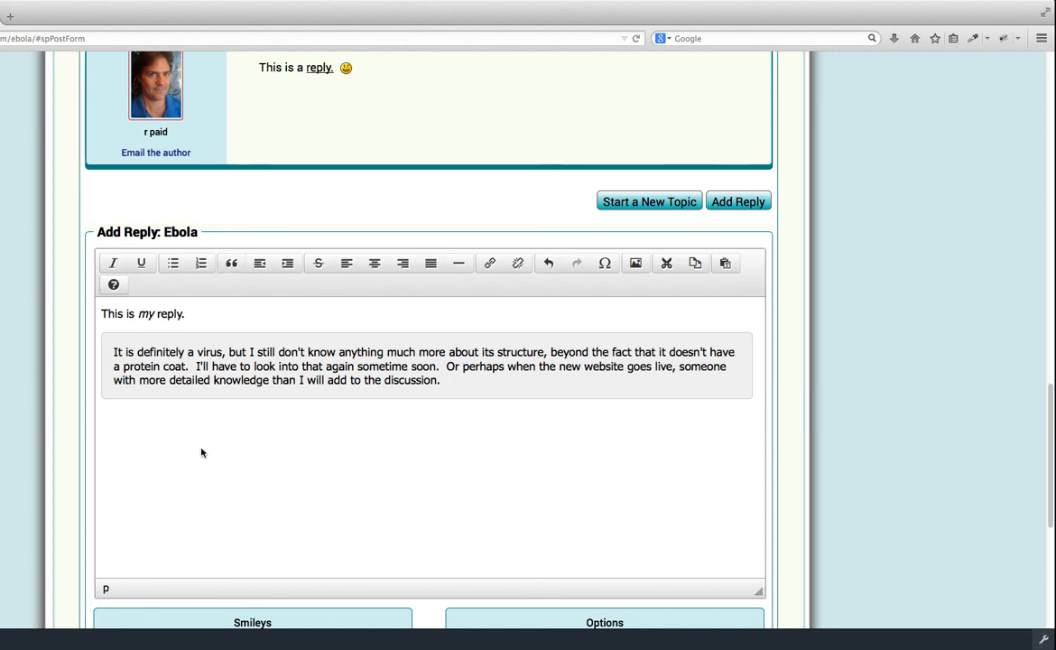
type("gA")
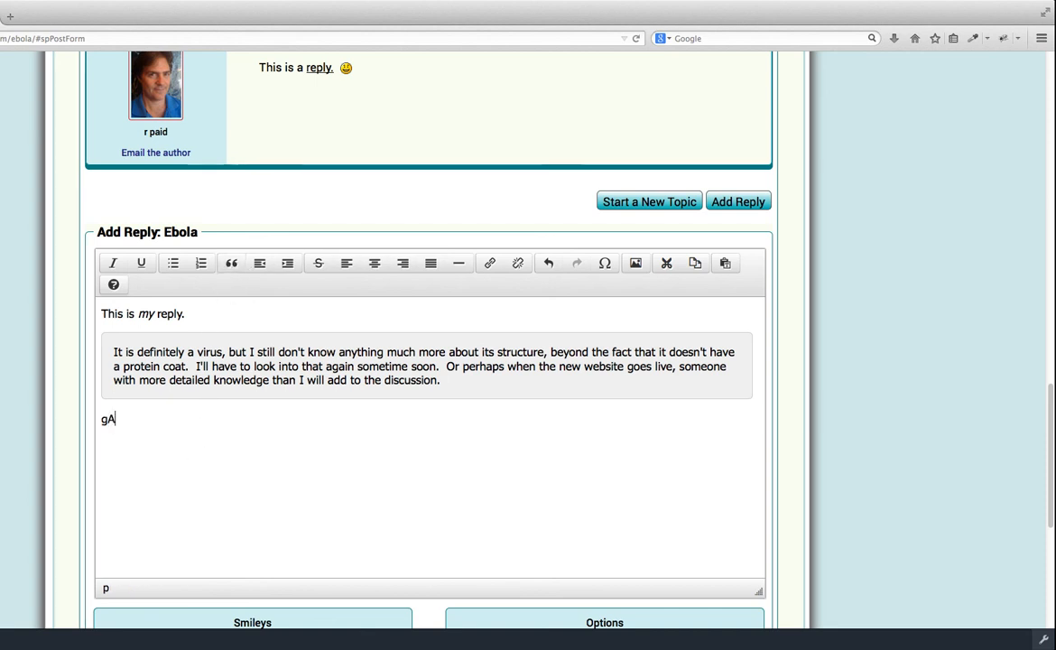
type("fter")
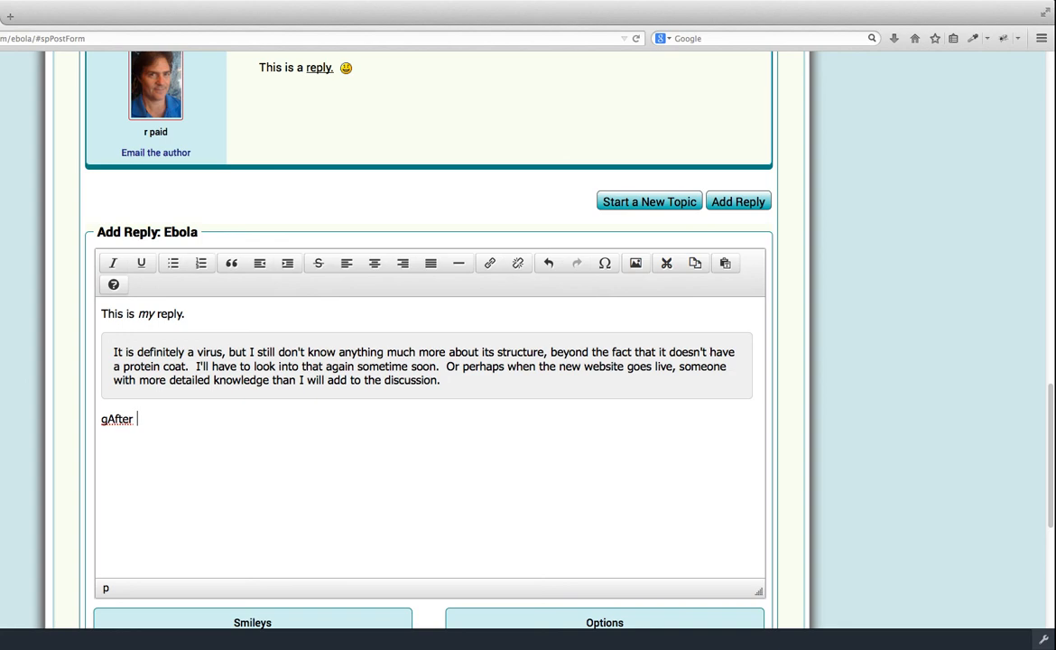
type("block quote.")
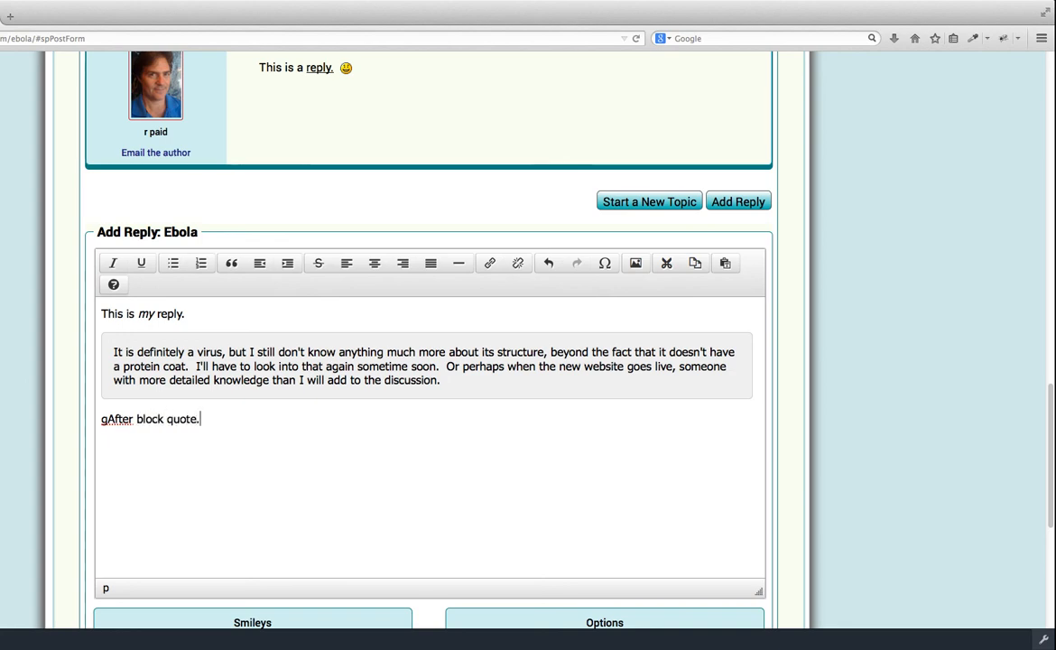
Insert a smiley from the Smileys box at the end of the block-quote line
scroll("down", 3)
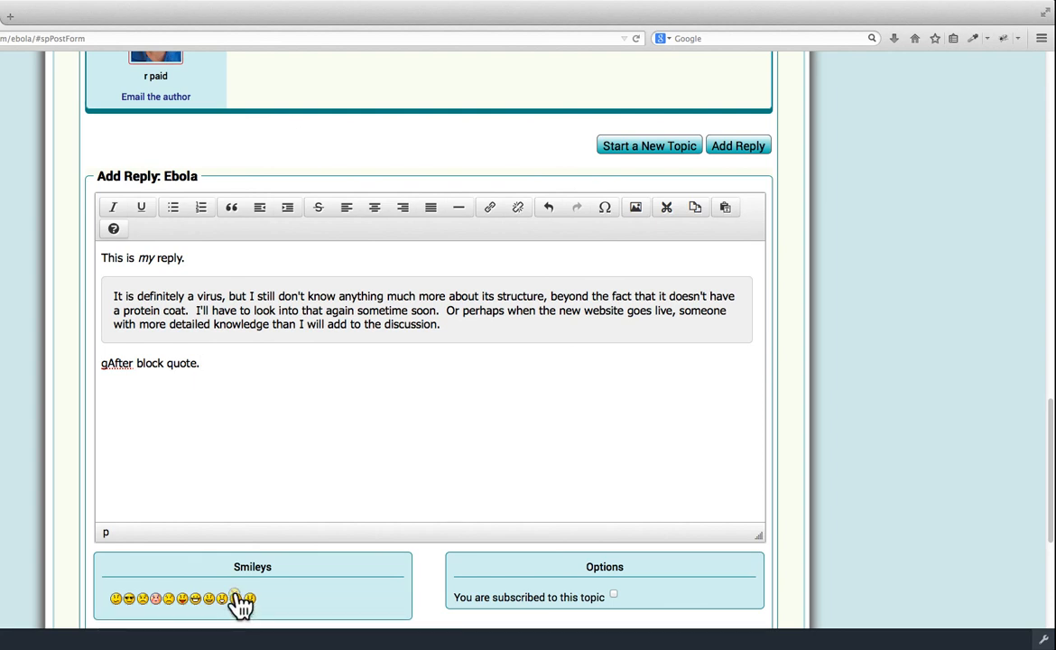
left_click(235, 599)
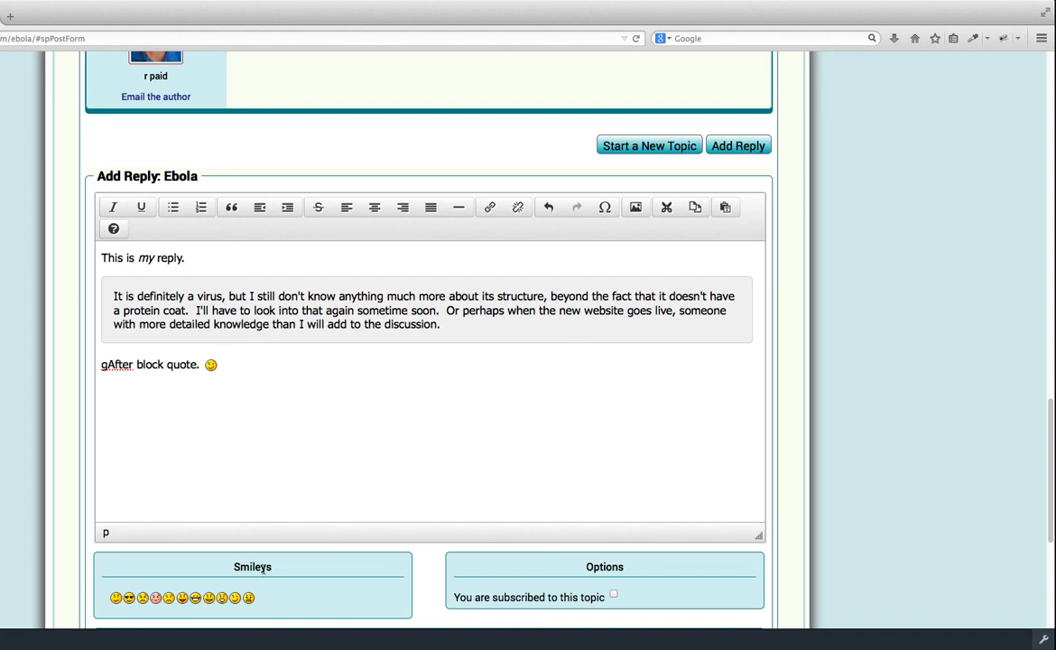
mouse_move(269, 596)
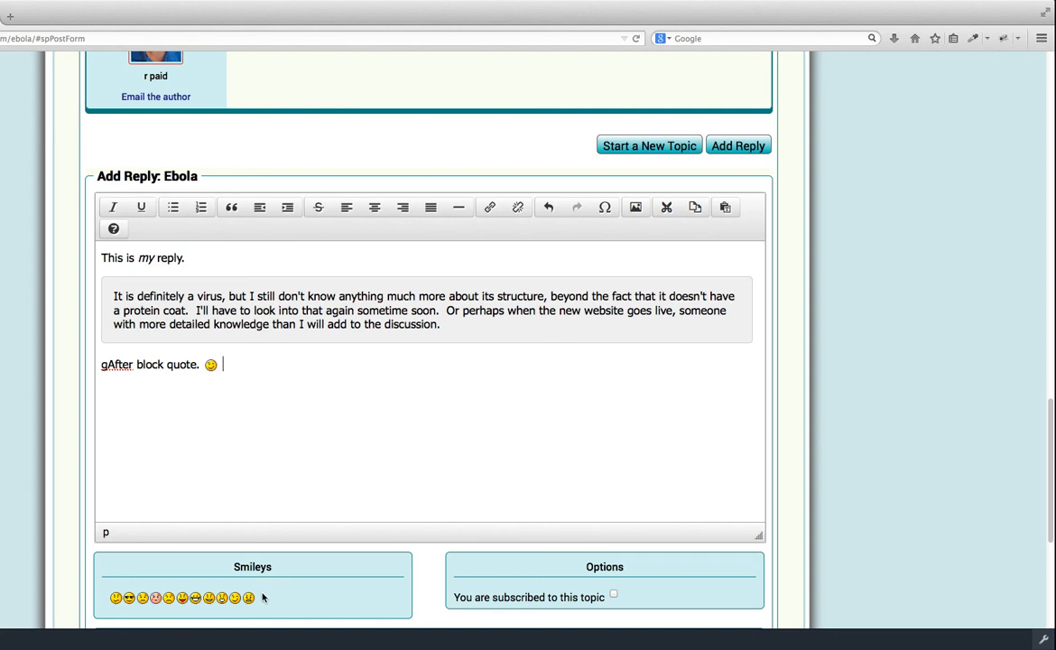
scroll("down", 3)
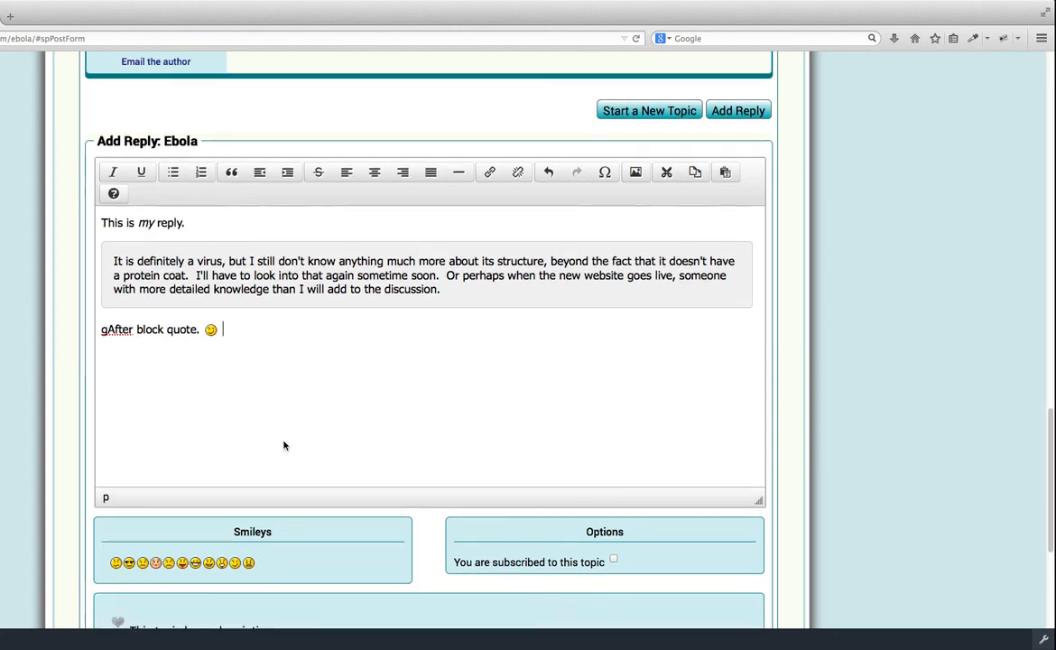
scroll("down", 3)
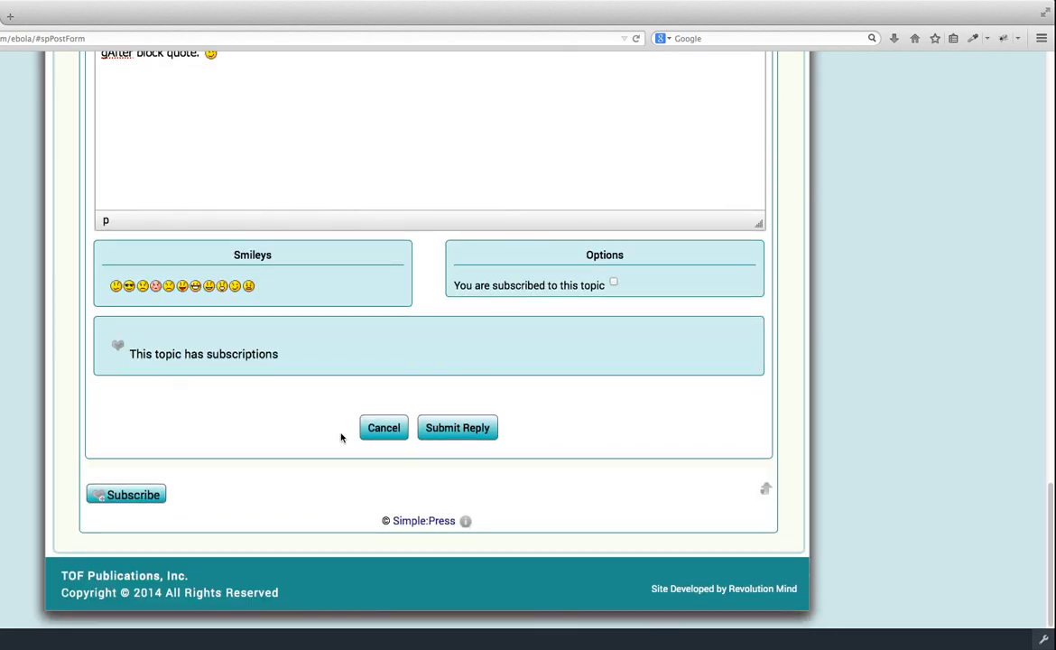
mouse_move(459, 426)
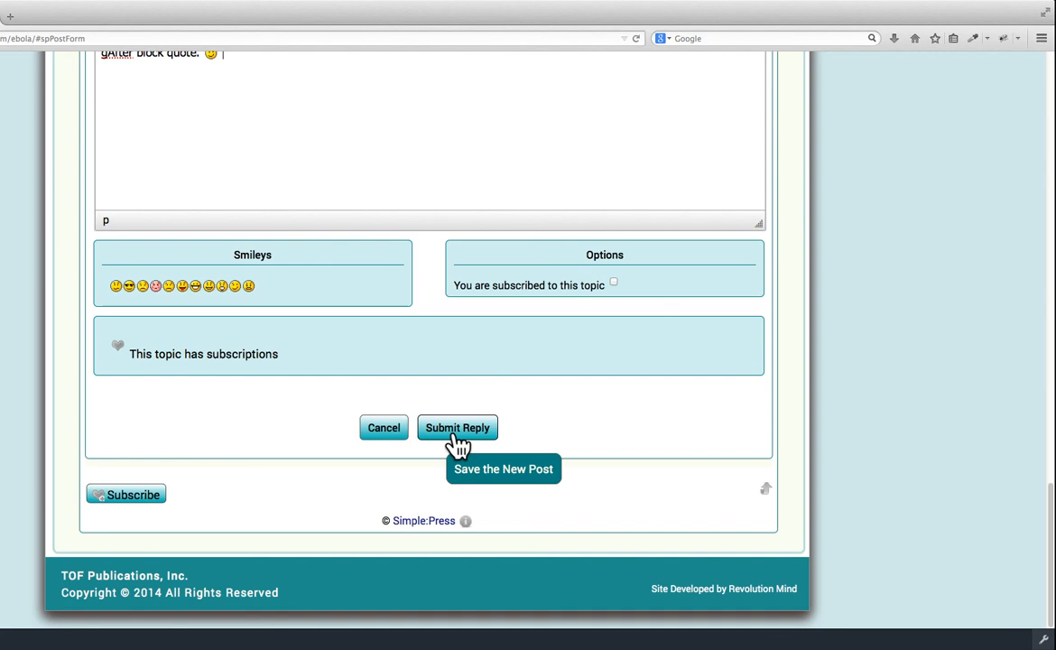
mouse_move(448, 441)
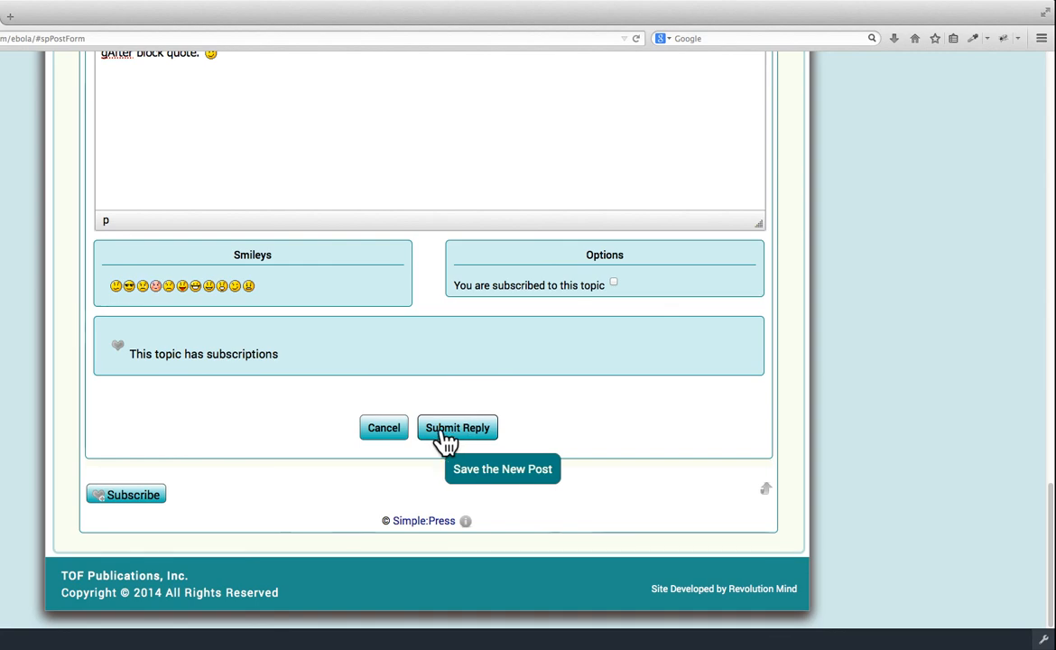
mouse_move(383, 426)
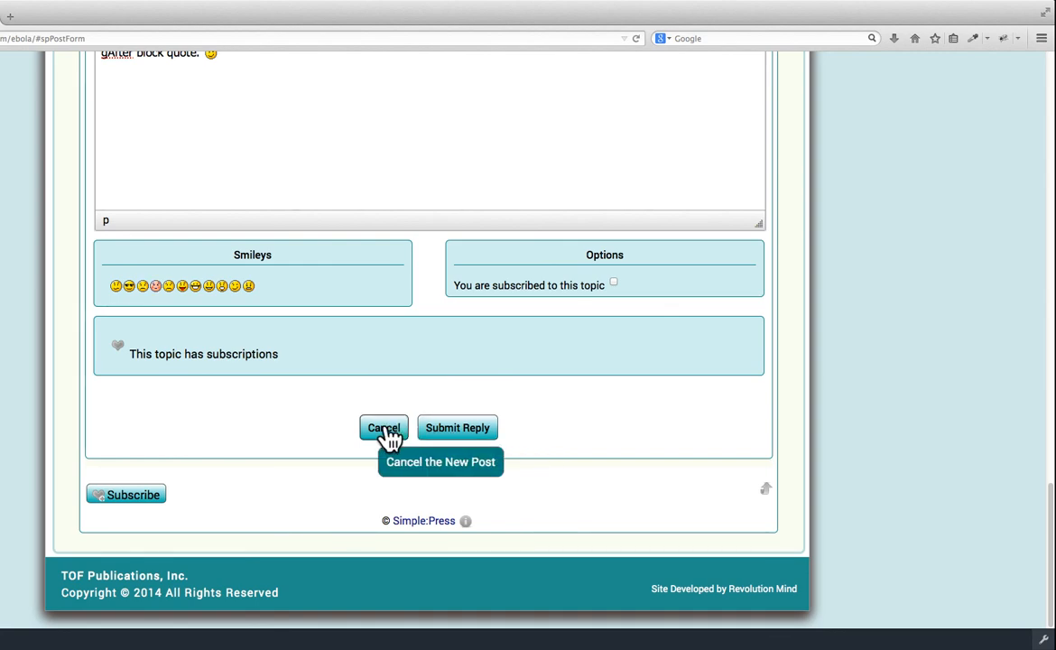
left_click(383, 426)
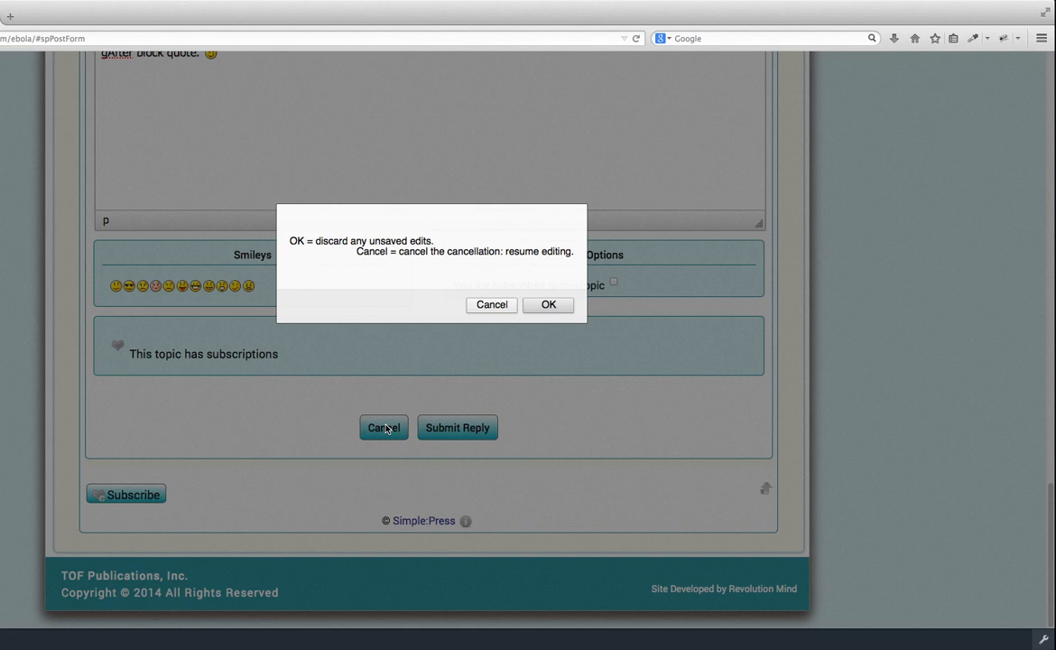
mouse_move(394, 350)
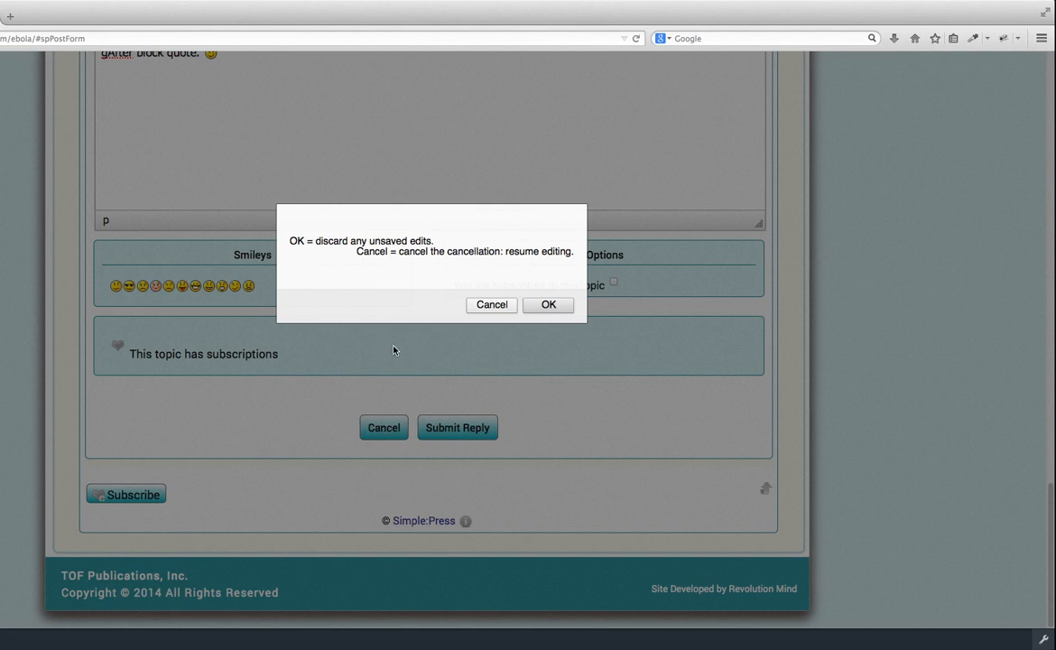
mouse_move(491, 303)
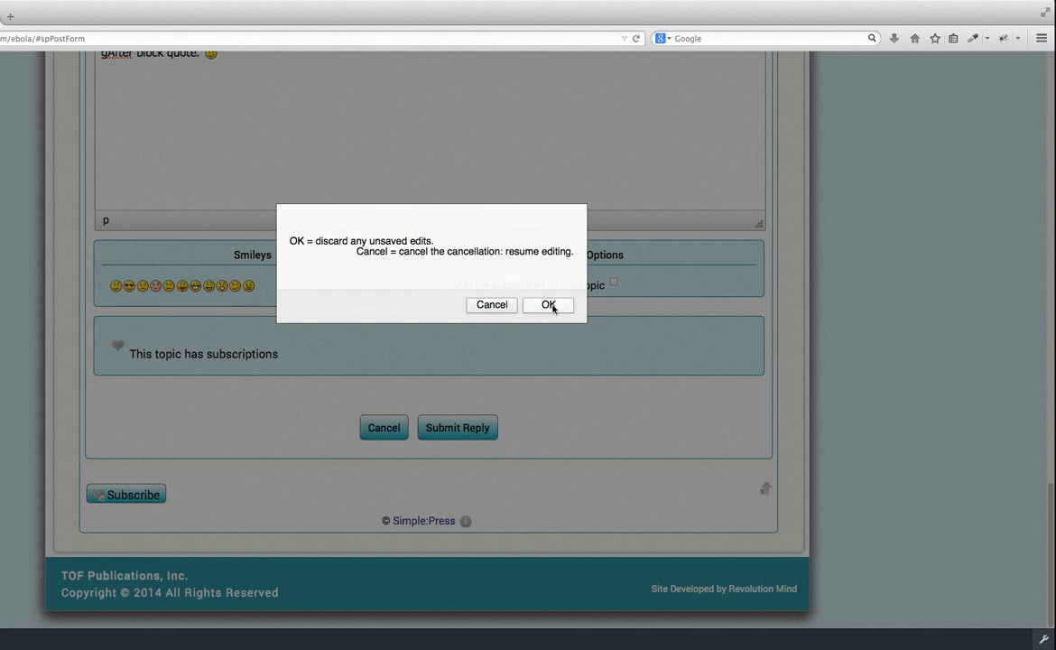
mouse_move(469, 318)
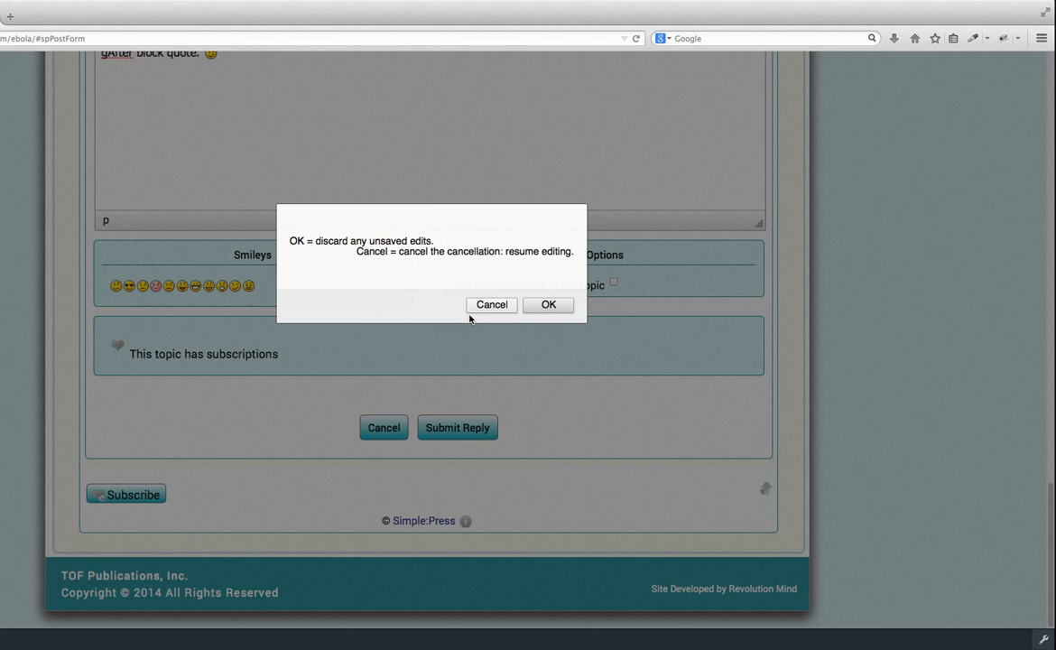
mouse_move(470, 268)
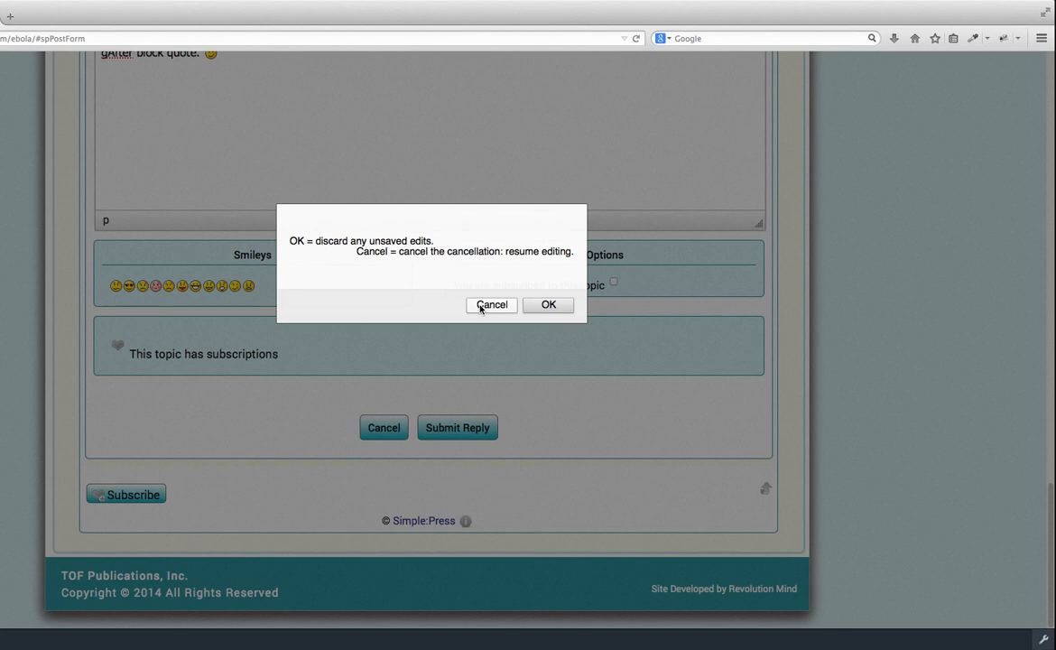
left_click(491, 304)
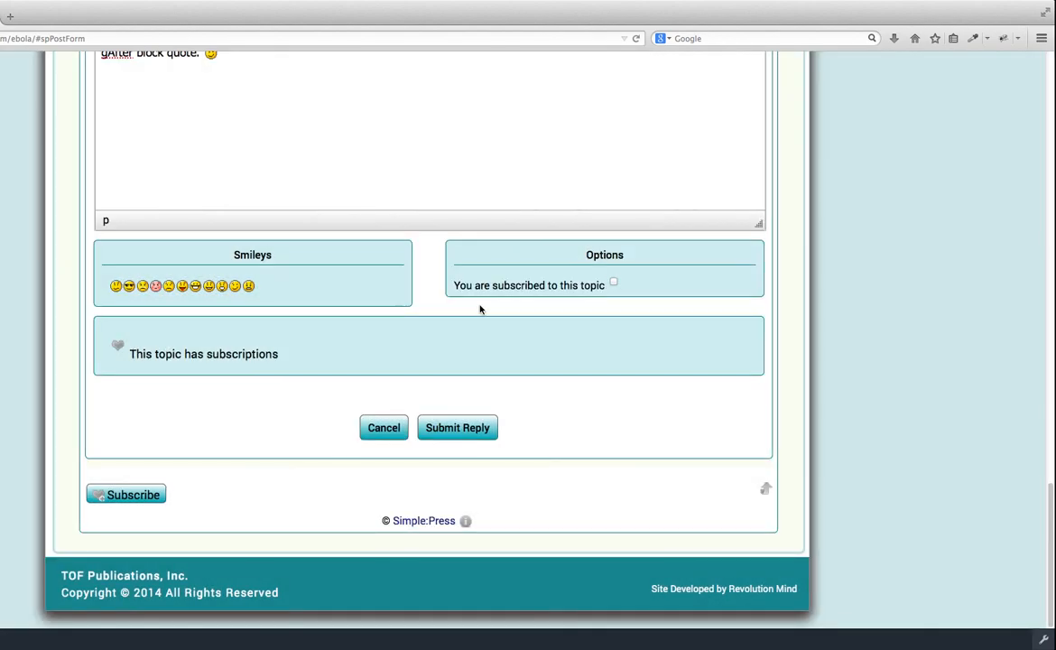
scroll("up", 3)
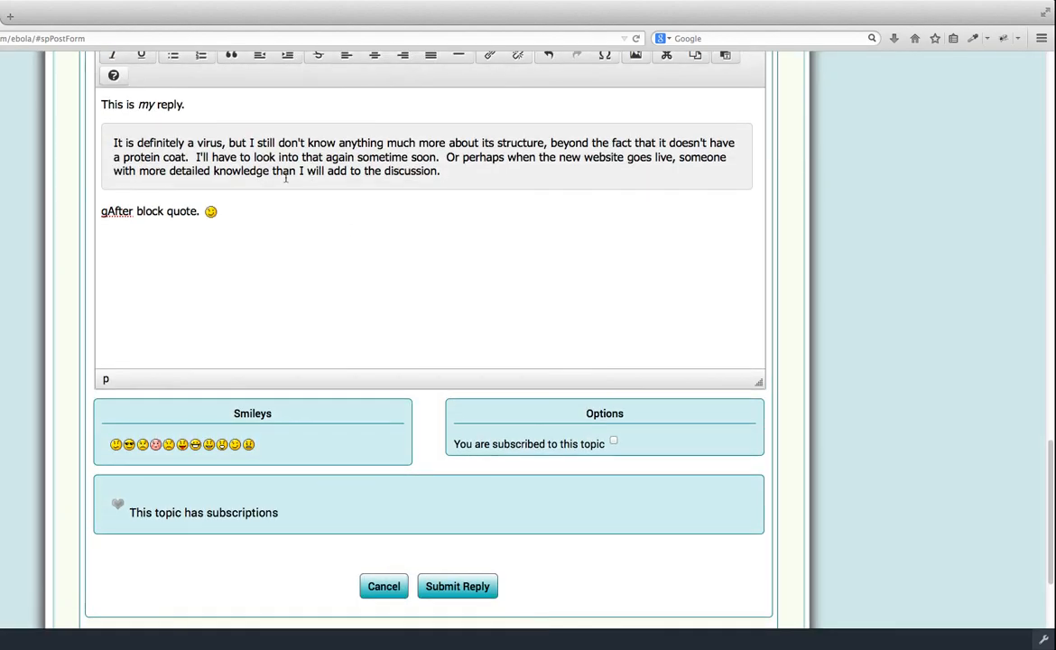
scroll("down", 3)
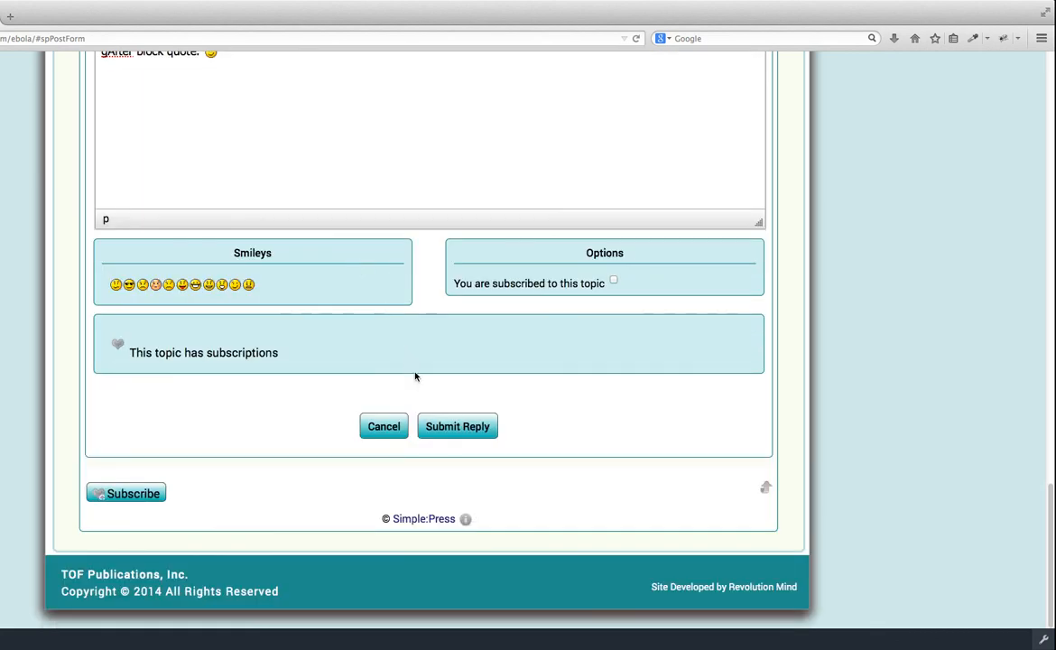
mouse_move(459, 433)
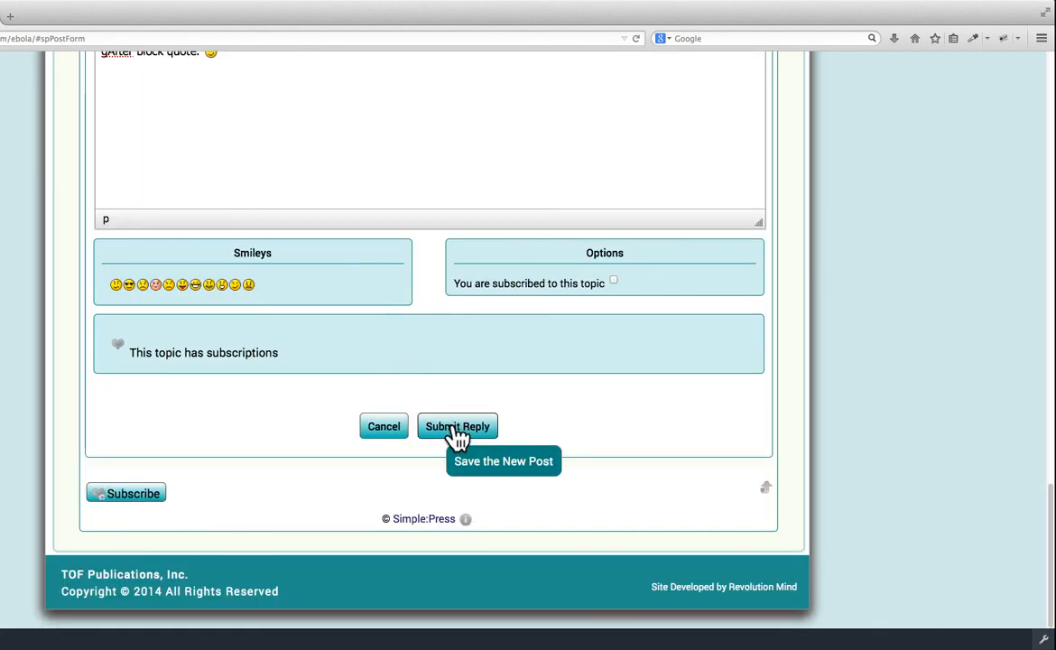
Submit the reply so it appears as the newest post in the Ebola thread
left_click(456, 426)
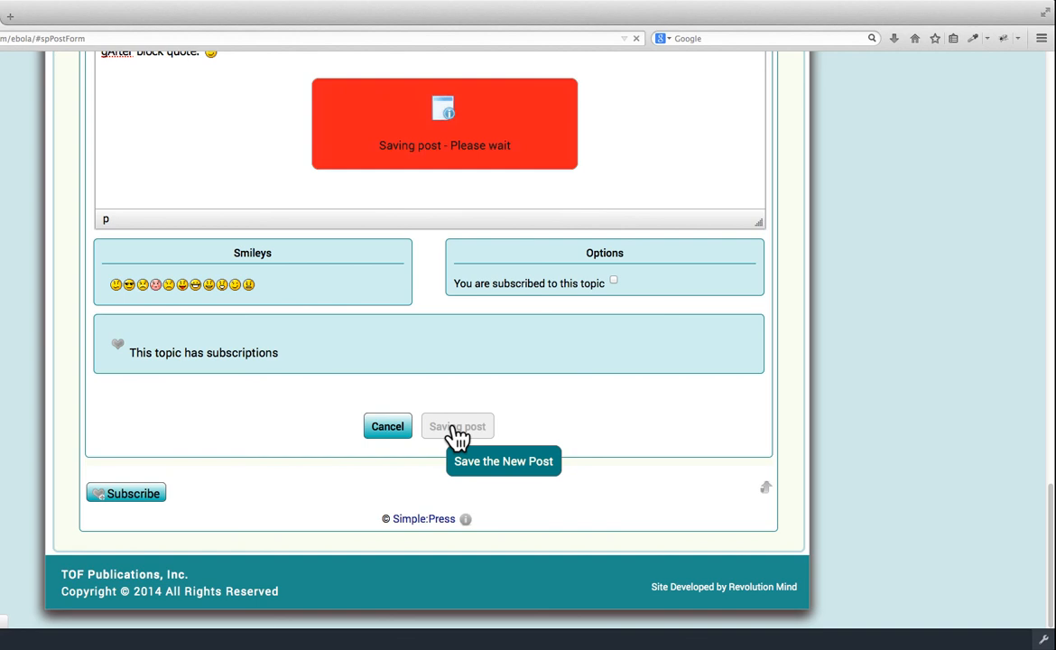
left_click(458, 426)
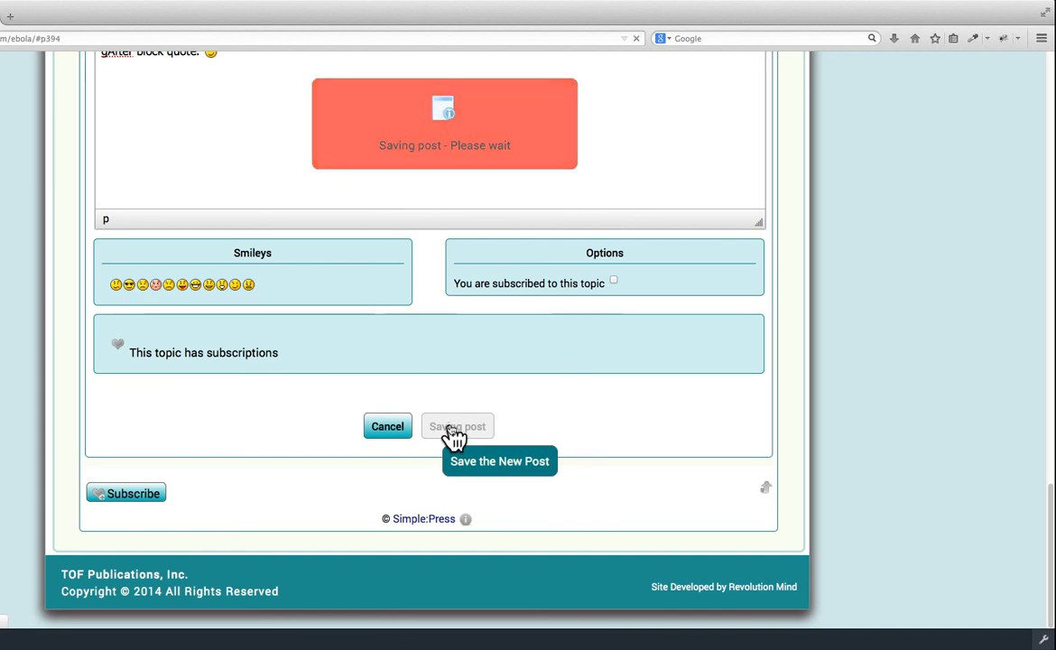
left_click(457, 426)
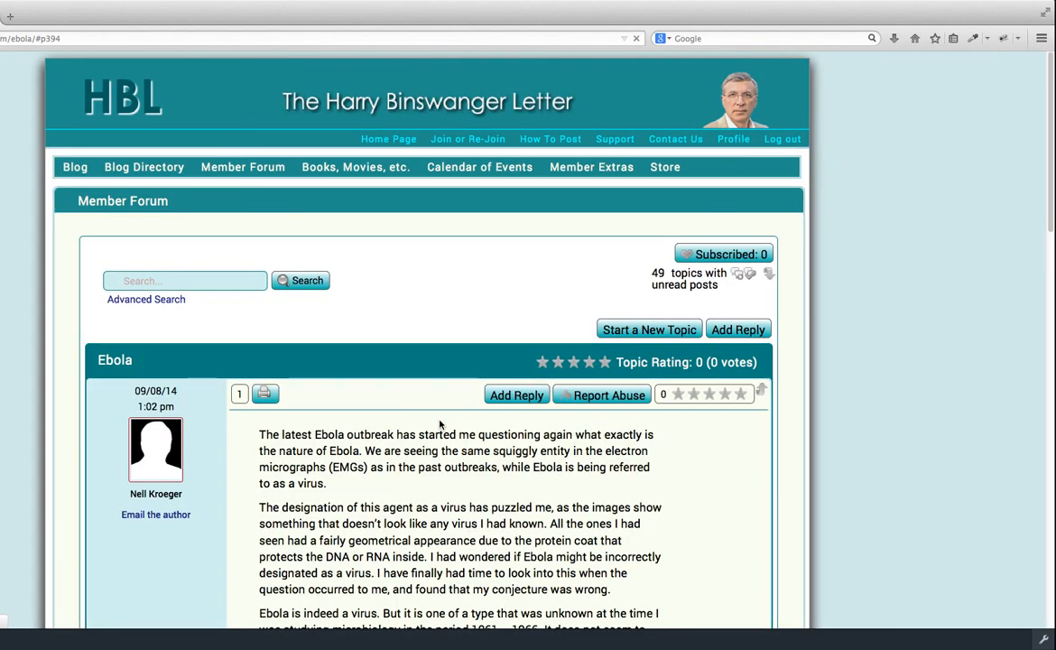
scroll("down", 3)
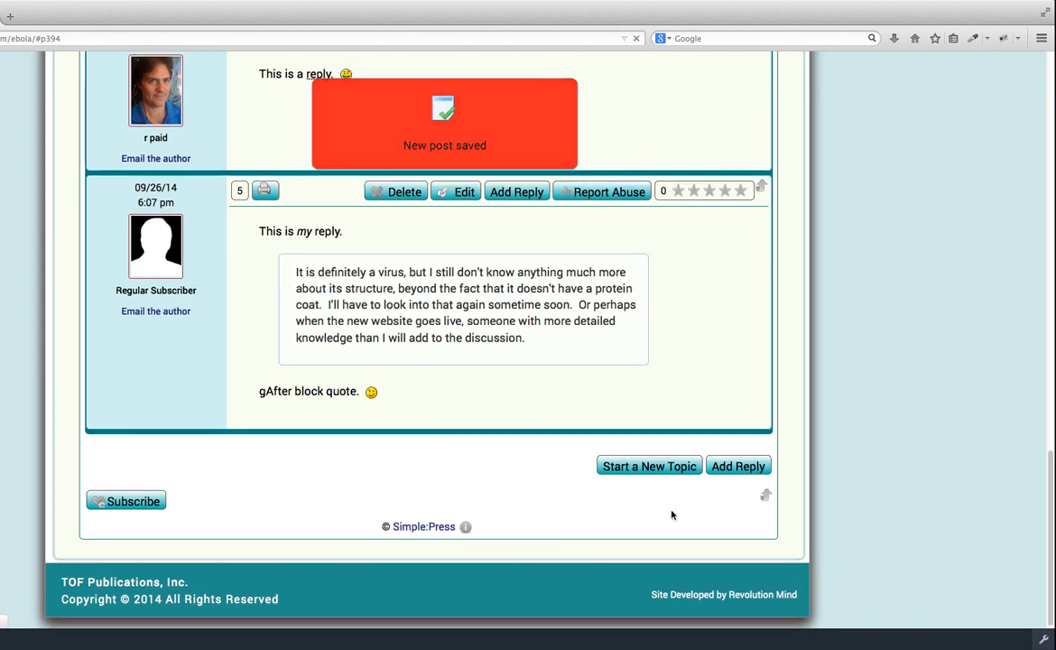
mouse_move(767, 497)
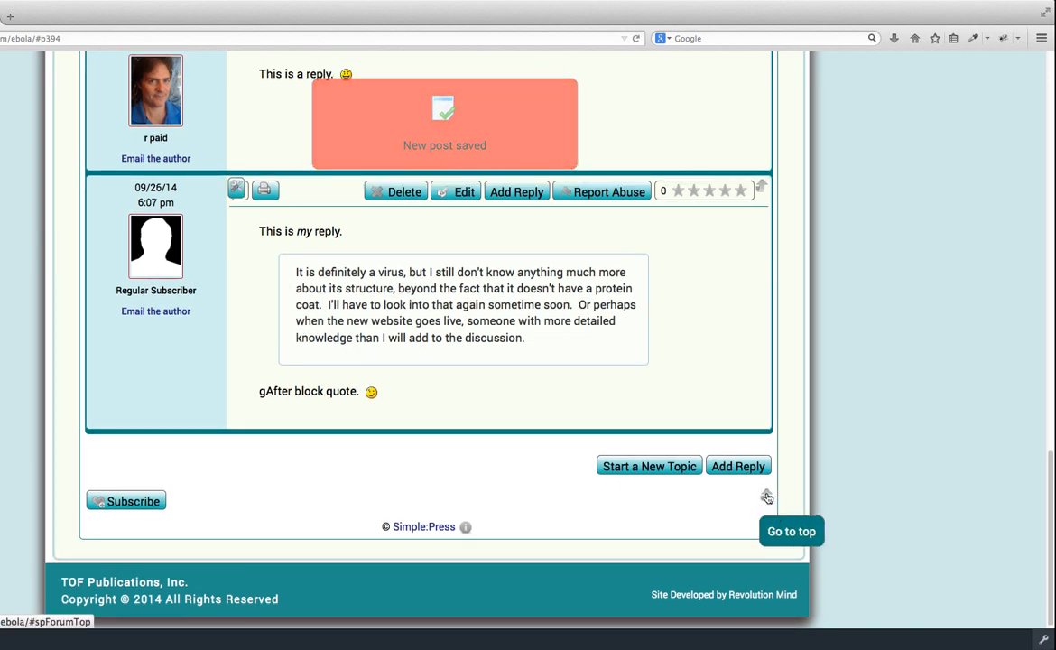
Return to the forum topic list, reopen the Ebola thread and scroll through its posts
left_click(791, 531)
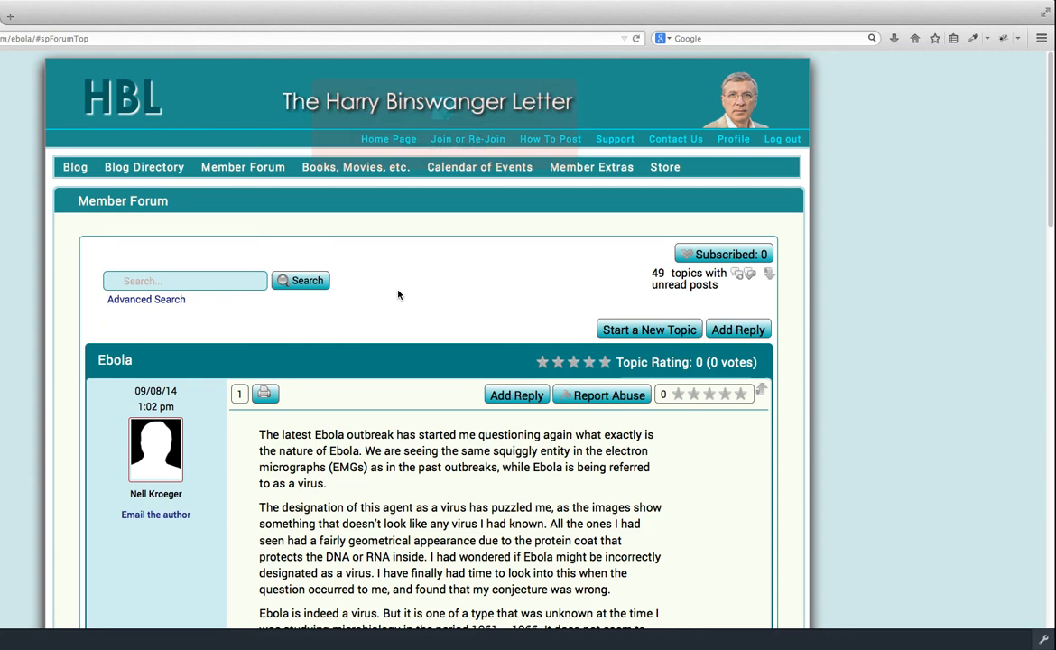
mouse_move(166, 210)
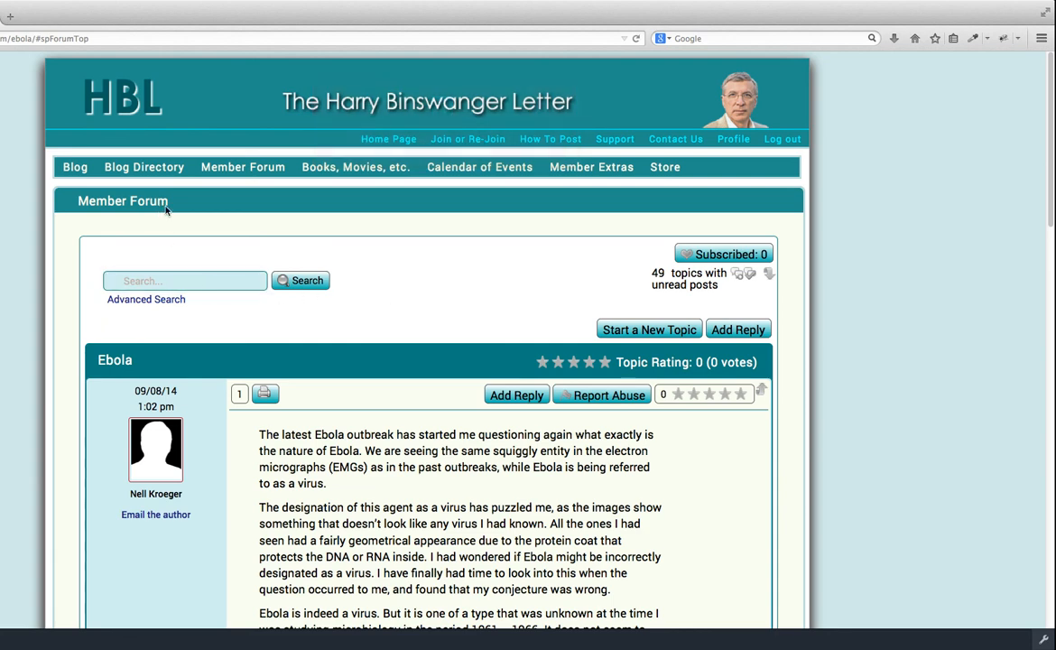
mouse_move(242, 166)
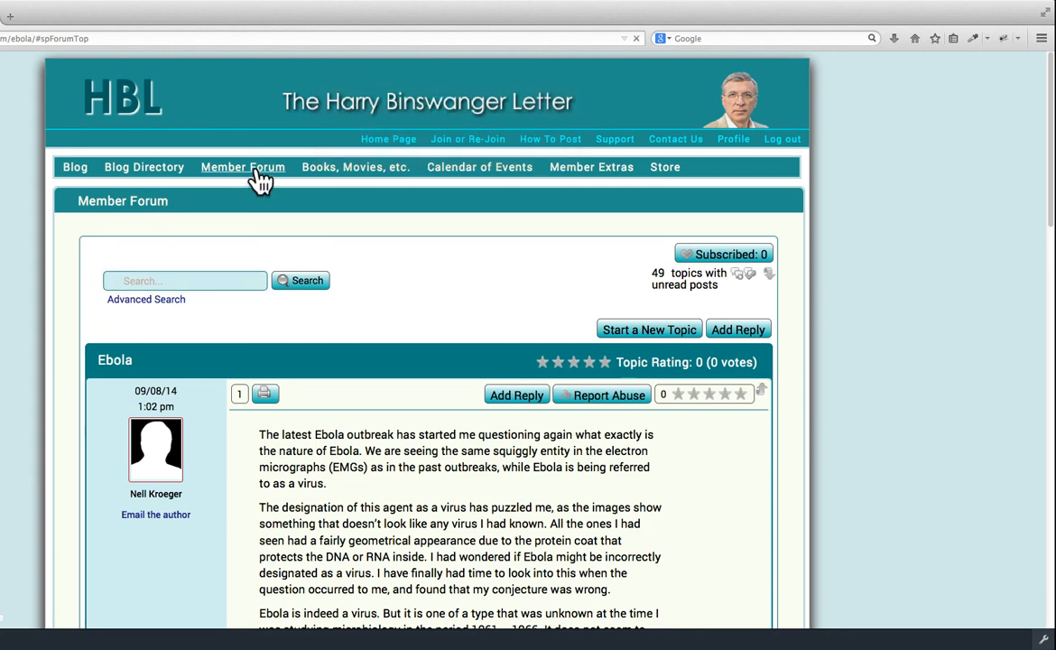
left_click(242, 166)
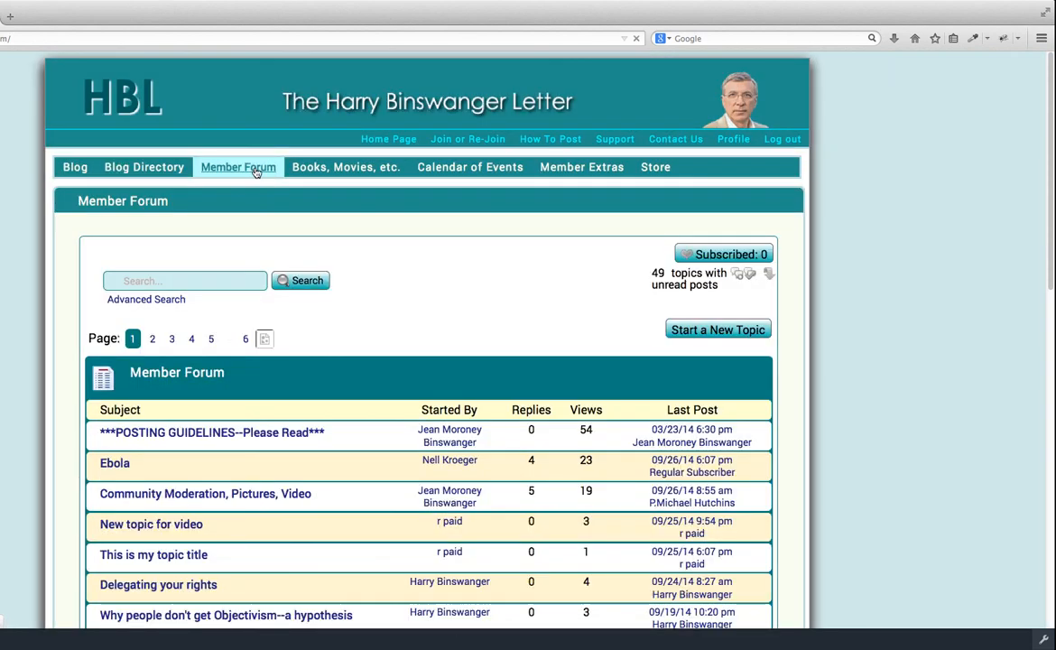
mouse_move(231, 473)
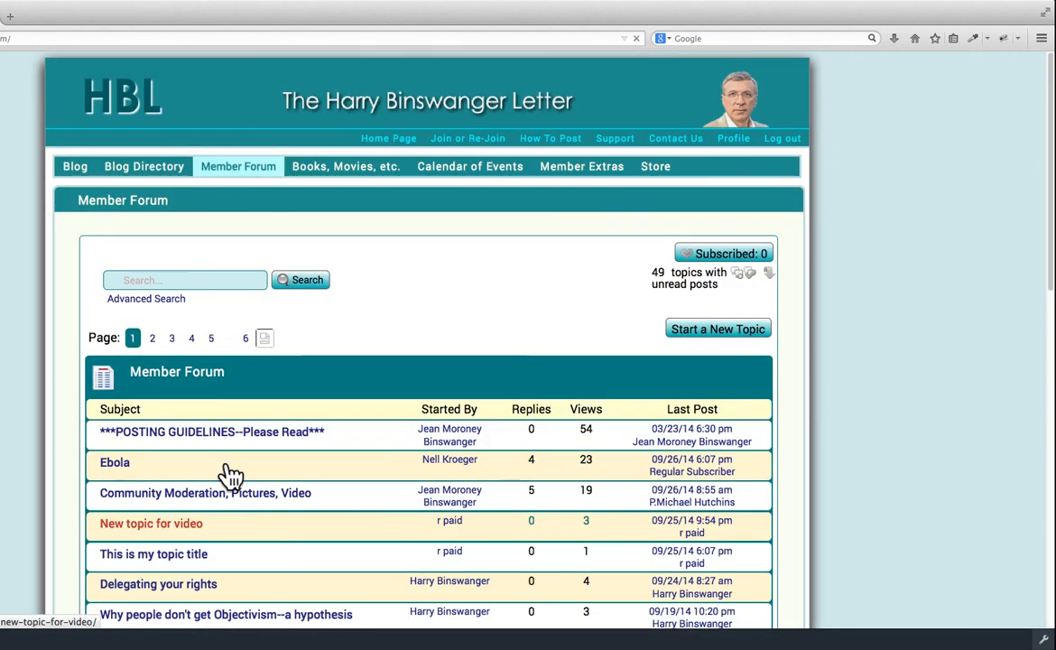
scroll("down", 3)
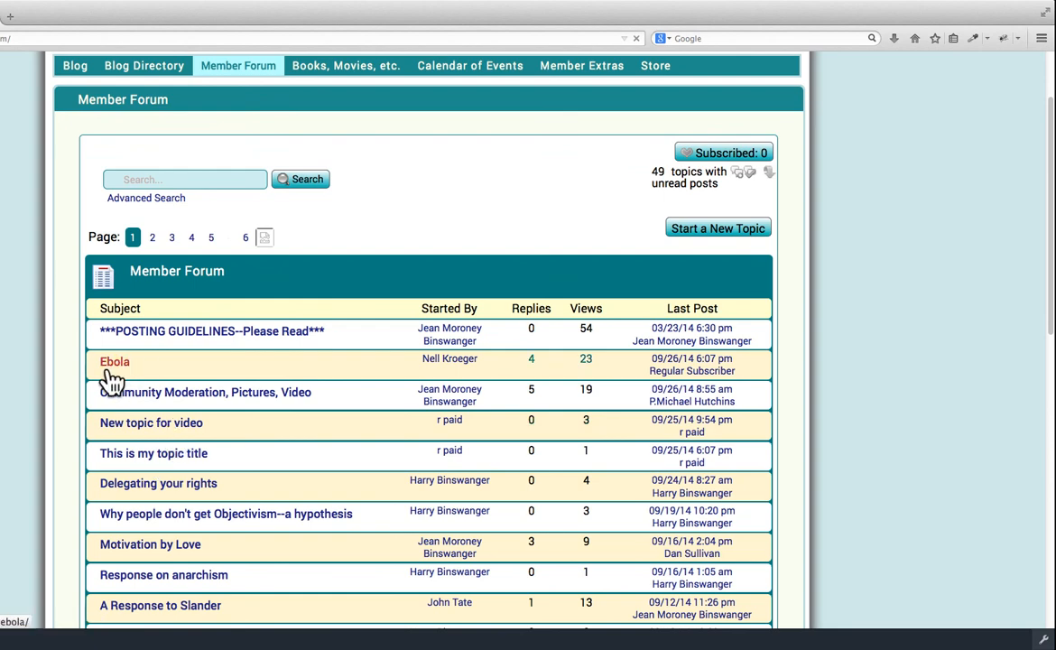
mouse_move(179, 347)
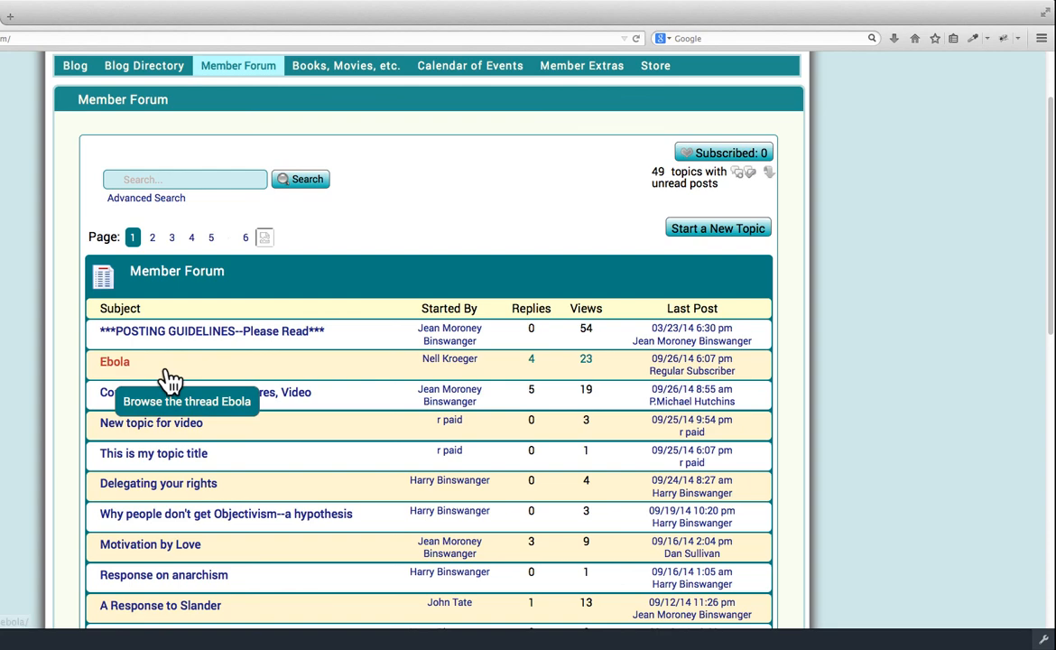
mouse_move(661, 372)
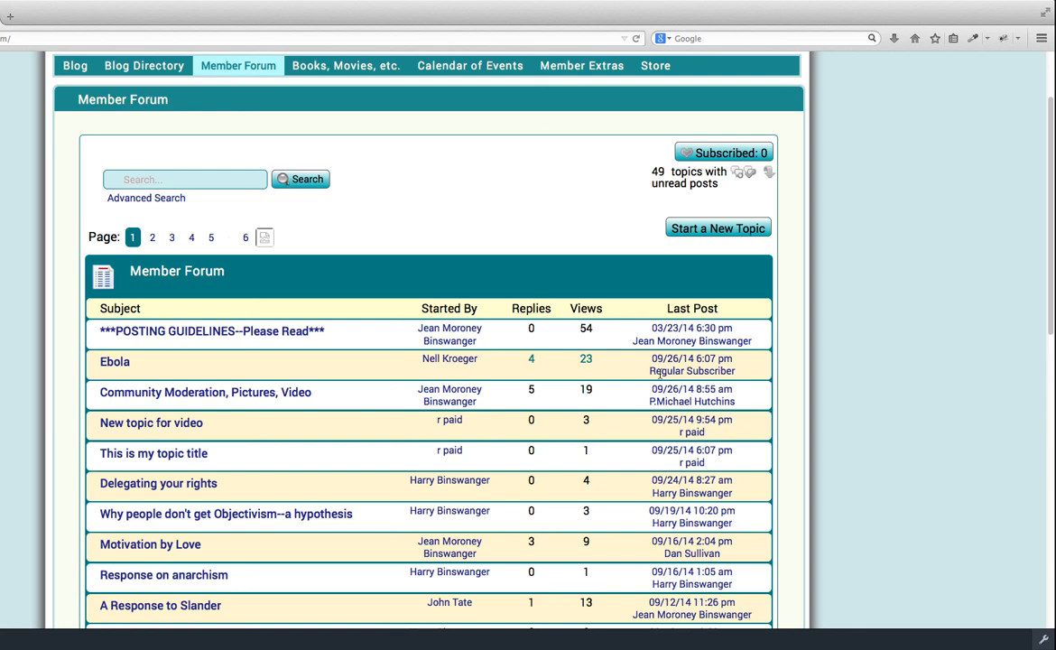
mouse_move(596, 374)
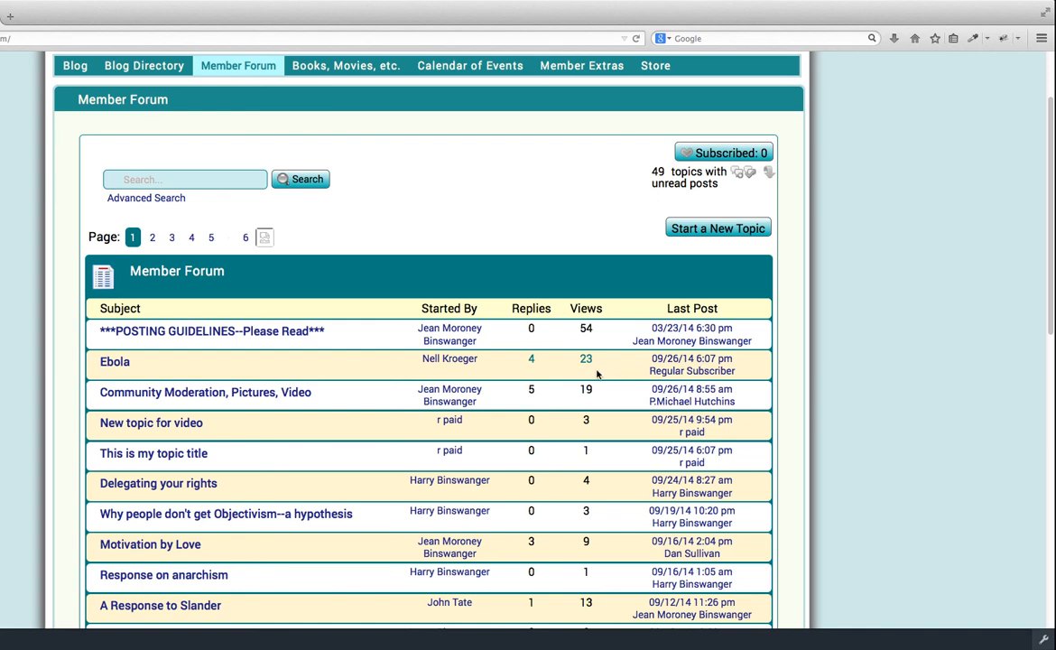
mouse_move(493, 372)
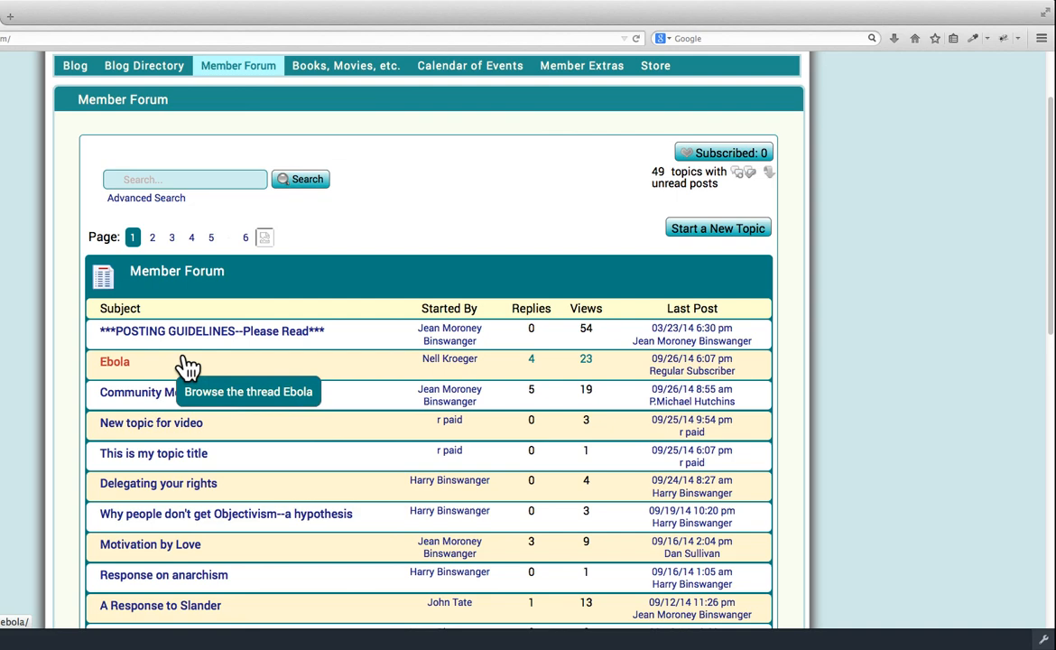
mouse_move(136, 370)
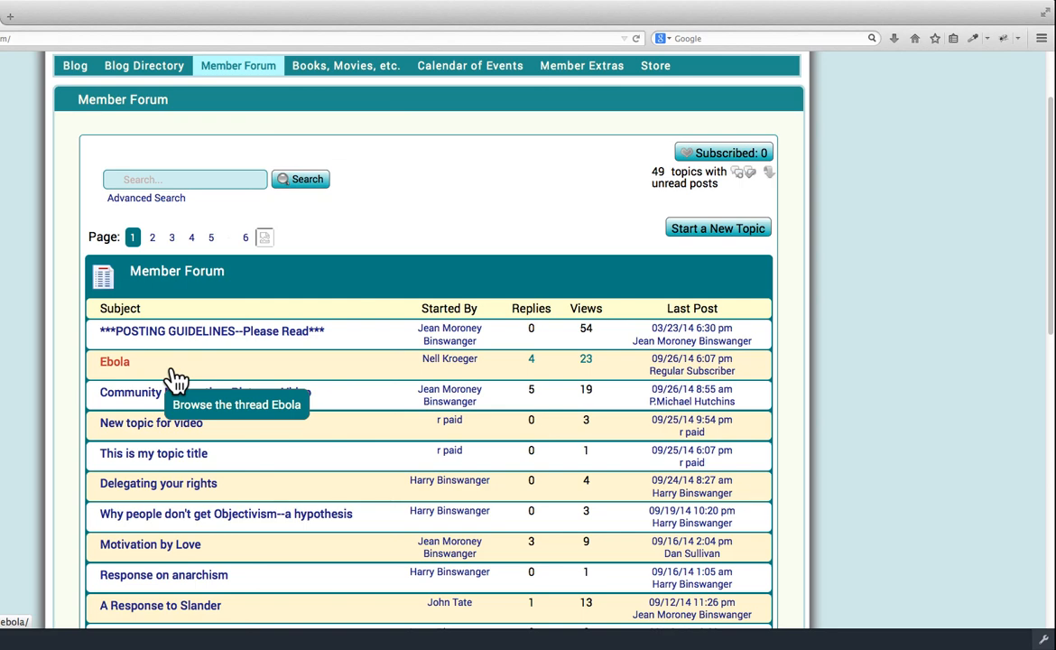
mouse_move(117, 365)
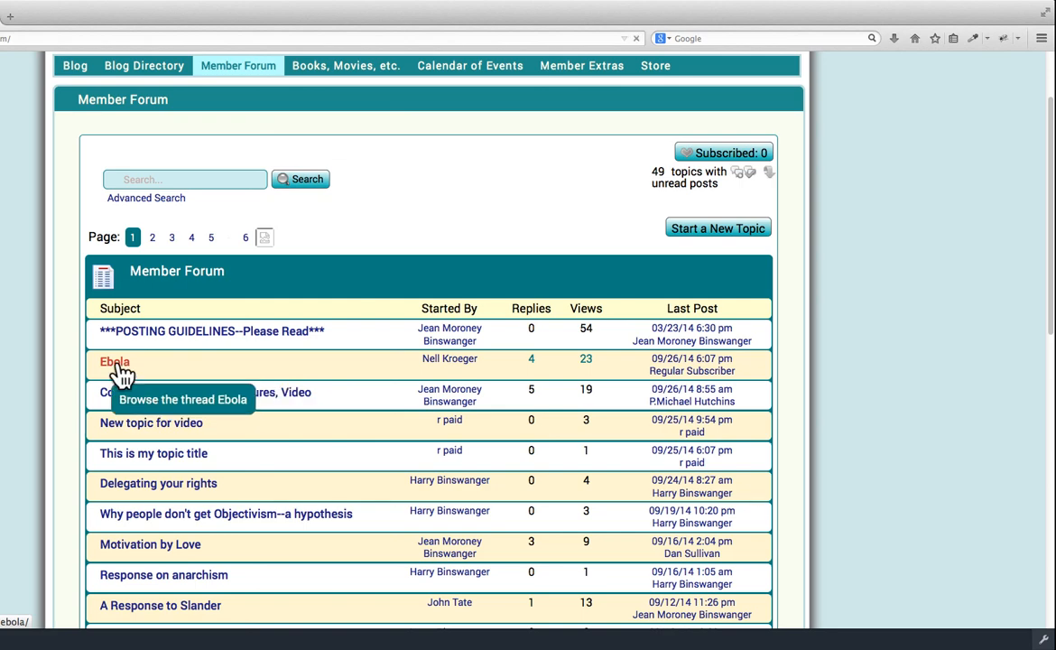
left_click(115, 361)
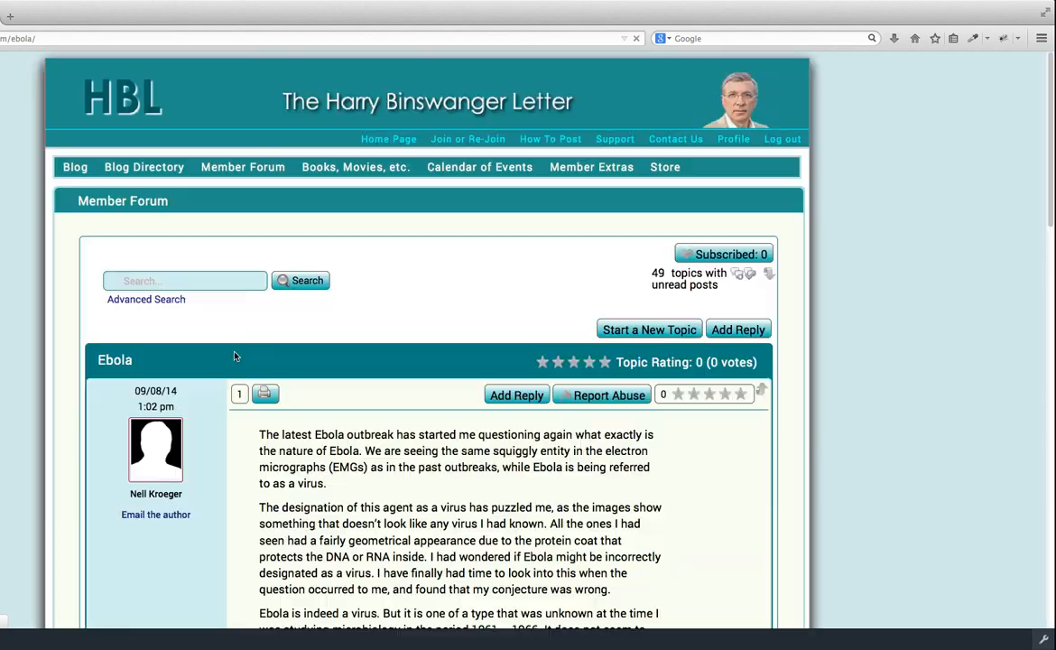
scroll("down", 3)
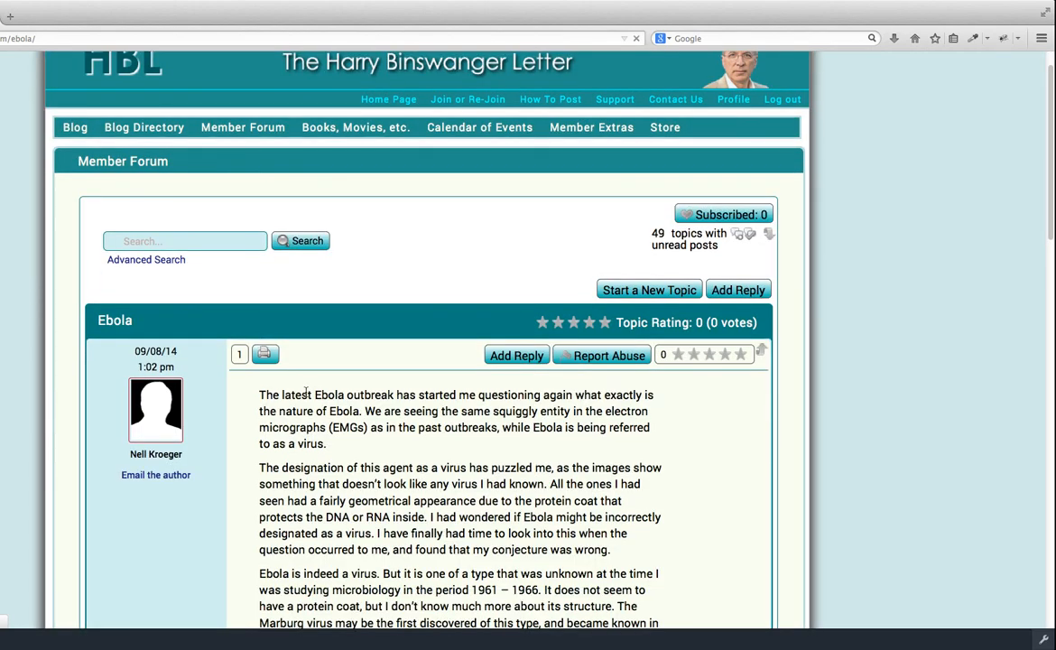
scroll("down", 3)
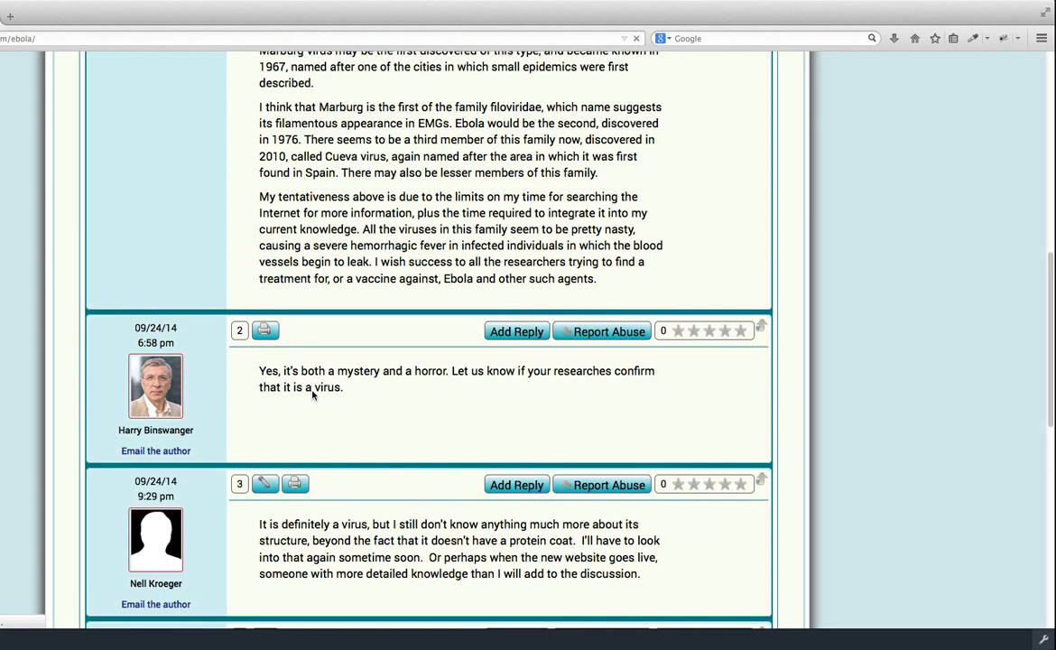
scroll("down", 3)
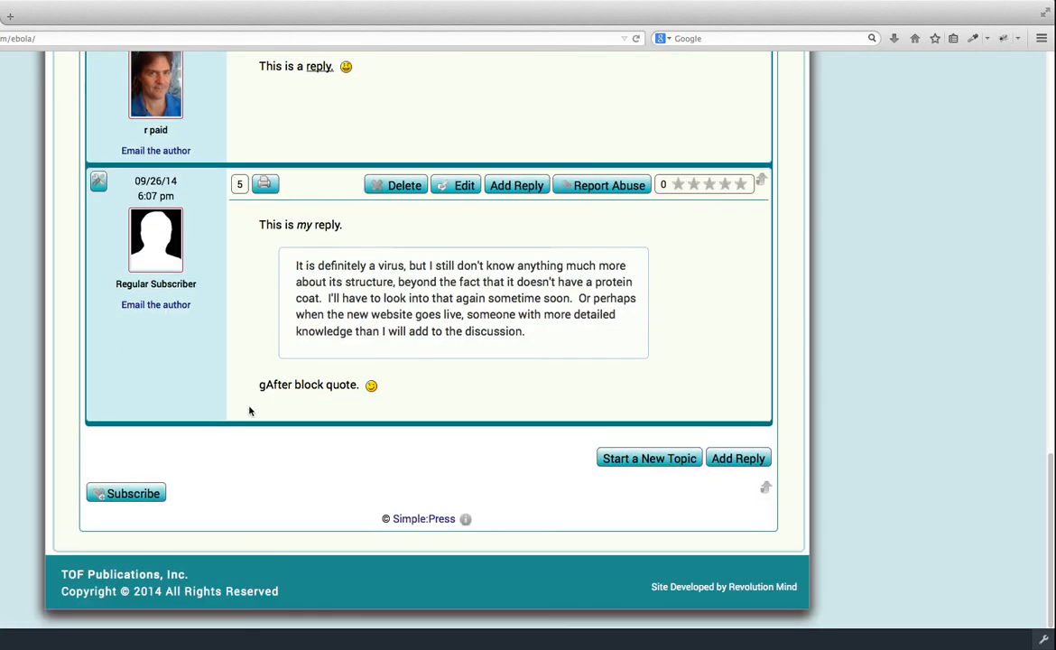
mouse_move(126, 493)
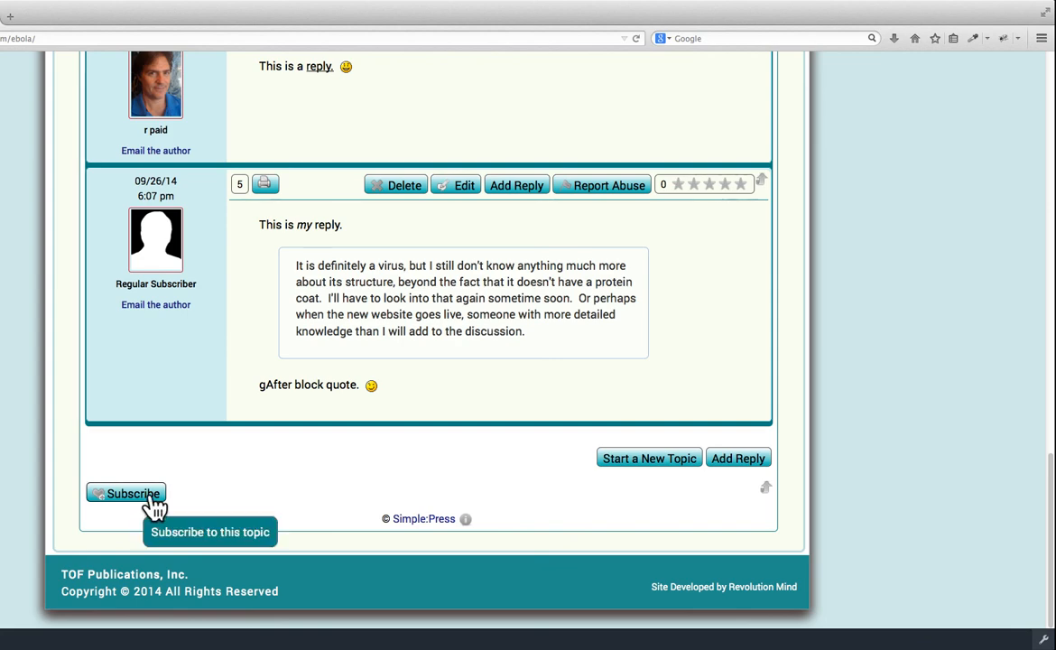
left_click(127, 493)
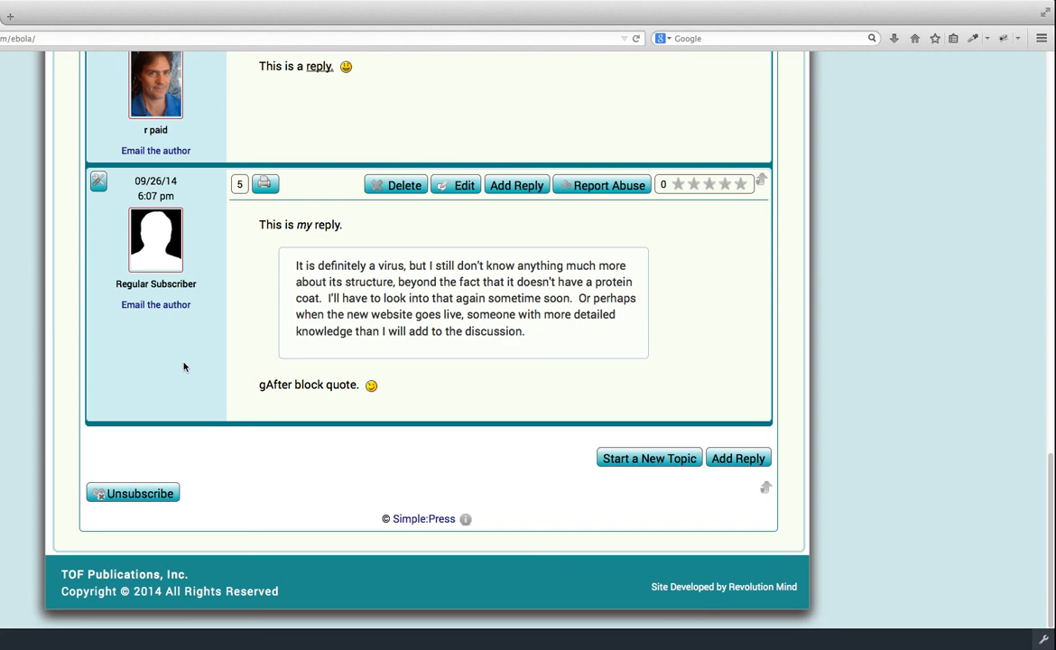
mouse_move(133, 493)
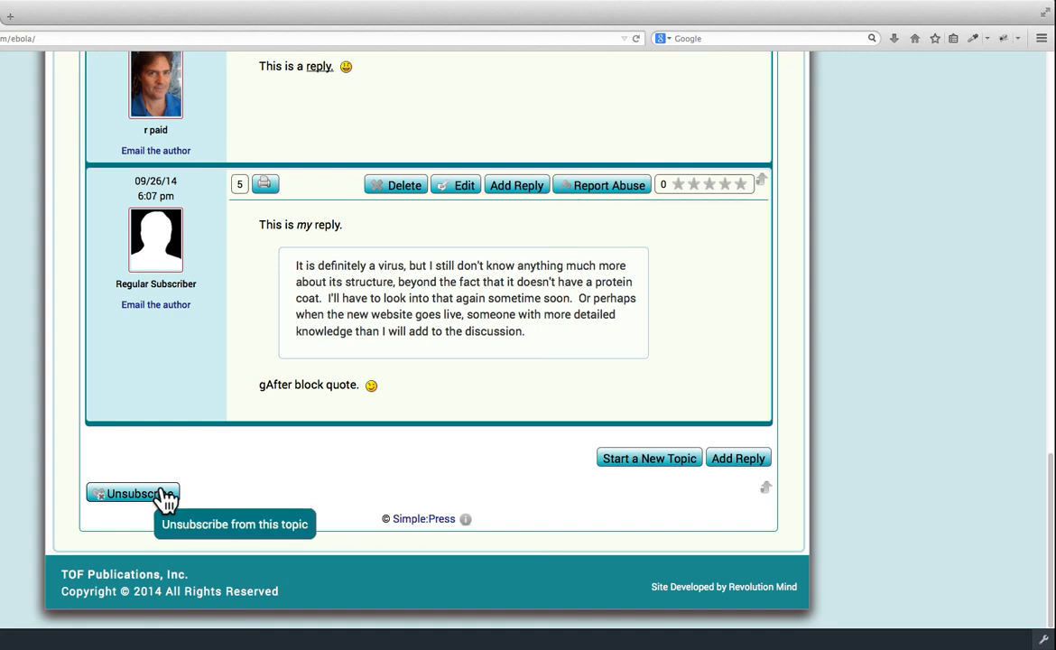
left_click(133, 495)
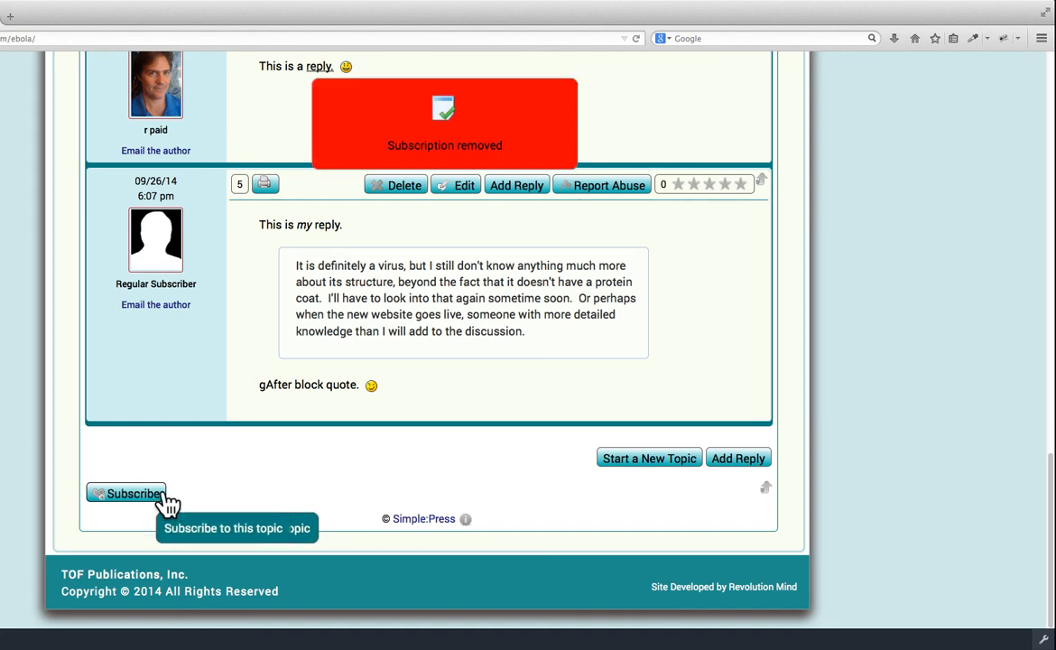
mouse_move(201, 419)
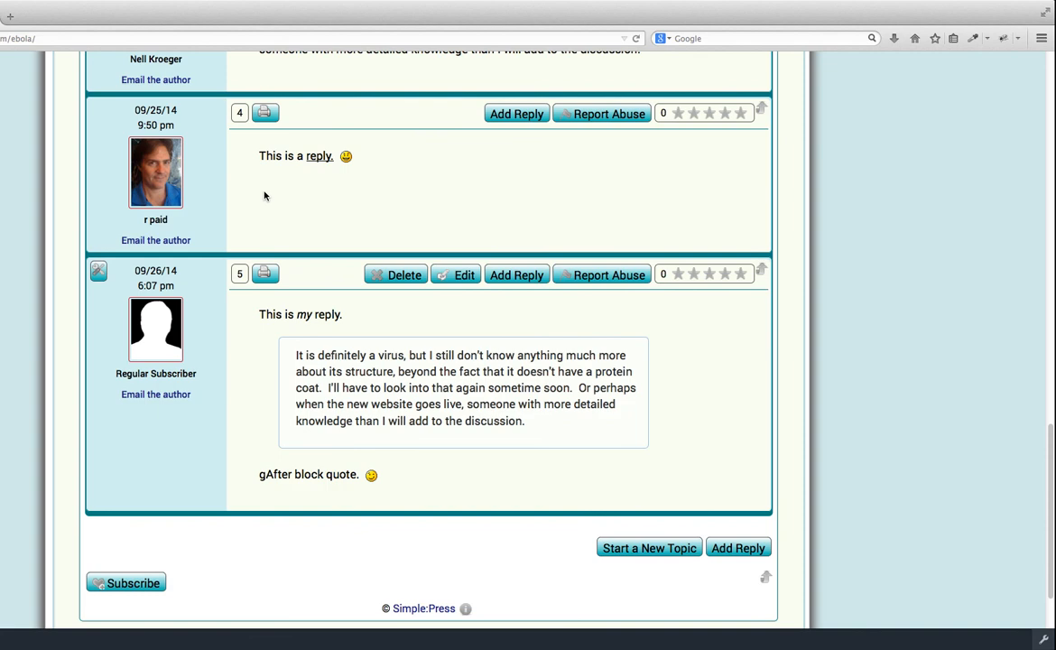
mouse_move(203, 181)
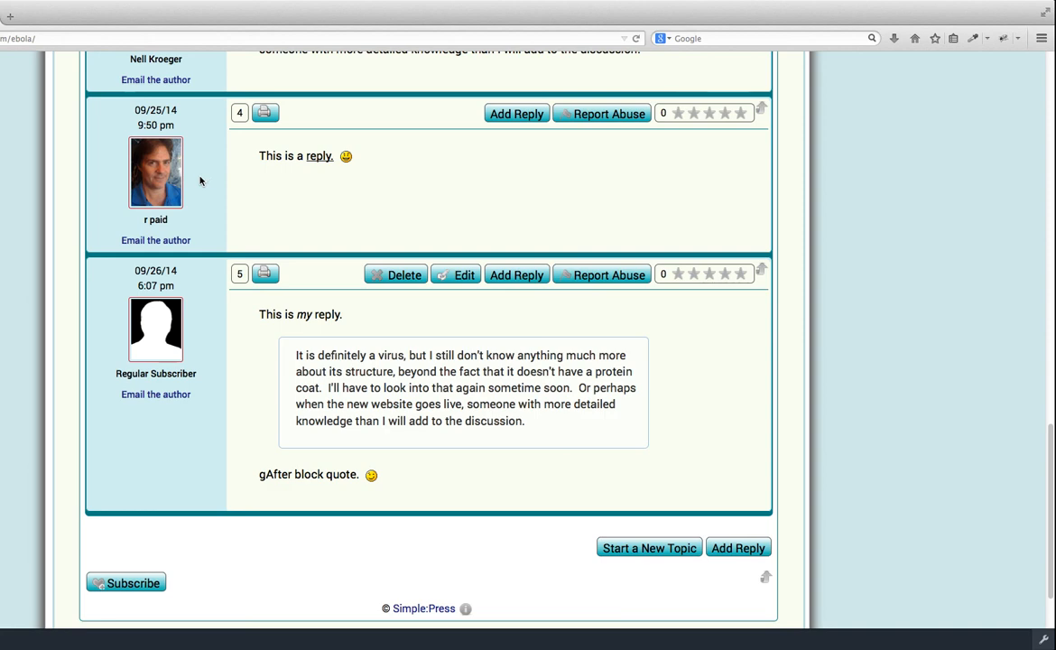
mouse_move(417, 126)
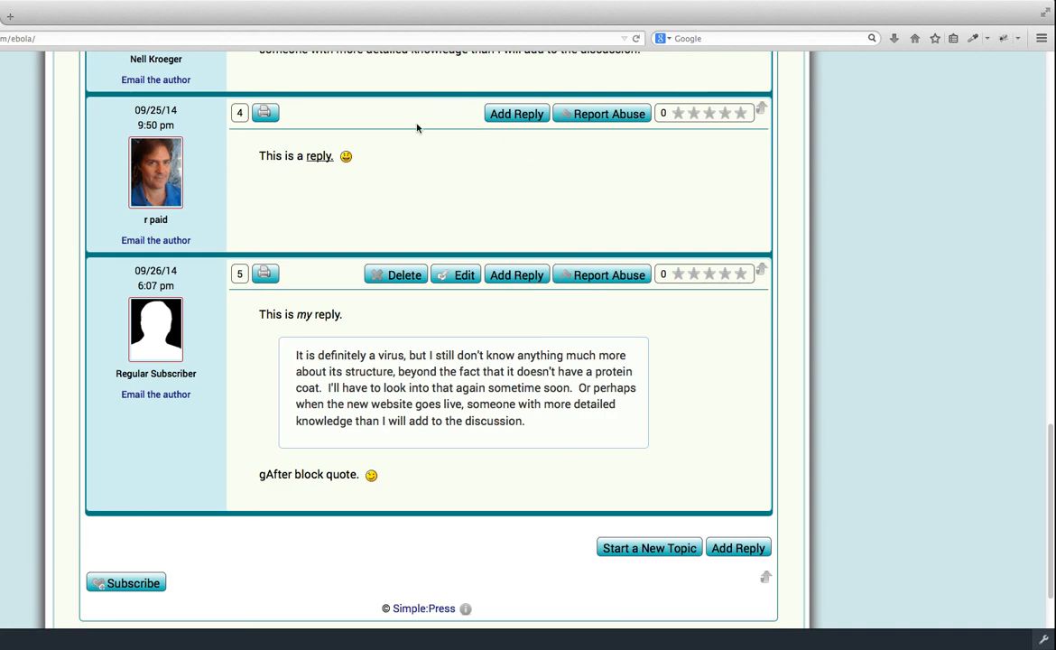
mouse_move(335, 333)
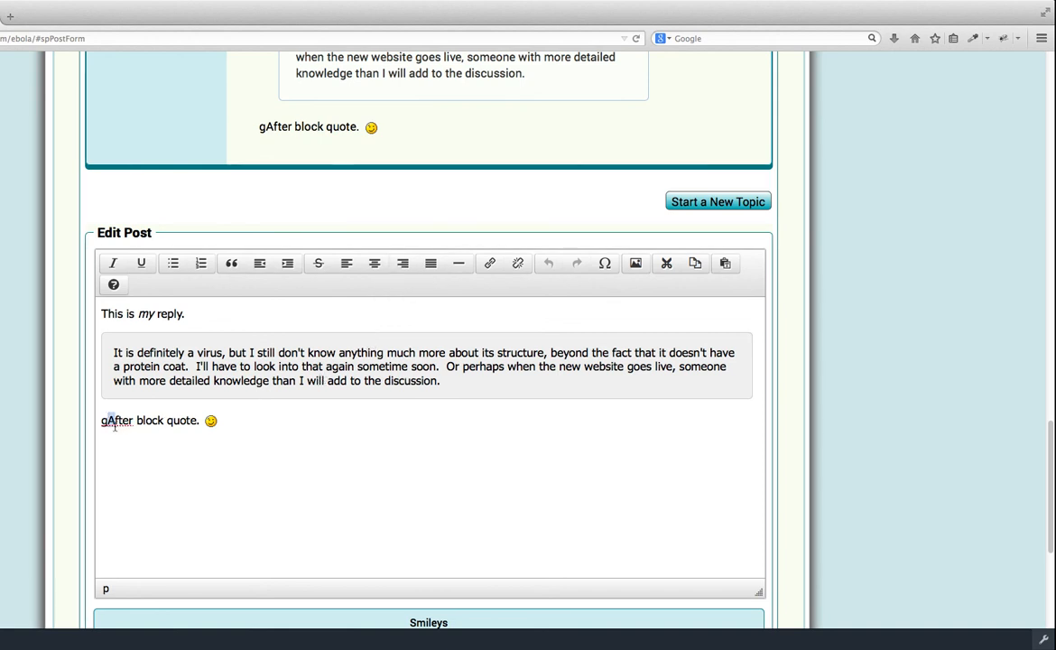
mouse_move(224, 491)
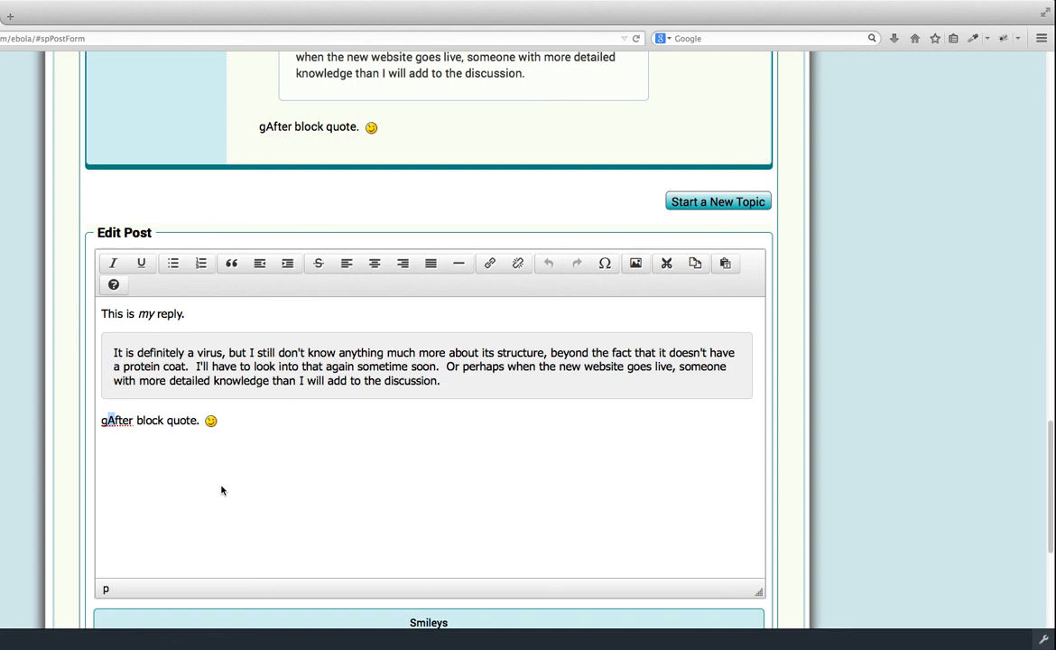
Delete the stray g before "After block quote." and save the edited post
key("Backspace")
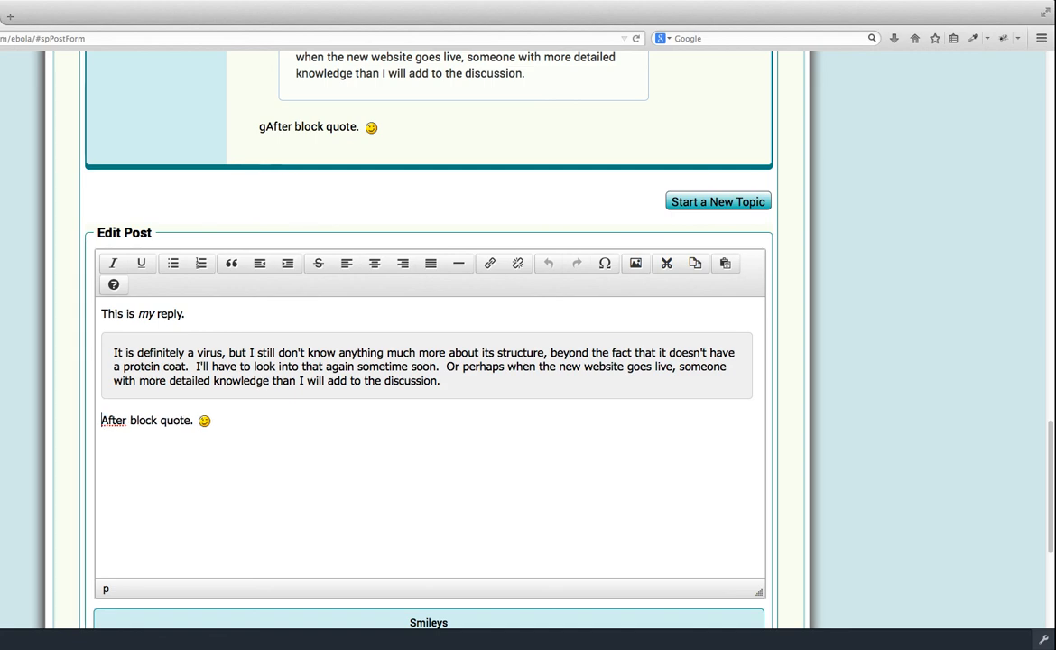
scroll("down", 3)
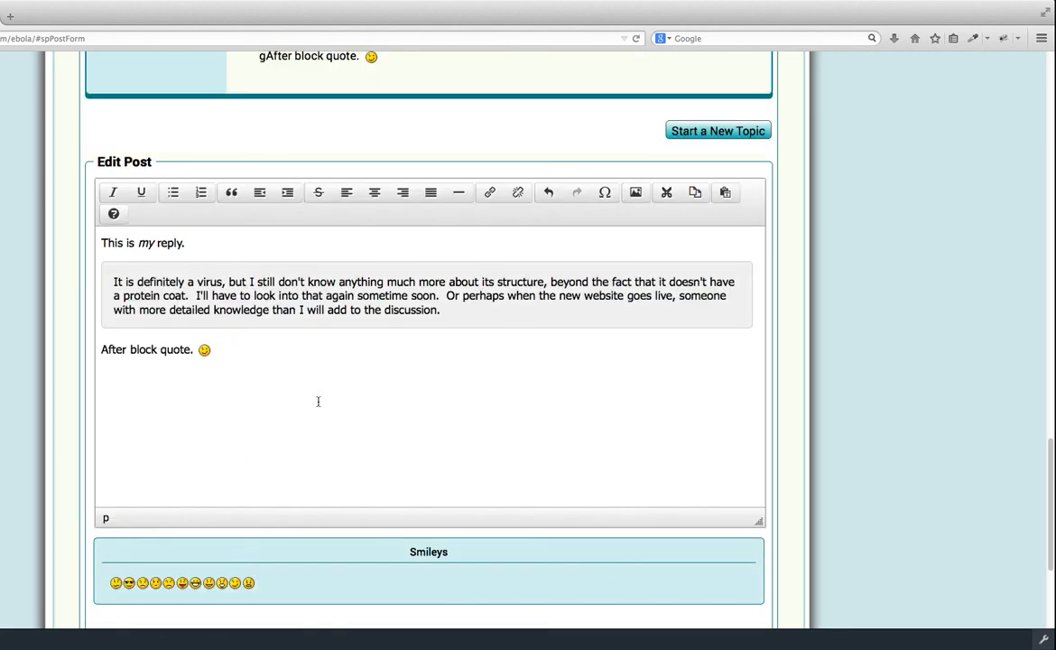
scroll("down", 3)
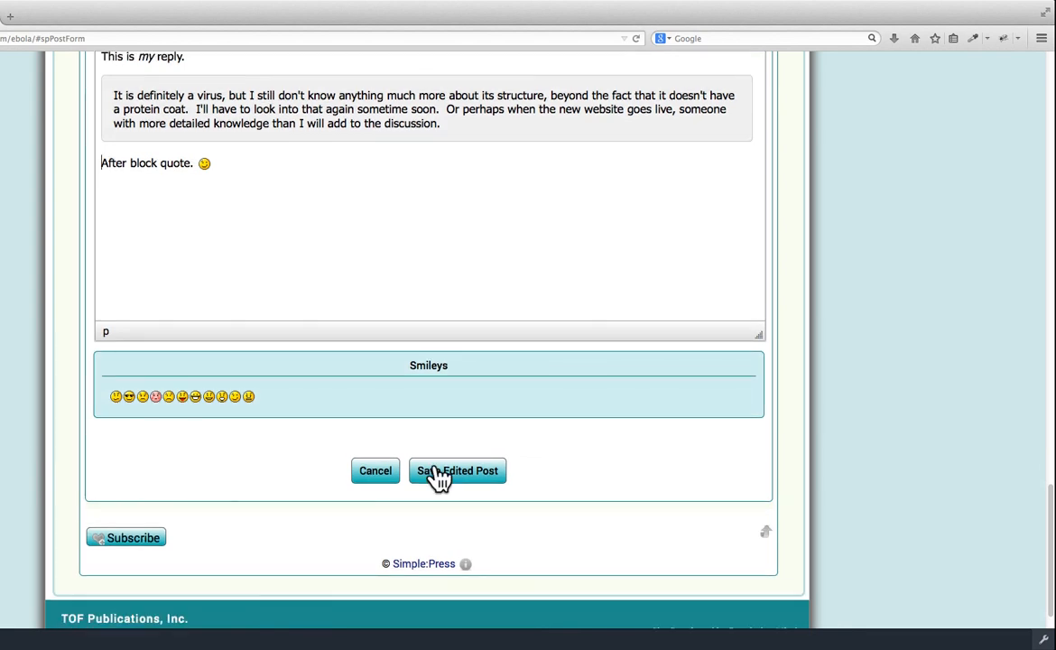
mouse_move(456, 469)
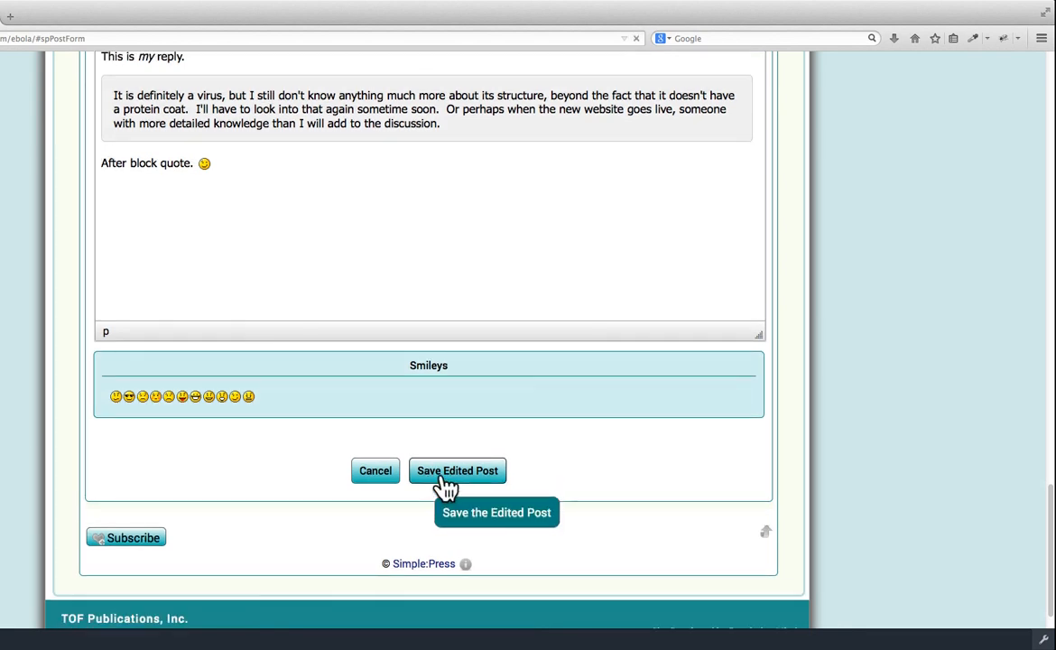
left_click(459, 469)
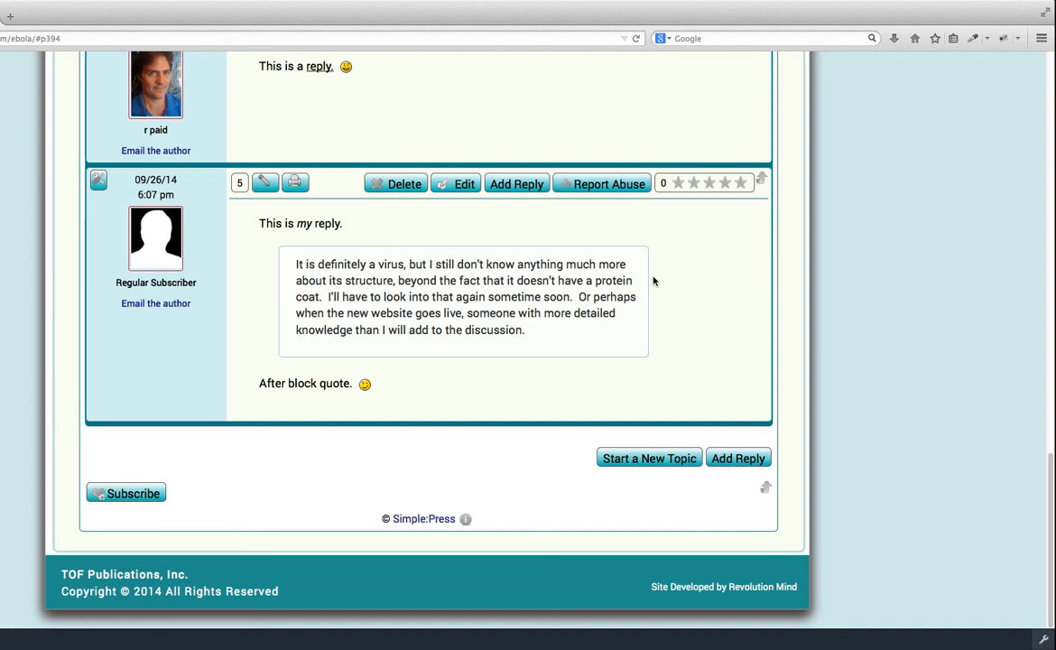
scroll("up", 3)
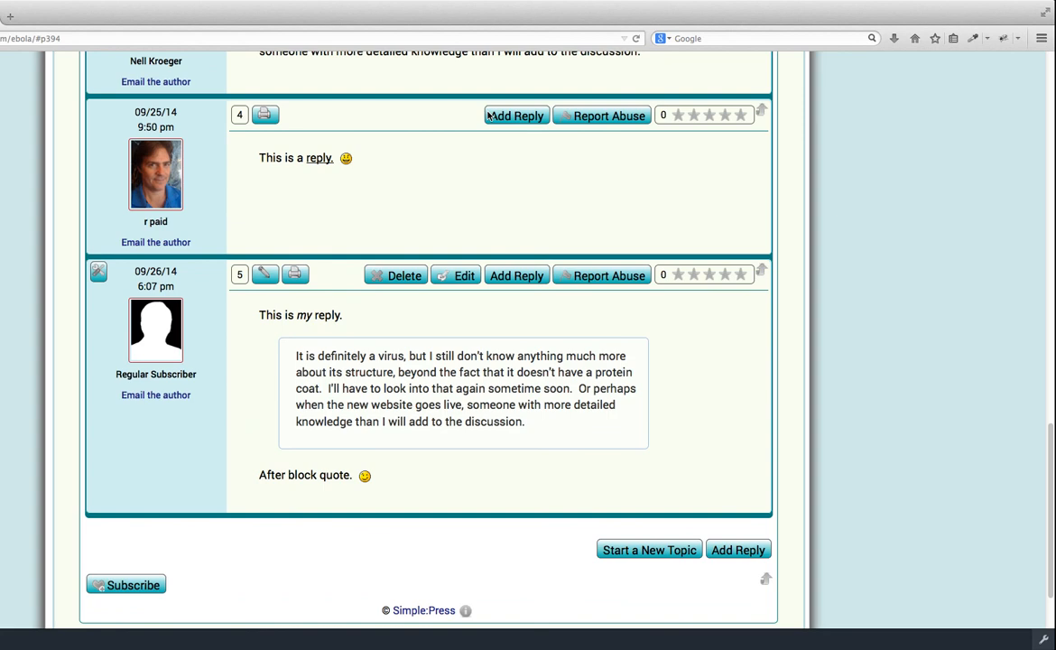
scroll("up", 3)
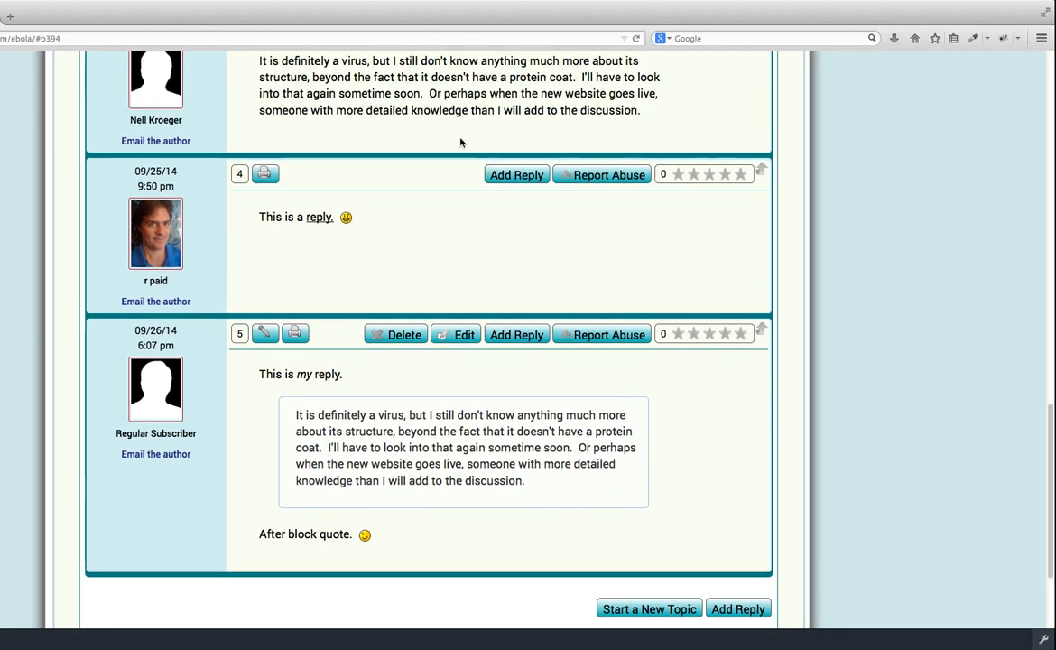
mouse_move(470, 243)
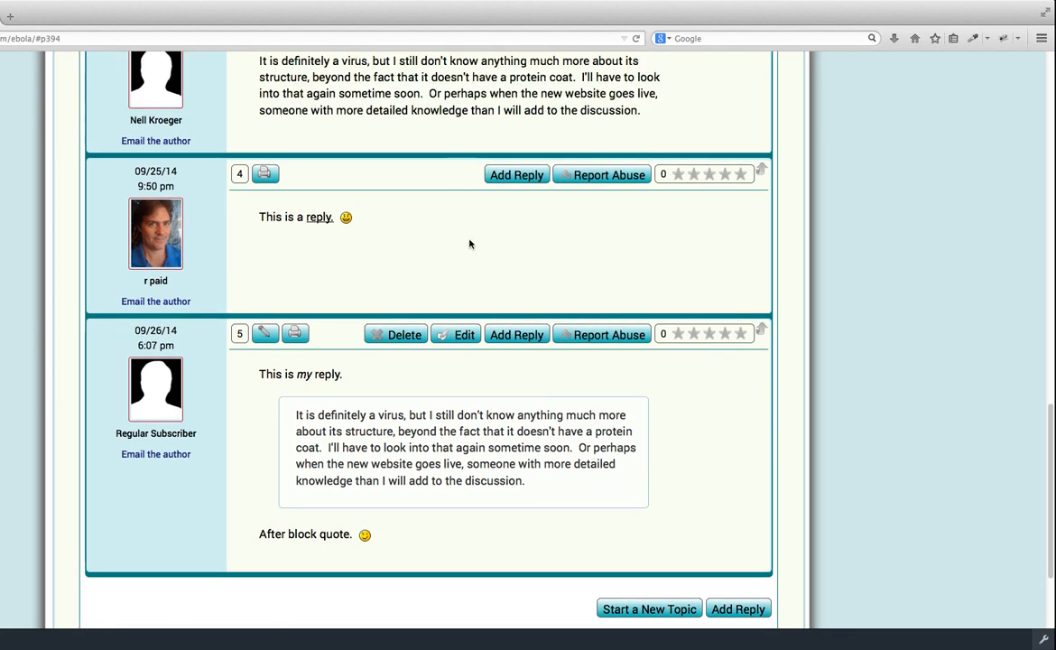
scroll("down", 3)
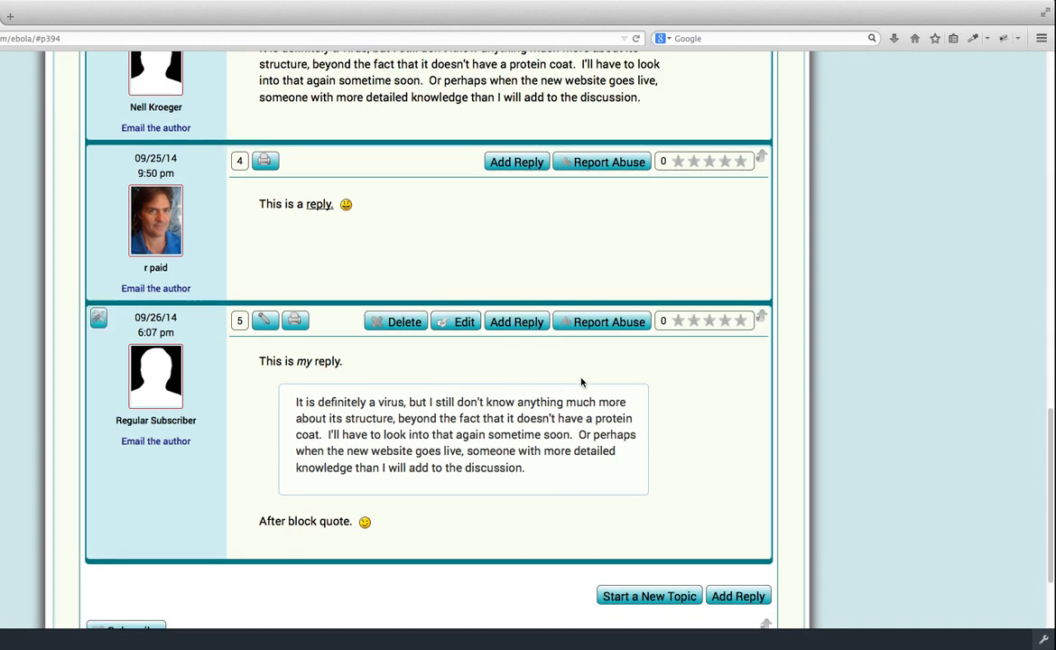
mouse_move(683, 383)
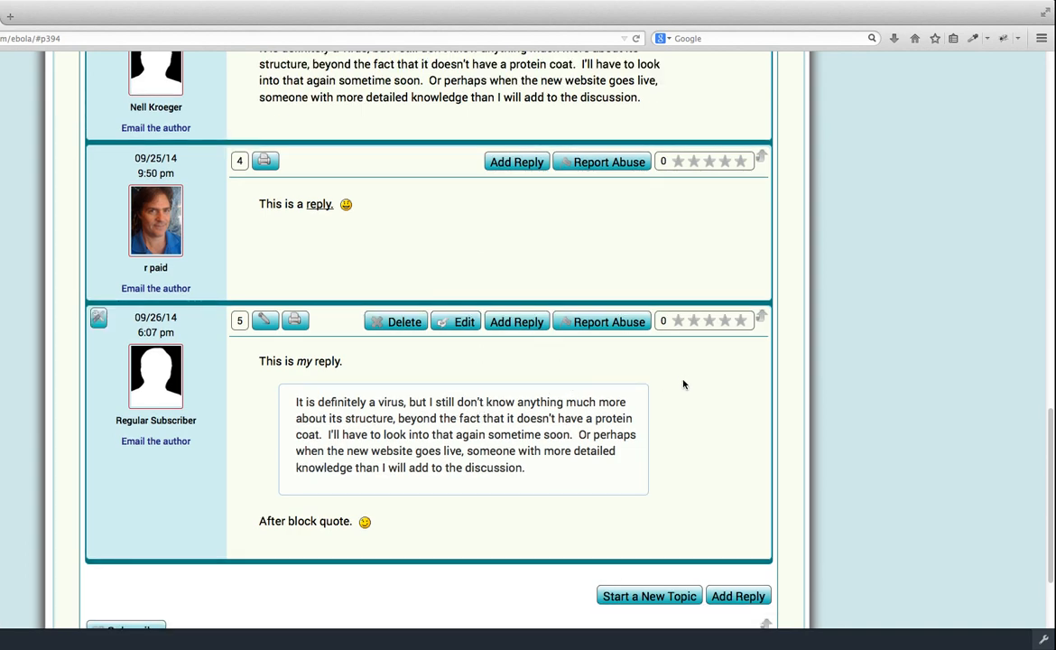
scroll("down", 3)
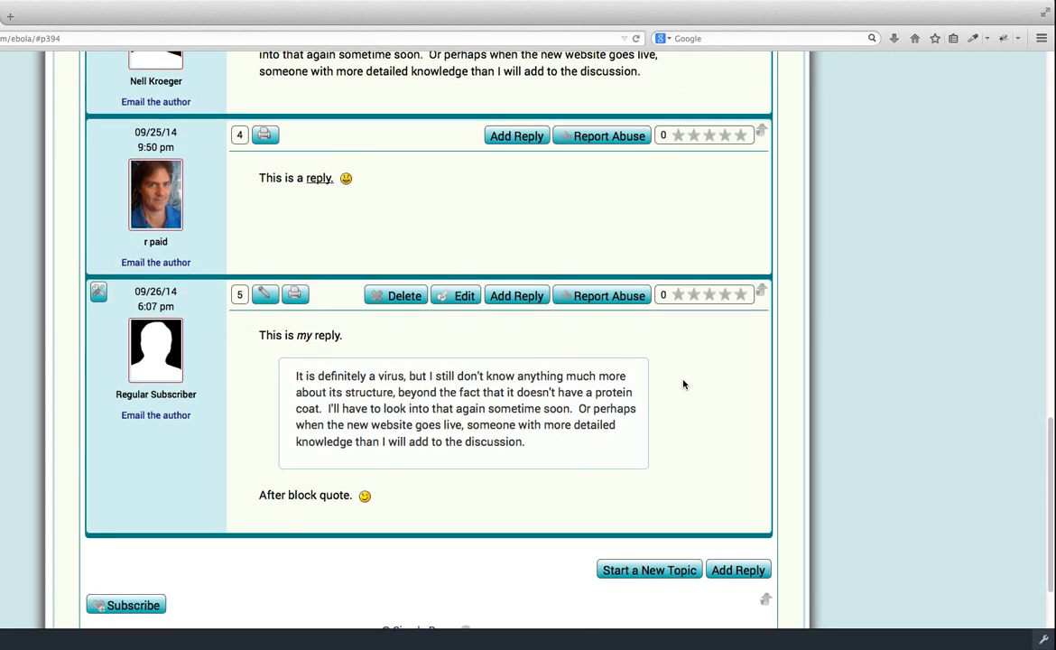
scroll("down", 3)
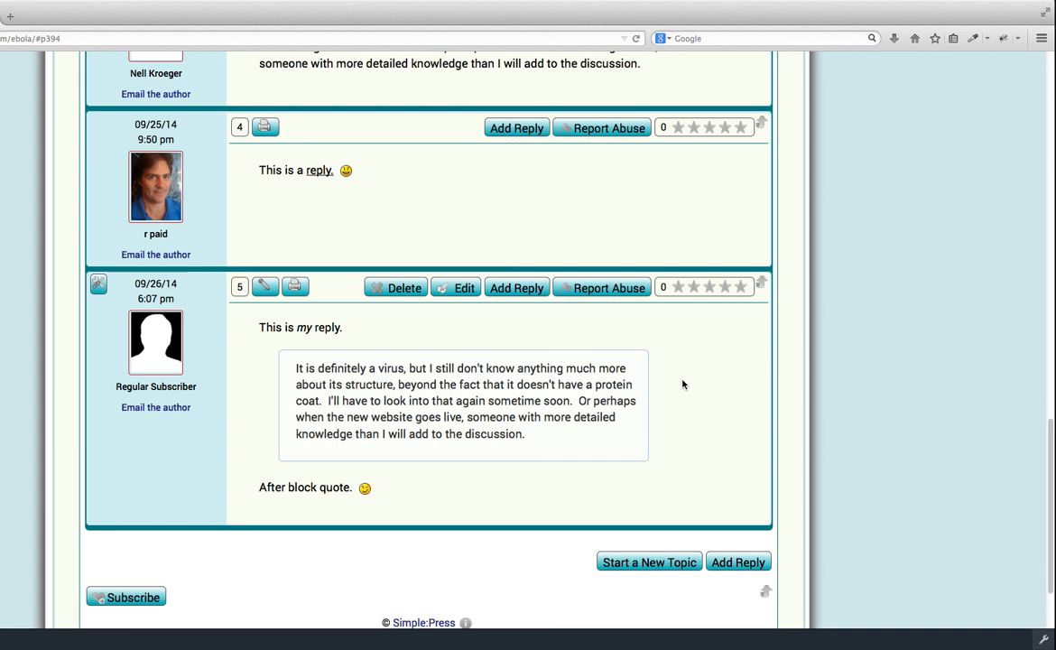
mouse_move(585, 389)
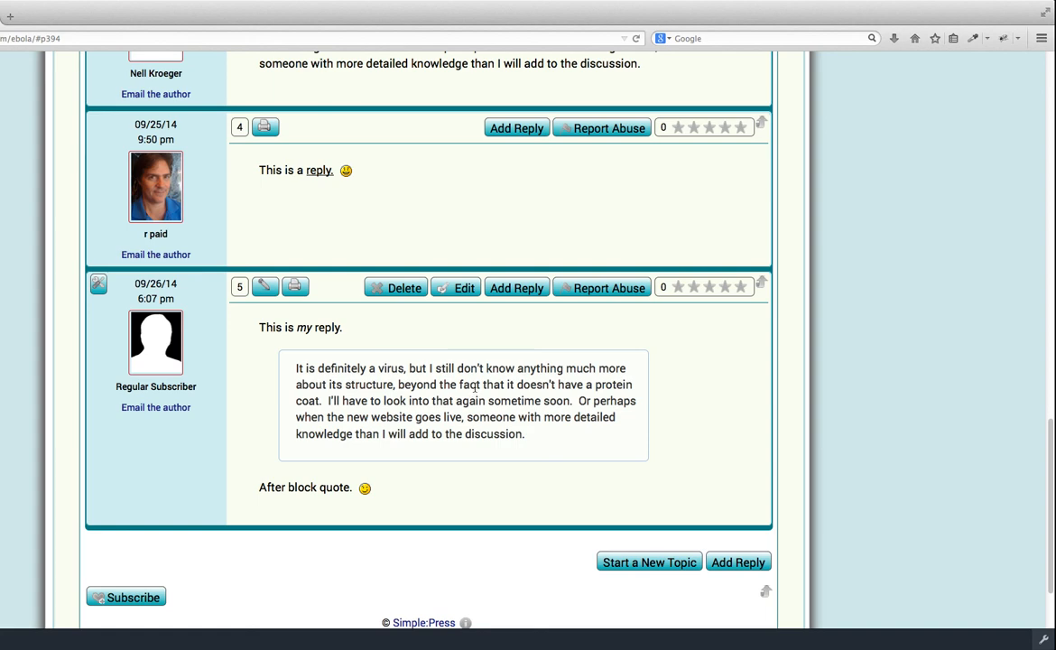
mouse_move(604, 289)
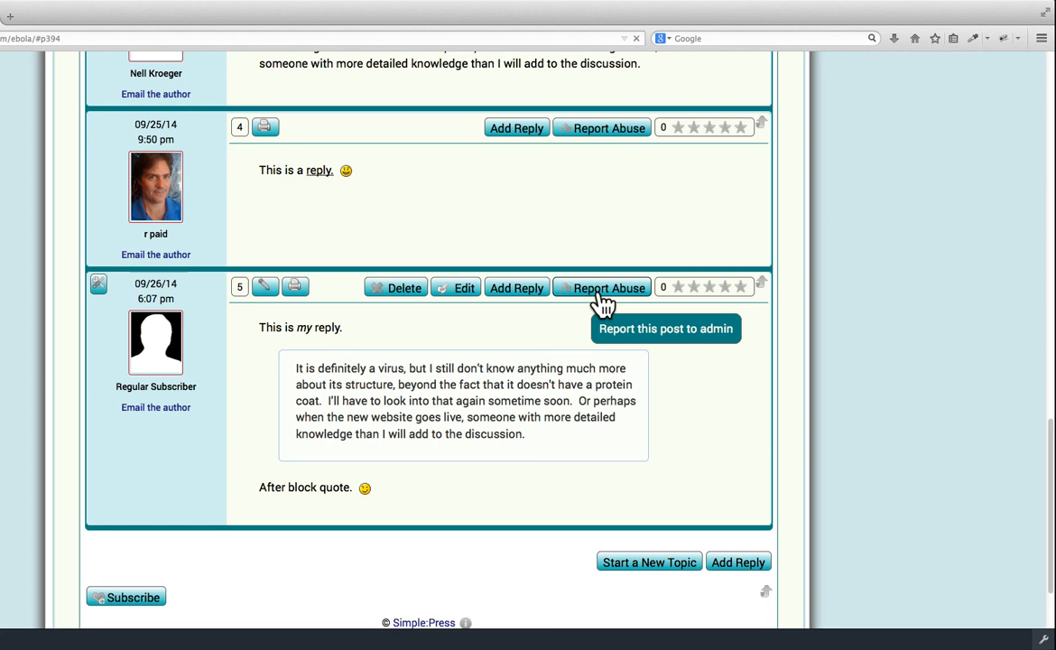
left_click(602, 287)
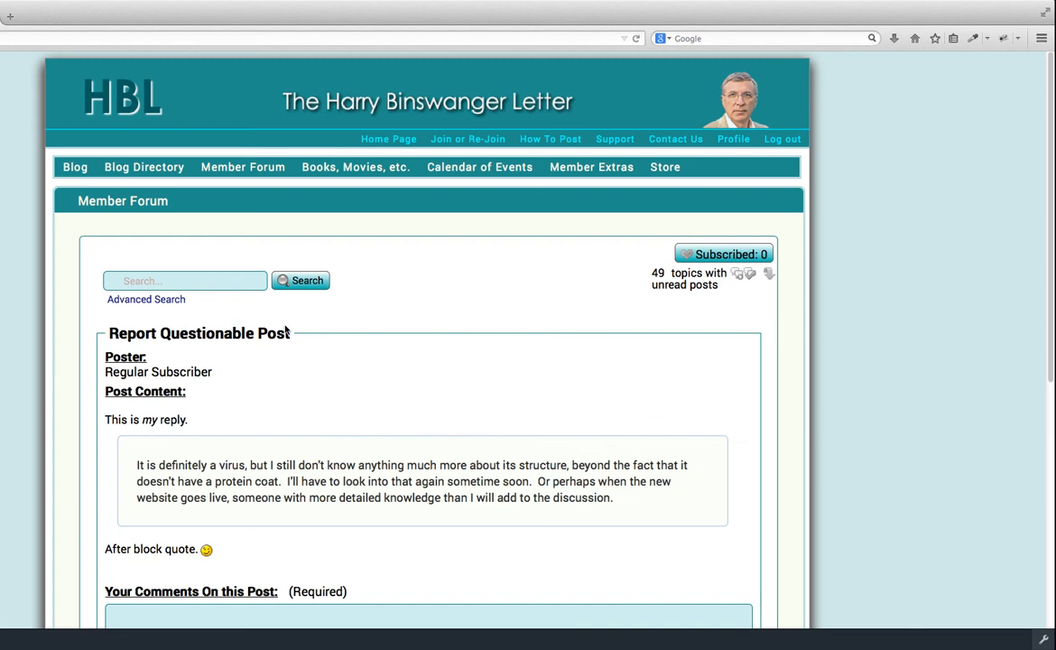
Leave the report comments empty and return to the Ebola topic without sending the report
scroll("down", 3)
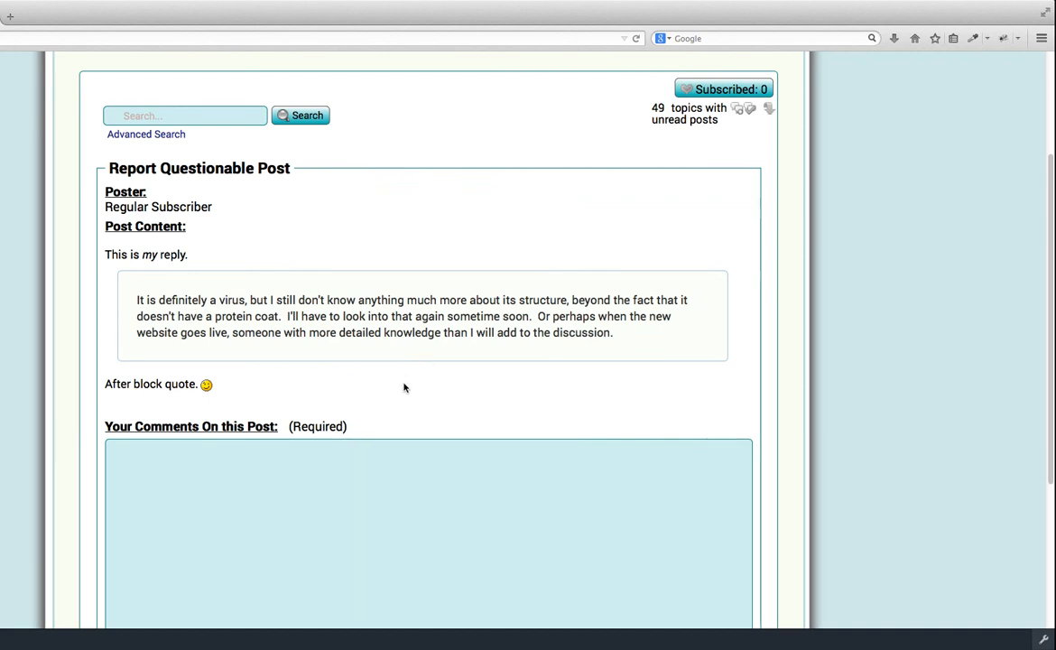
mouse_move(384, 370)
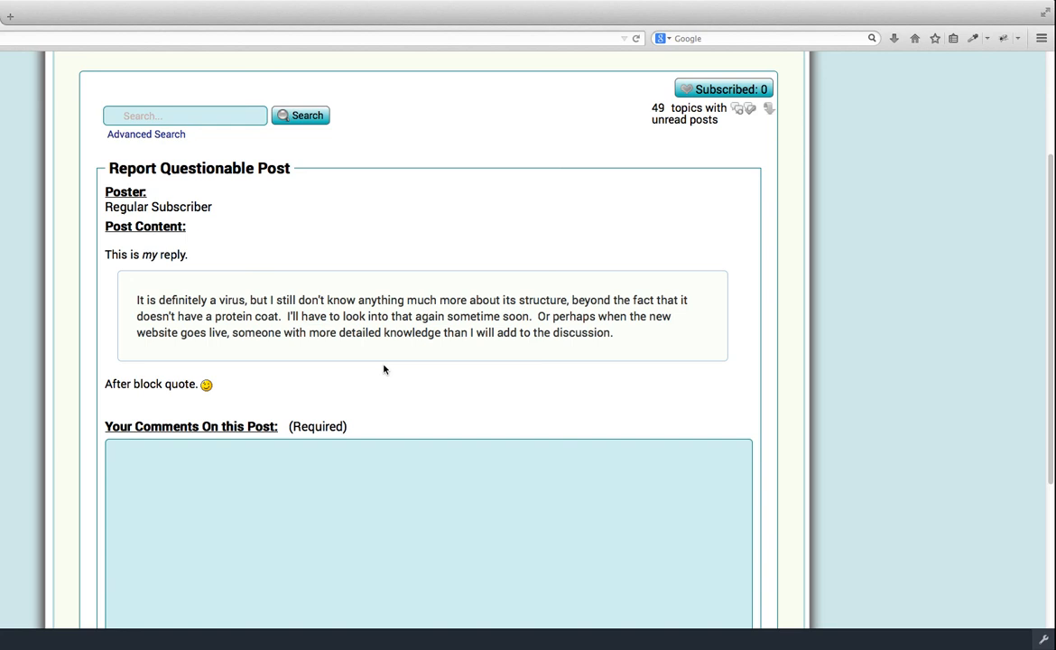
scroll("up", 3)
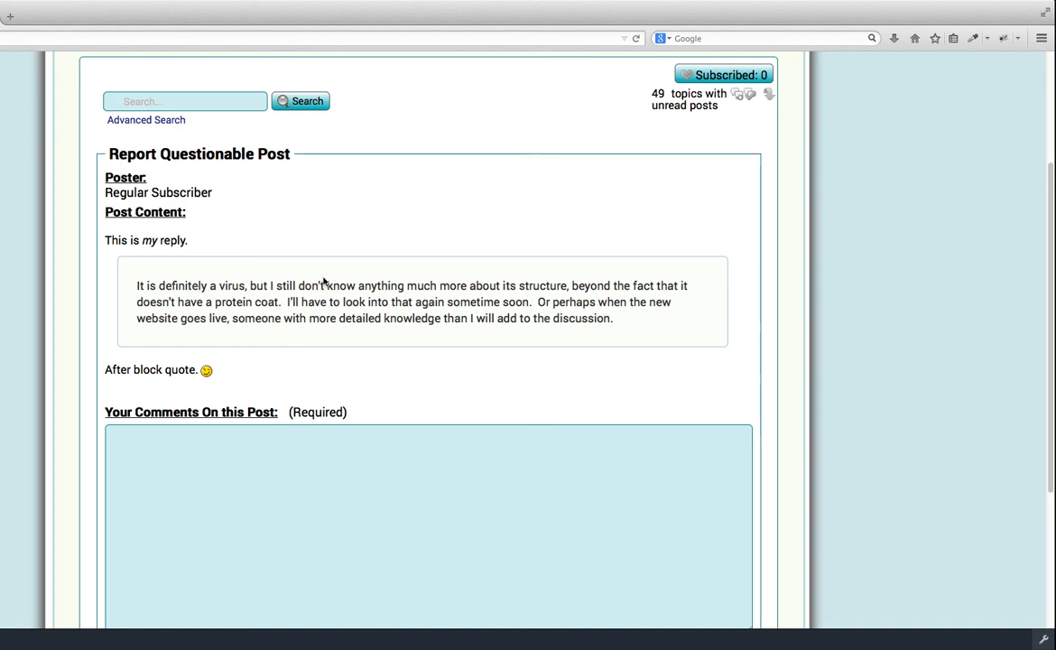
left_click(247, 469)
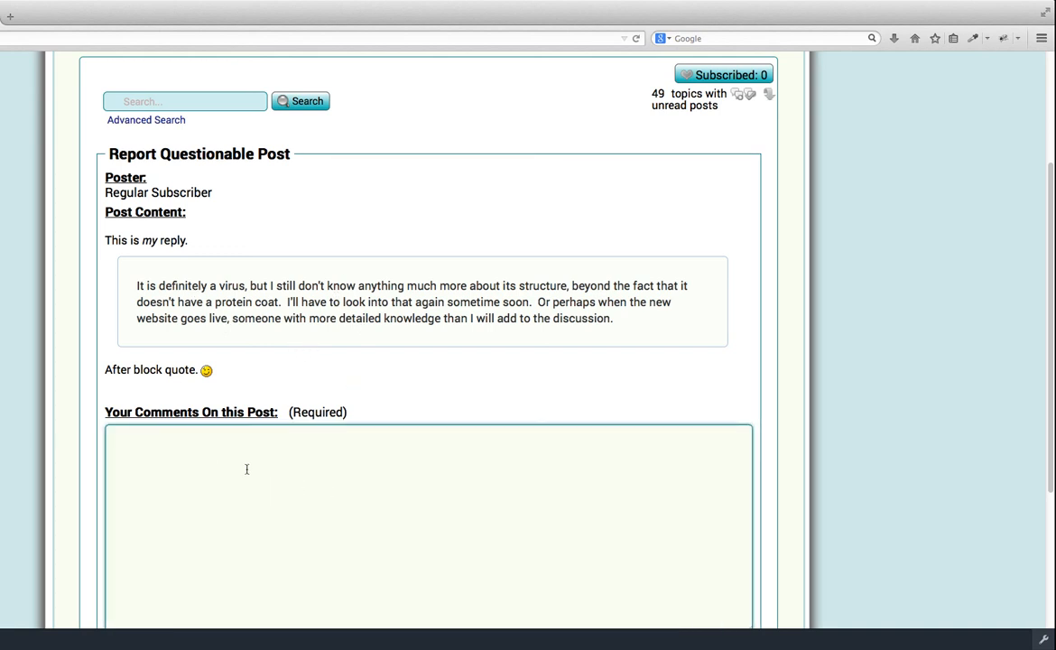
mouse_move(280, 516)
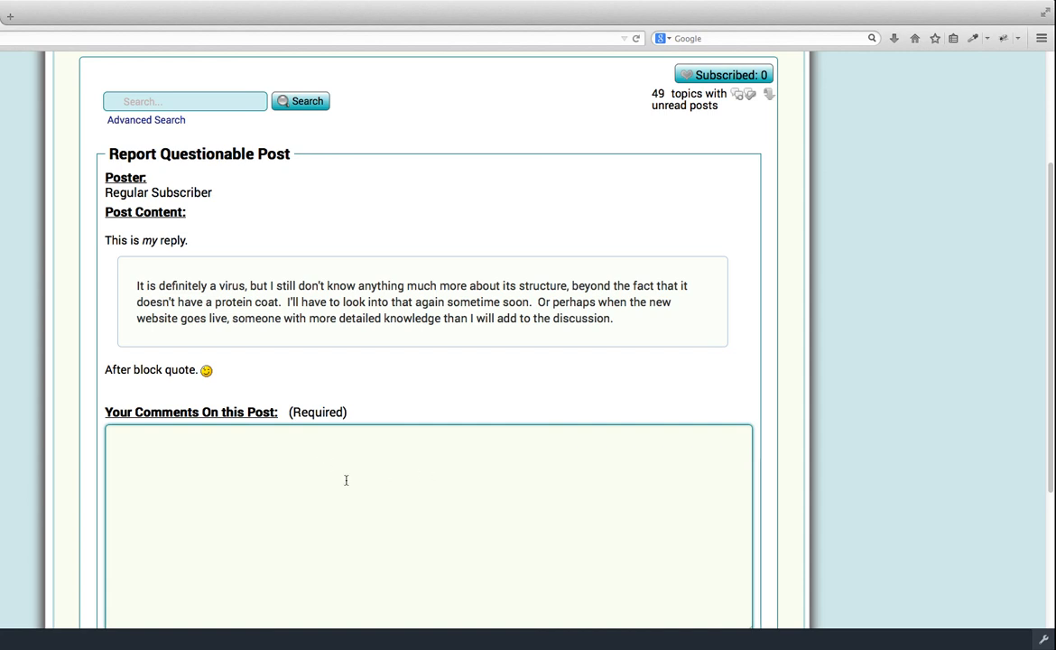
mouse_move(309, 481)
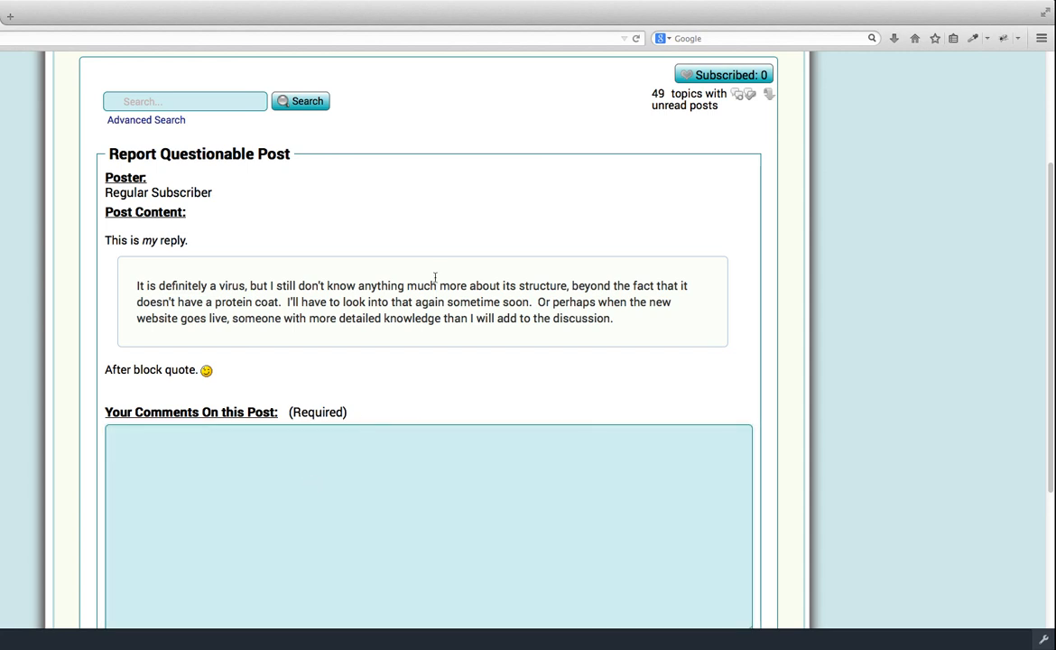
mouse_move(439, 148)
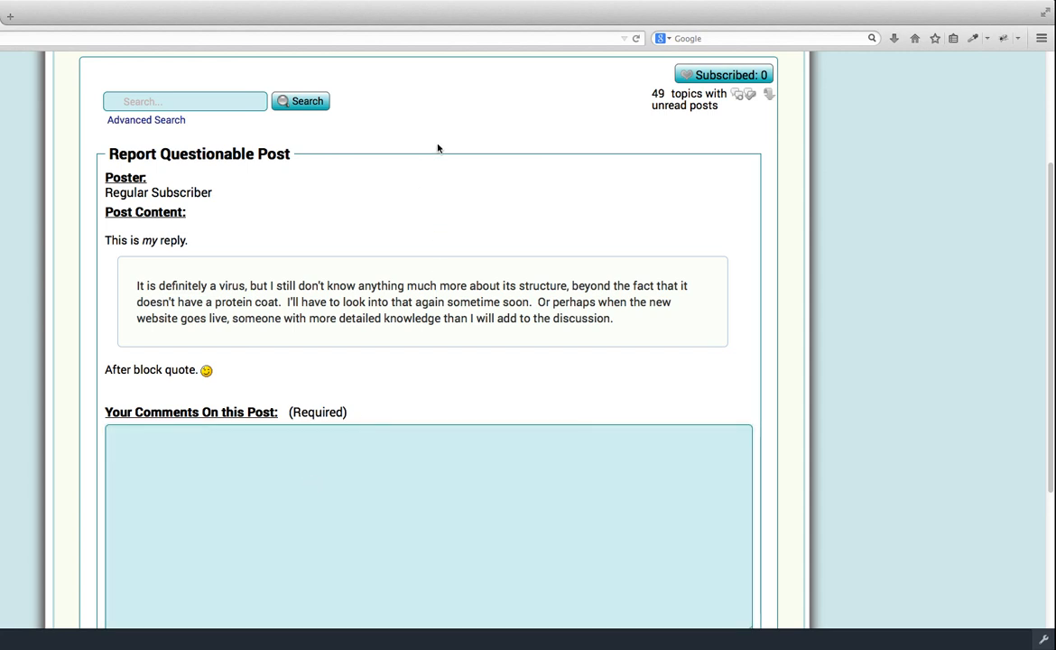
mouse_move(452, 239)
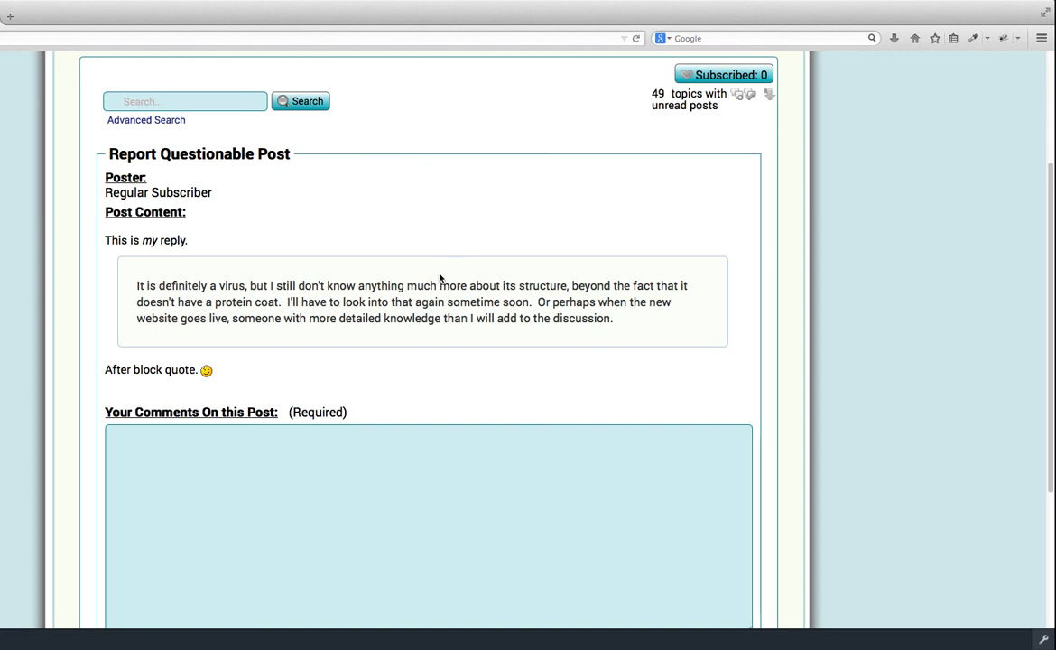
mouse_move(452, 249)
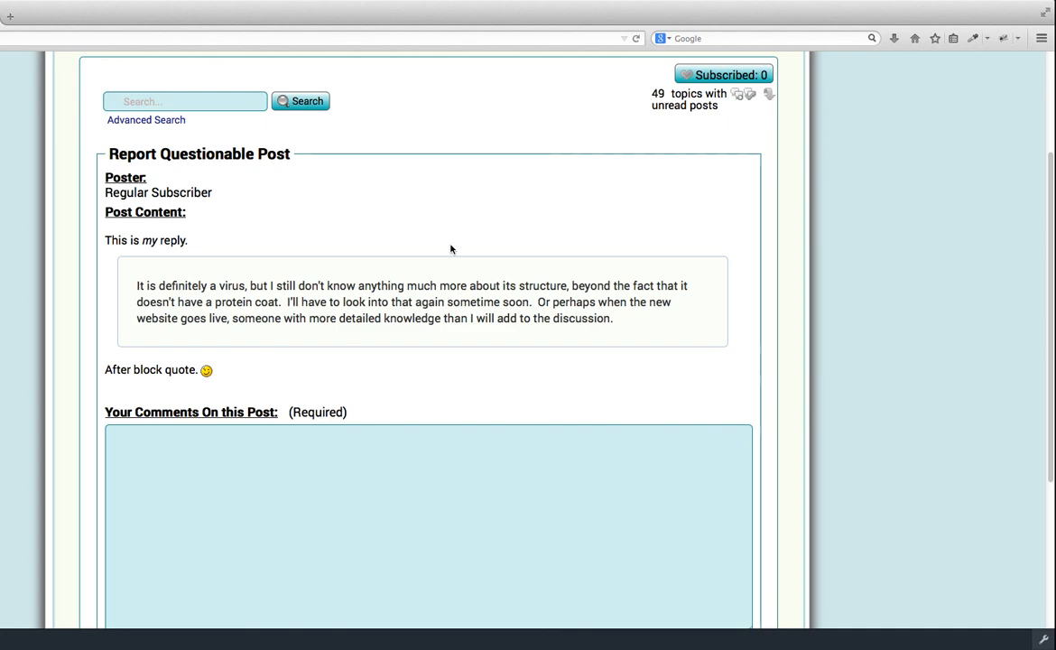
scroll("down", 3)
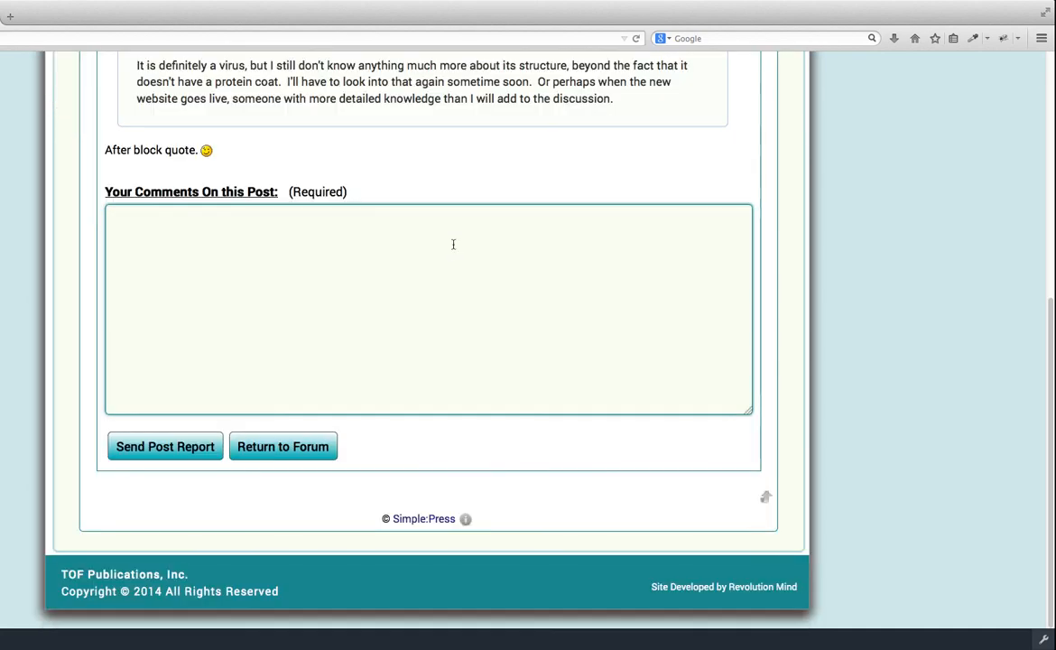
left_click(430, 309)
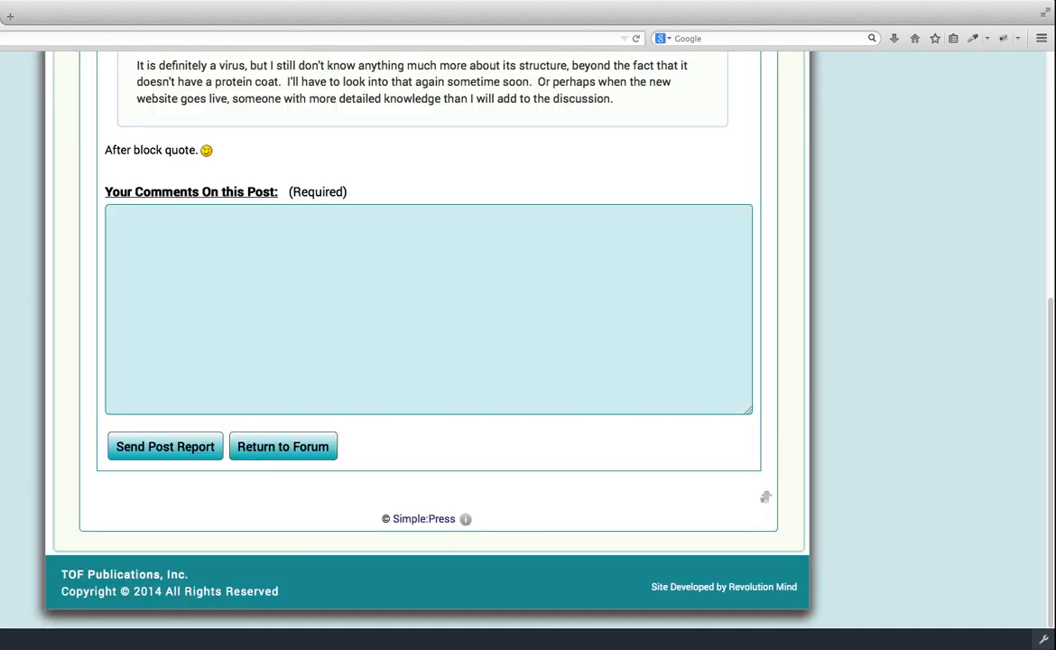
mouse_move(267, 469)
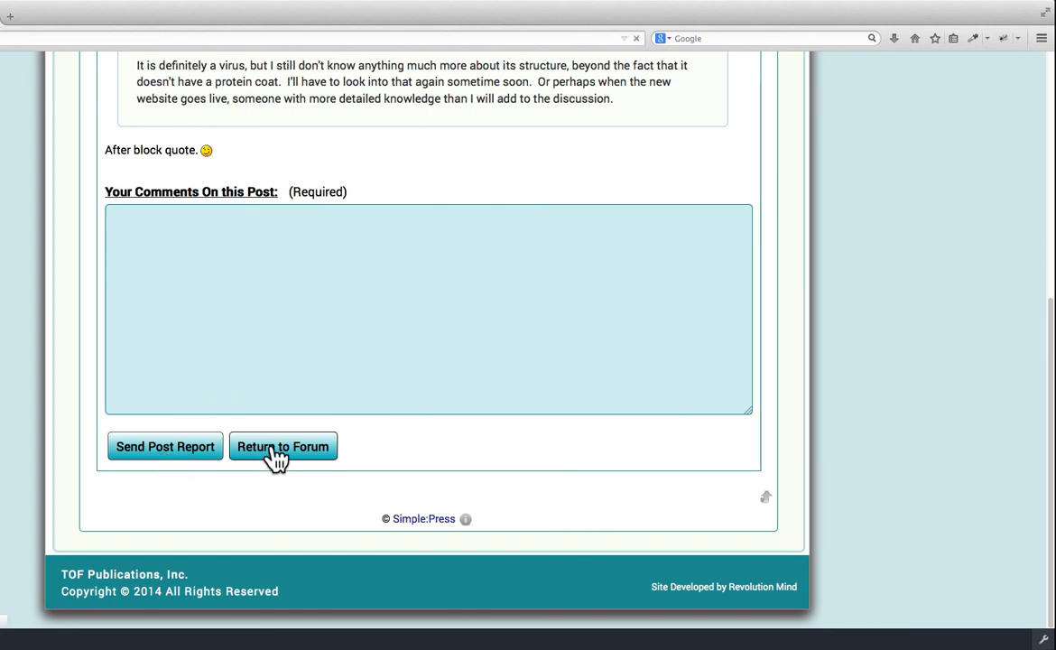
left_click(281, 446)
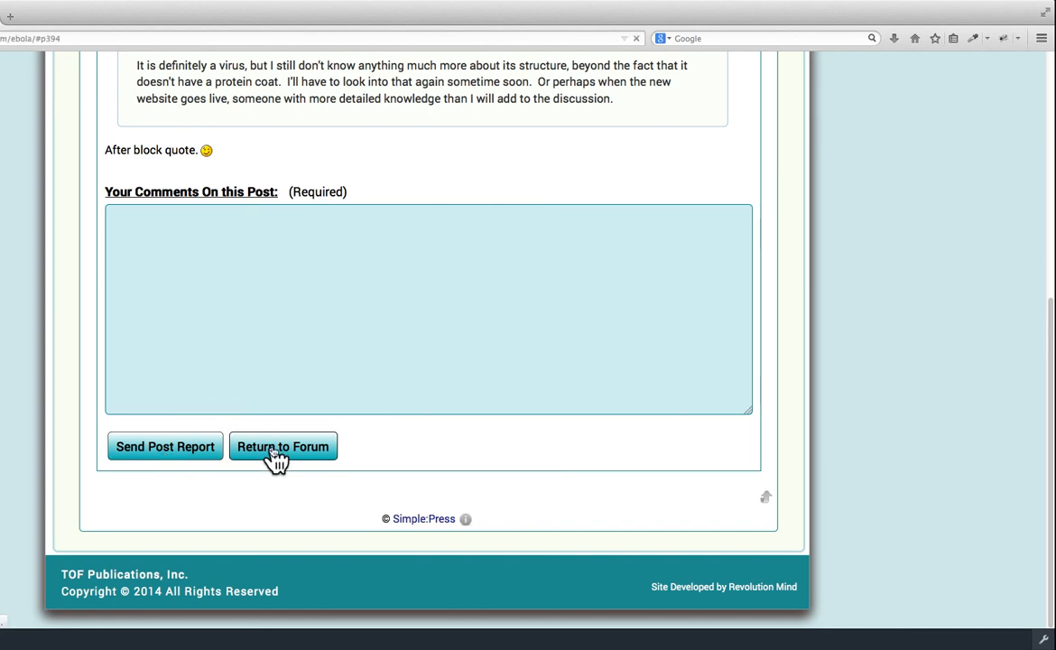
left_click(282, 446)
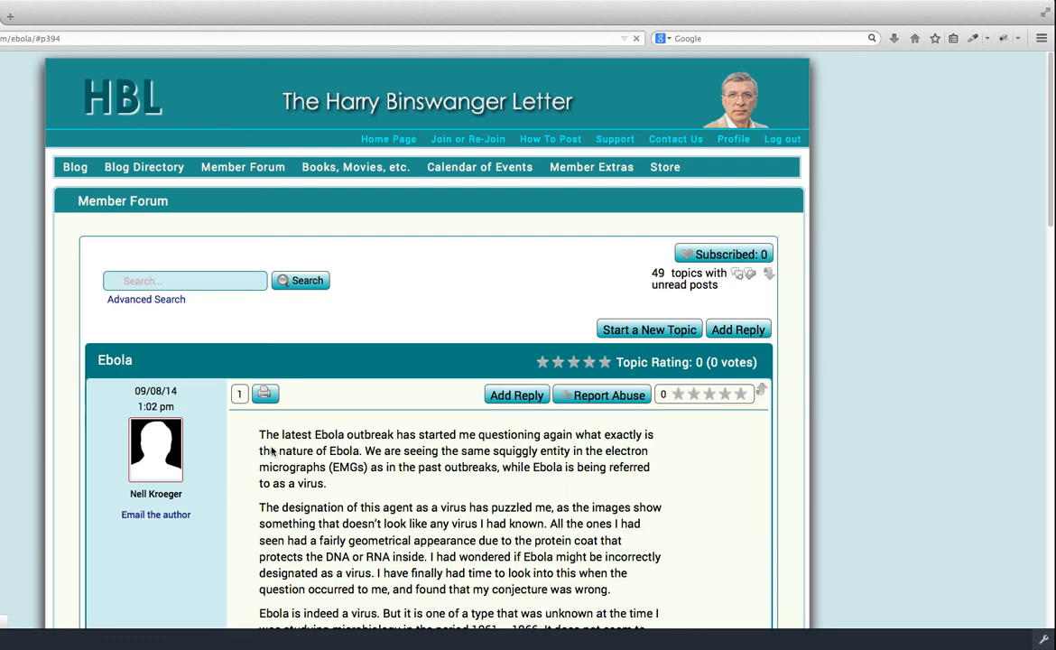
Scroll to the bottom of the Ebola thread toward the Start a New Topic link
scroll("down", 3)
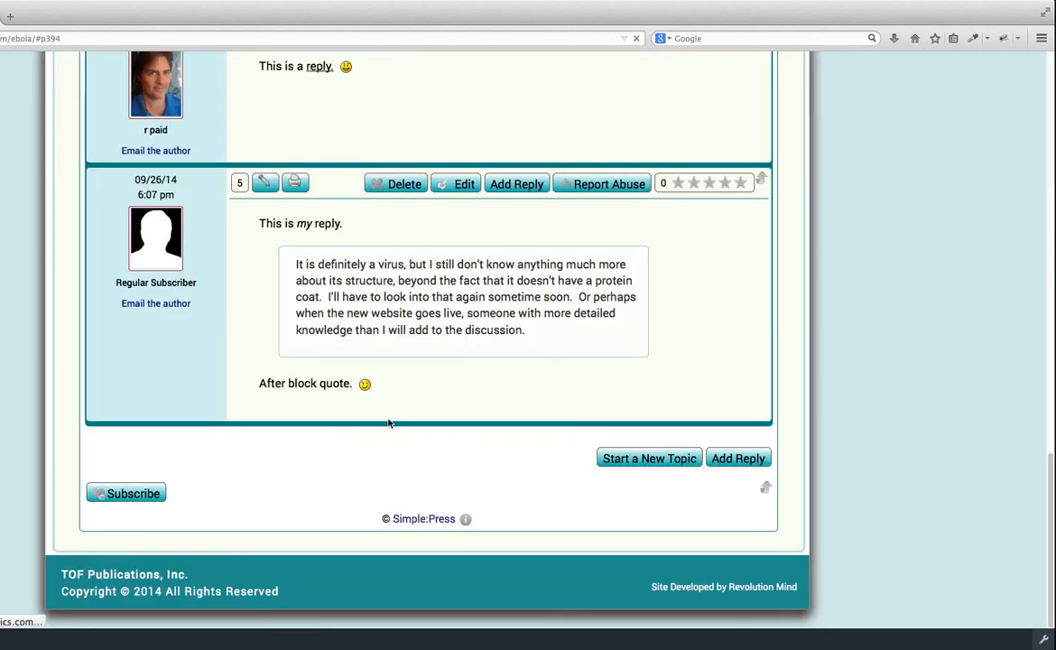
mouse_move(444, 428)
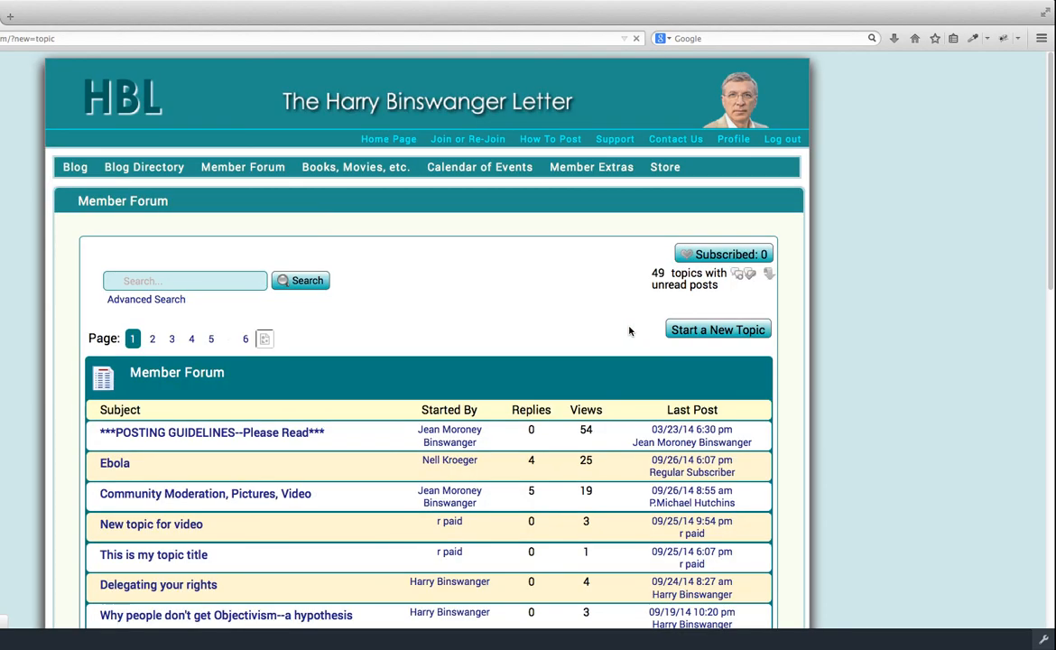
mouse_move(626, 333)
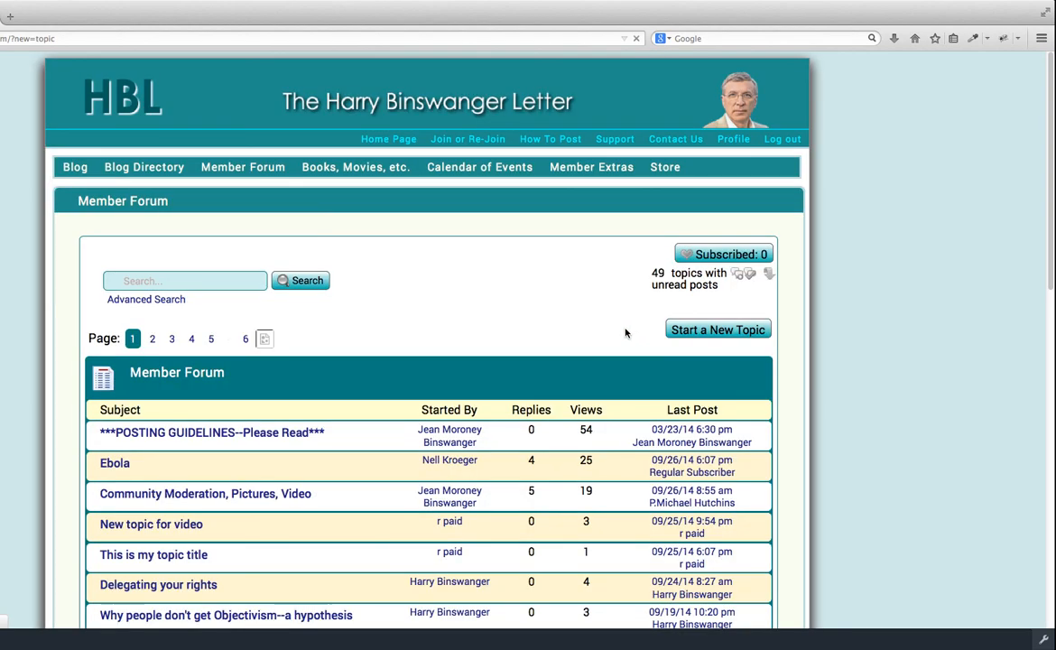
Start a new topic titled 'This post is meaningless'
left_click(719, 329)
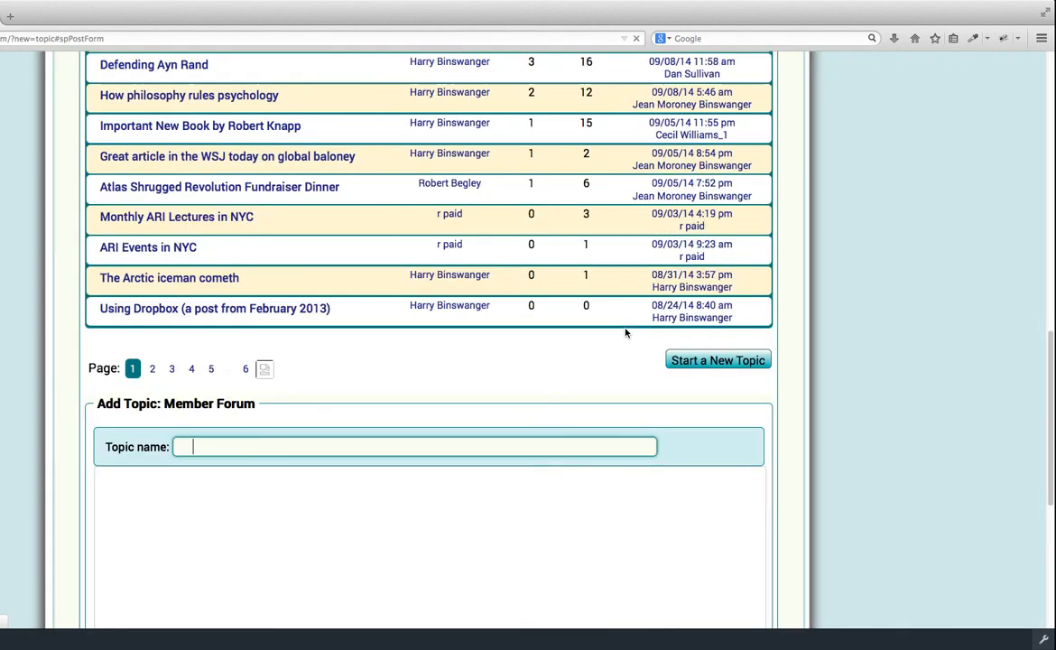
scroll("down", 3)
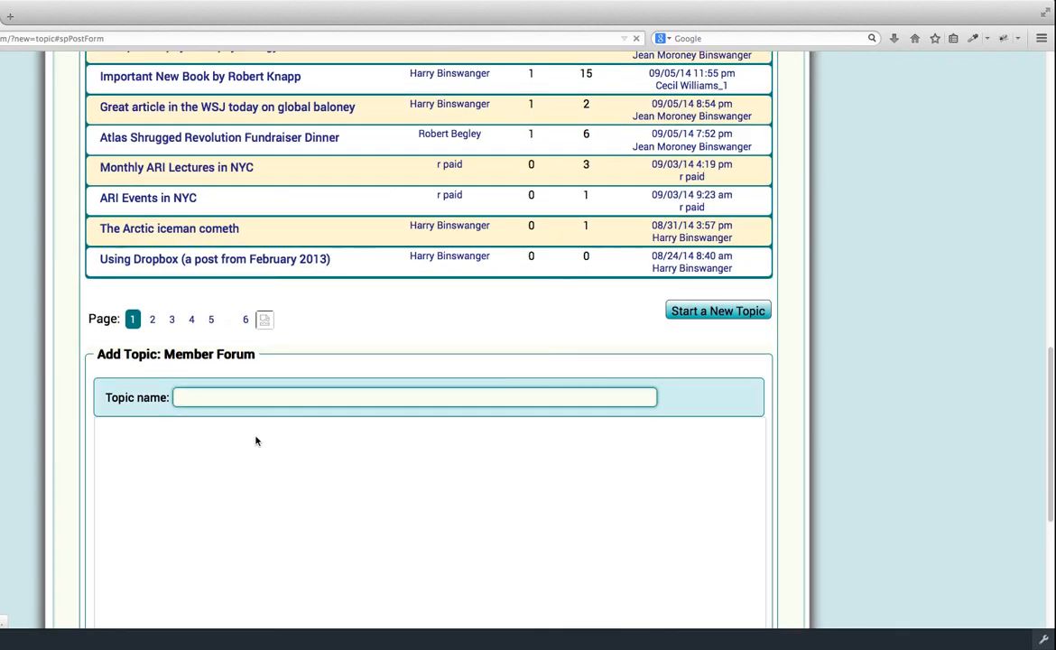
left_click(413, 397)
type("This post is me")
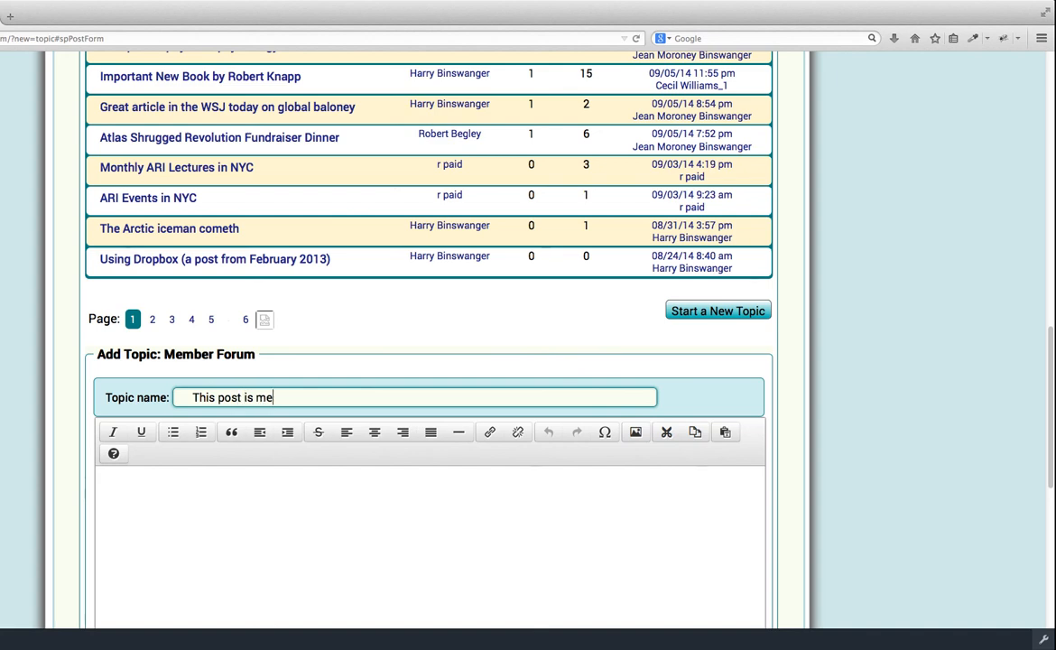
type("aningless")
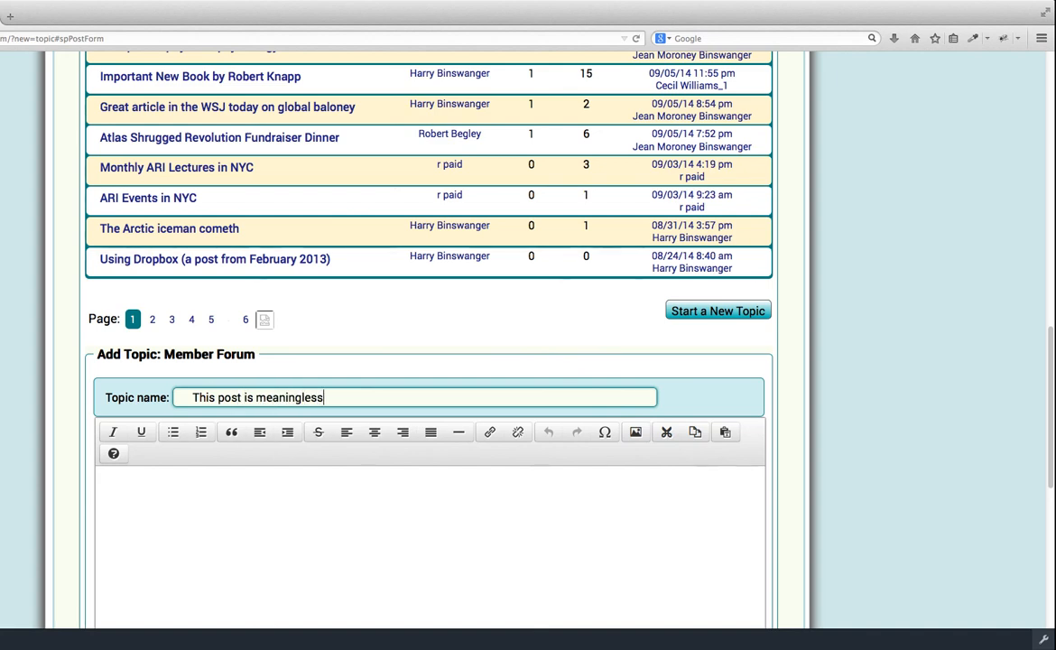
Write the message 'This sentence is true.' with a smiley and submit the topic
scroll("down", 3)
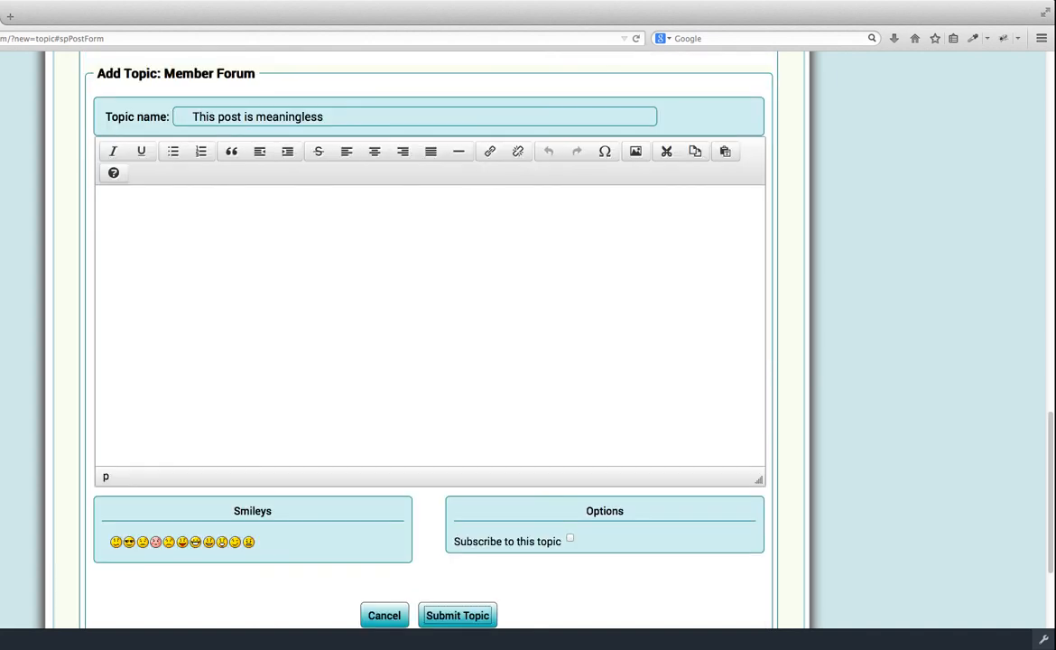
left_click(154, 215)
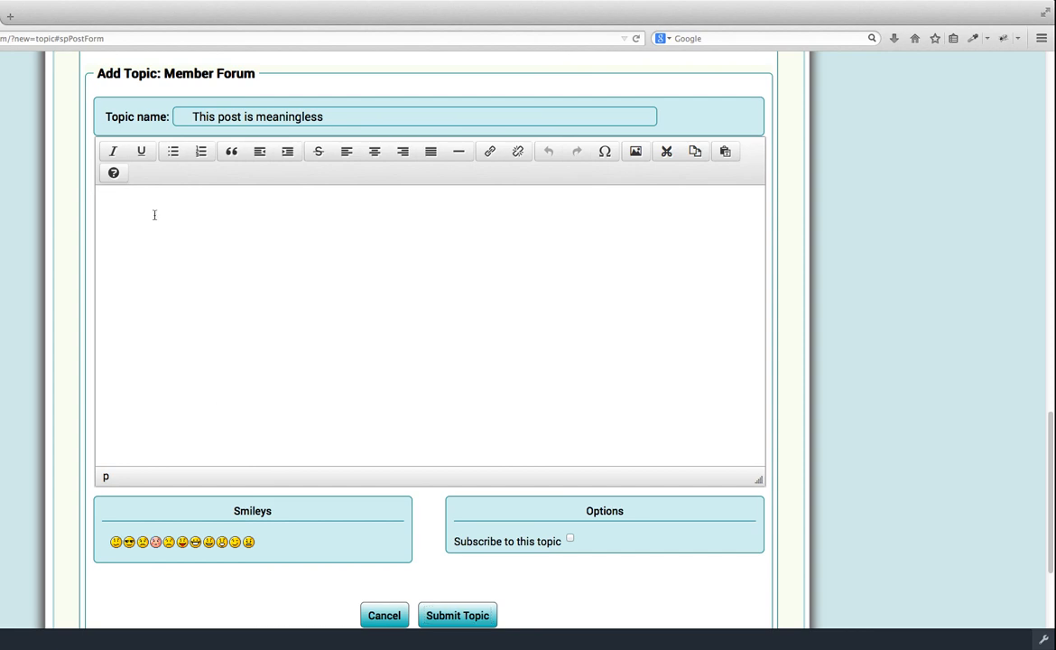
type("This")
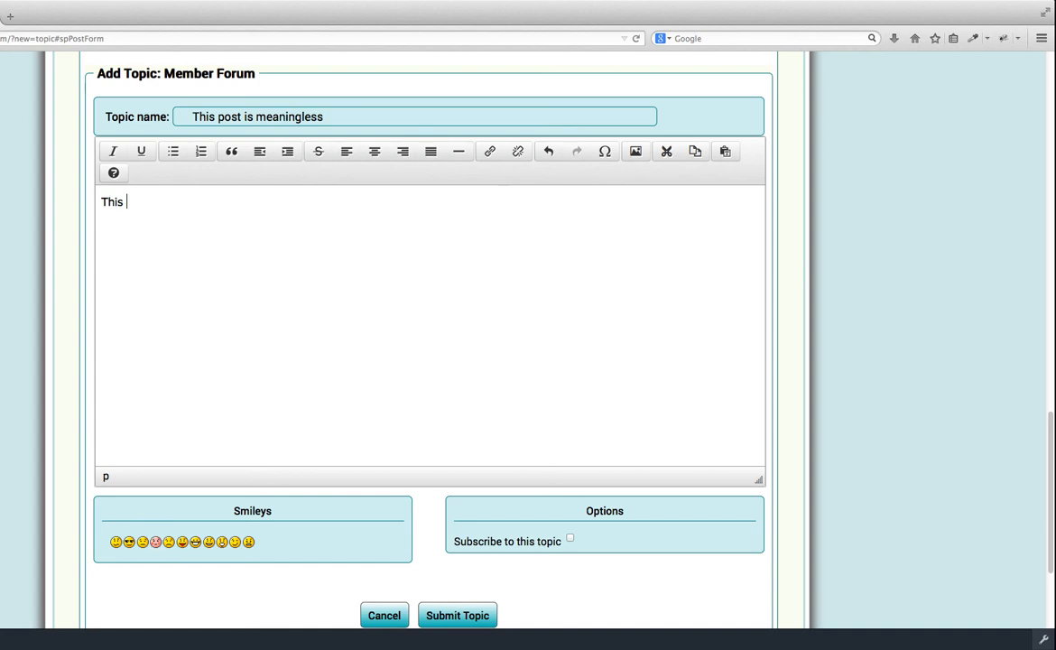
type("sente")
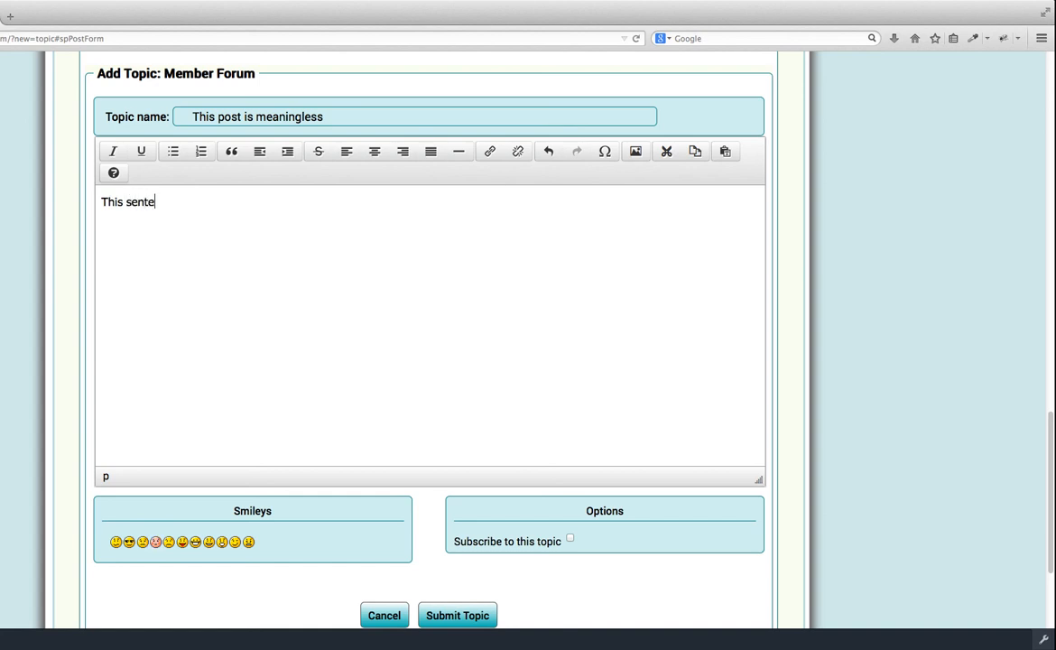
type("nce is true")
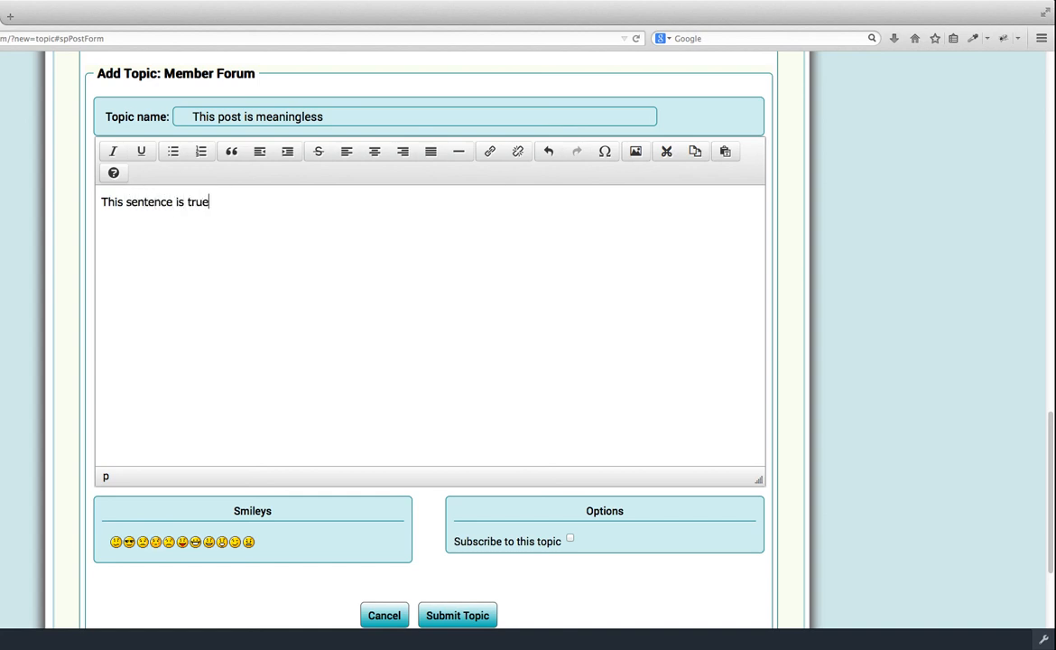
type(".")
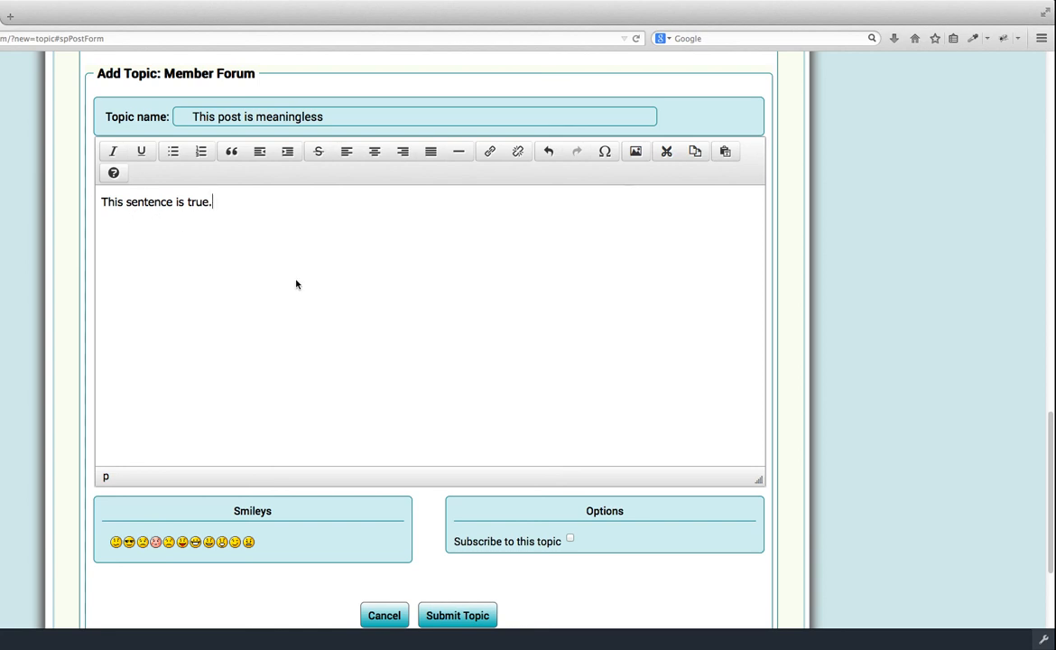
scroll("down", 3)
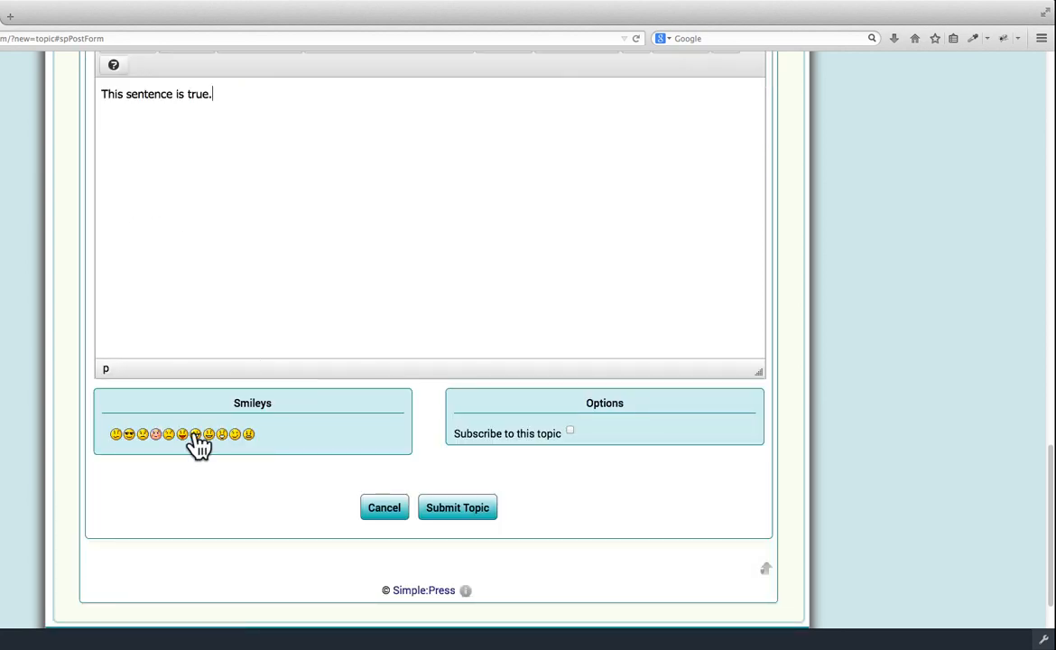
left_click(195, 434)
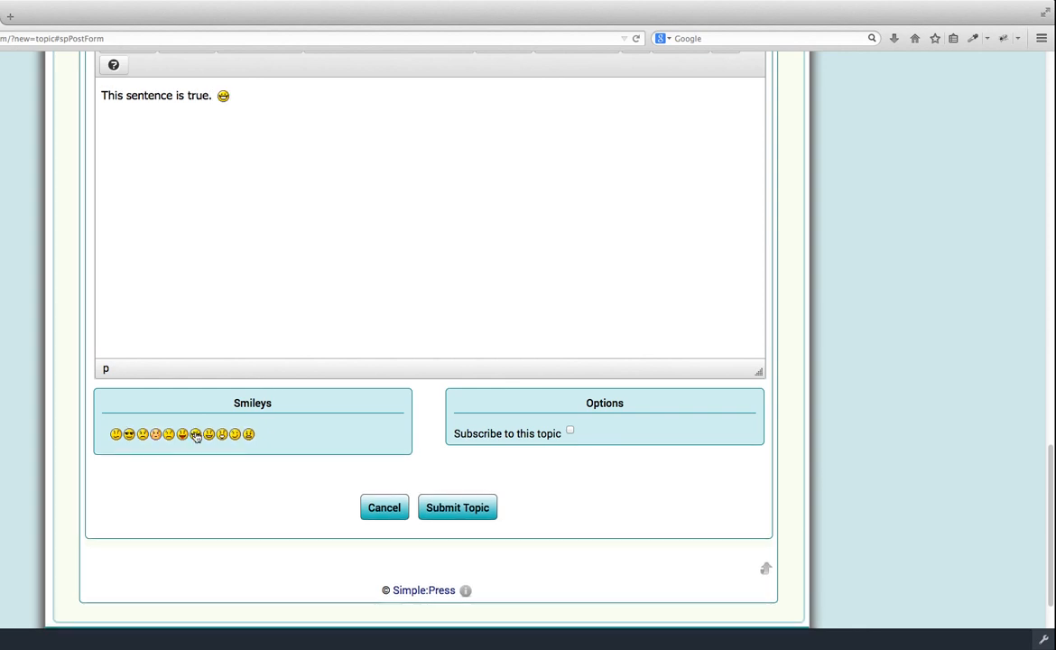
mouse_move(459, 508)
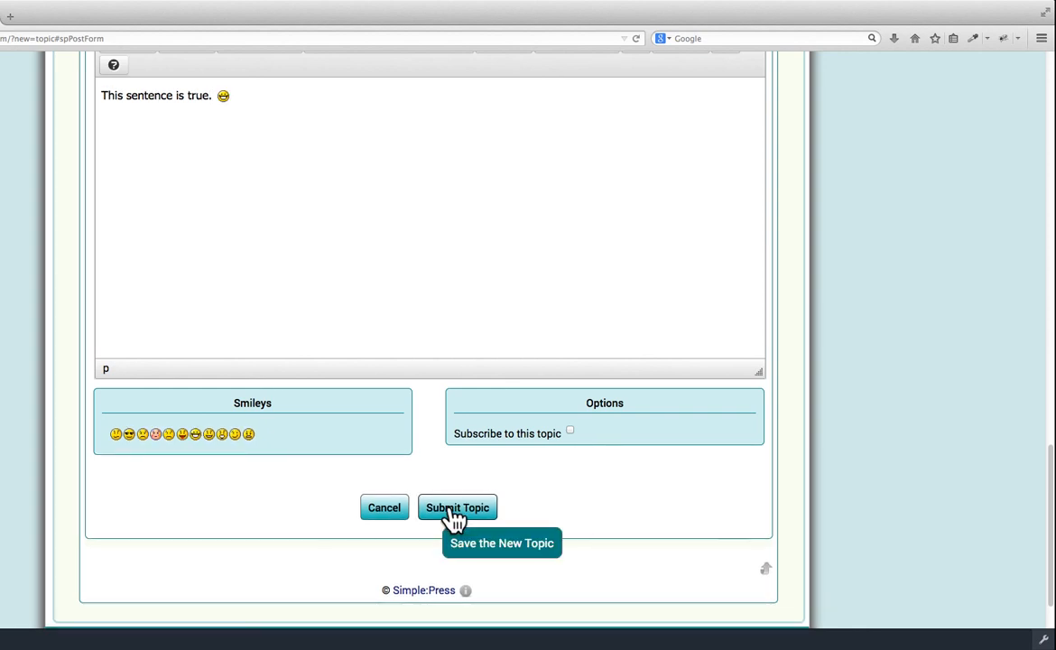
left_click(457, 506)
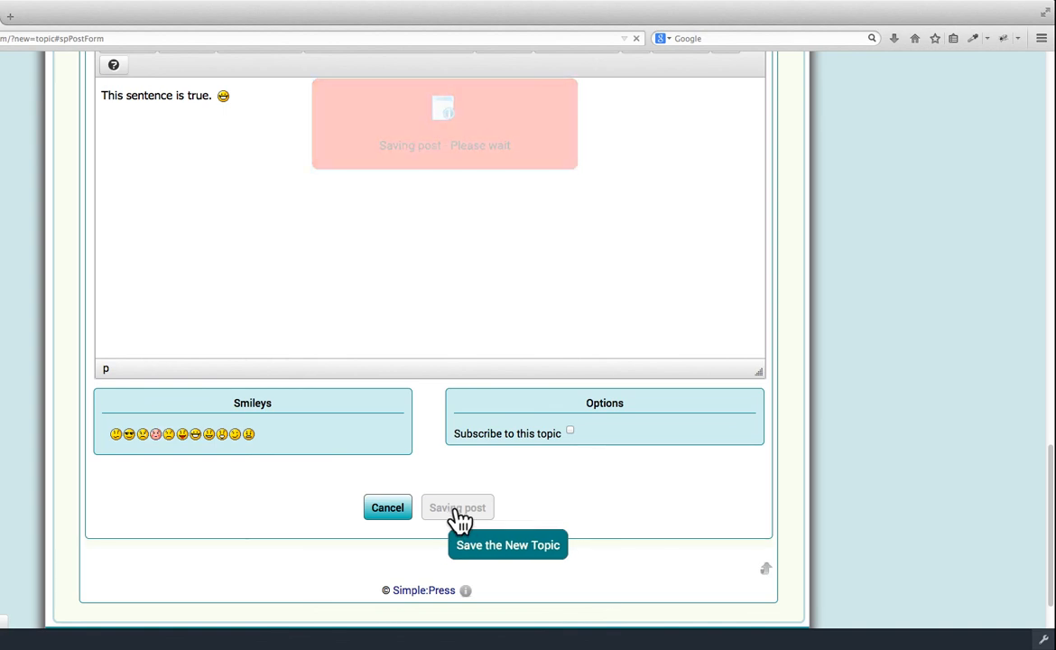
Return to the topic list where 'This post is meaningless' now sits at the top
left_click(459, 506)
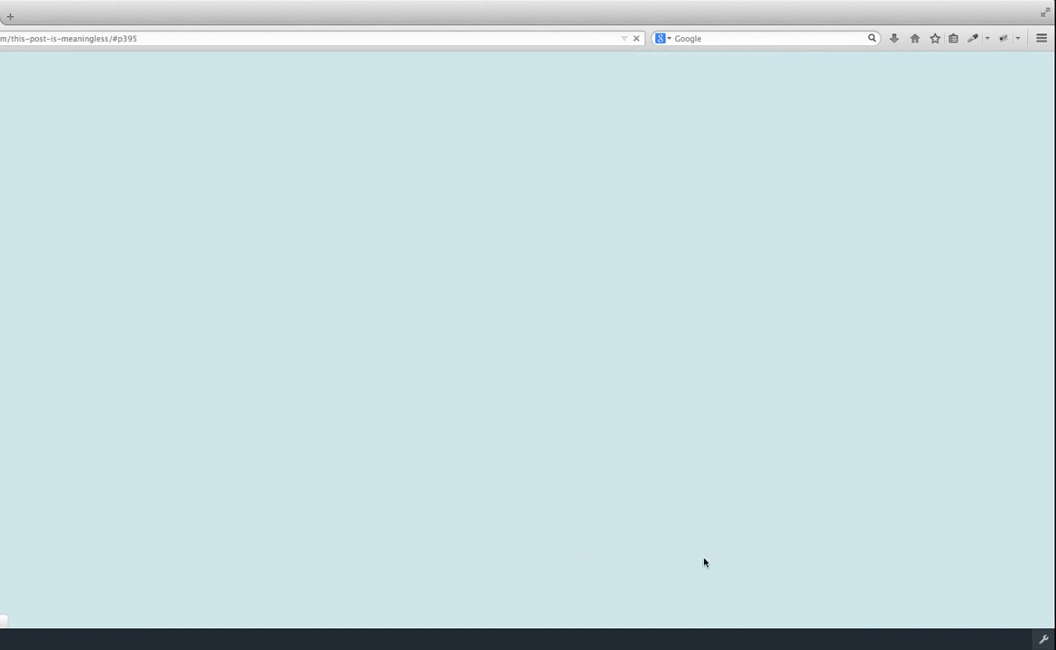
mouse_move(641, 545)
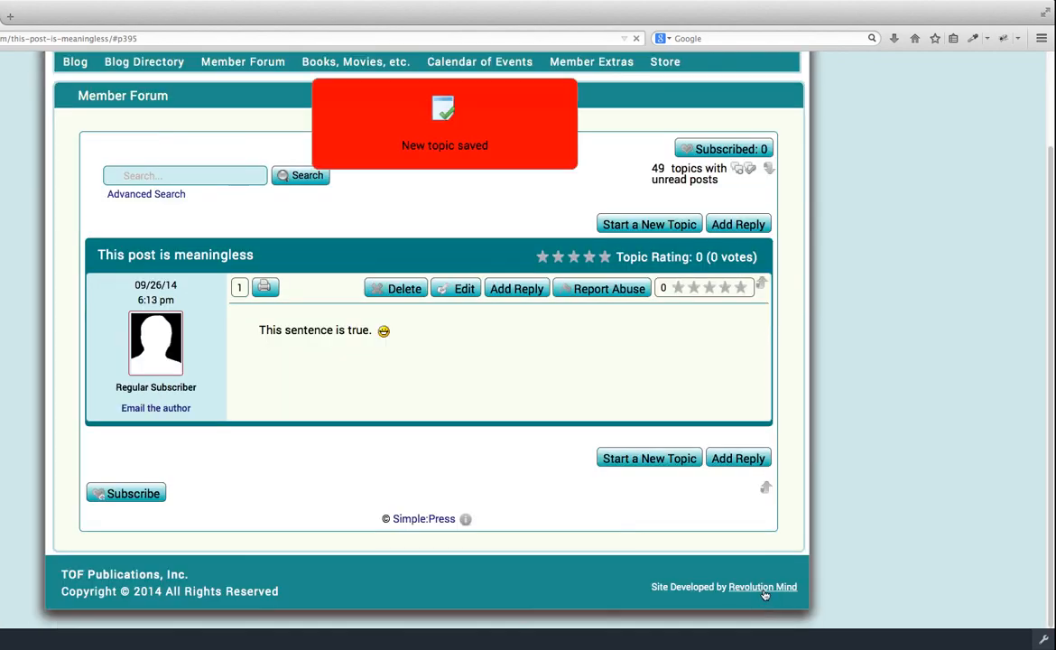
mouse_move(766, 488)
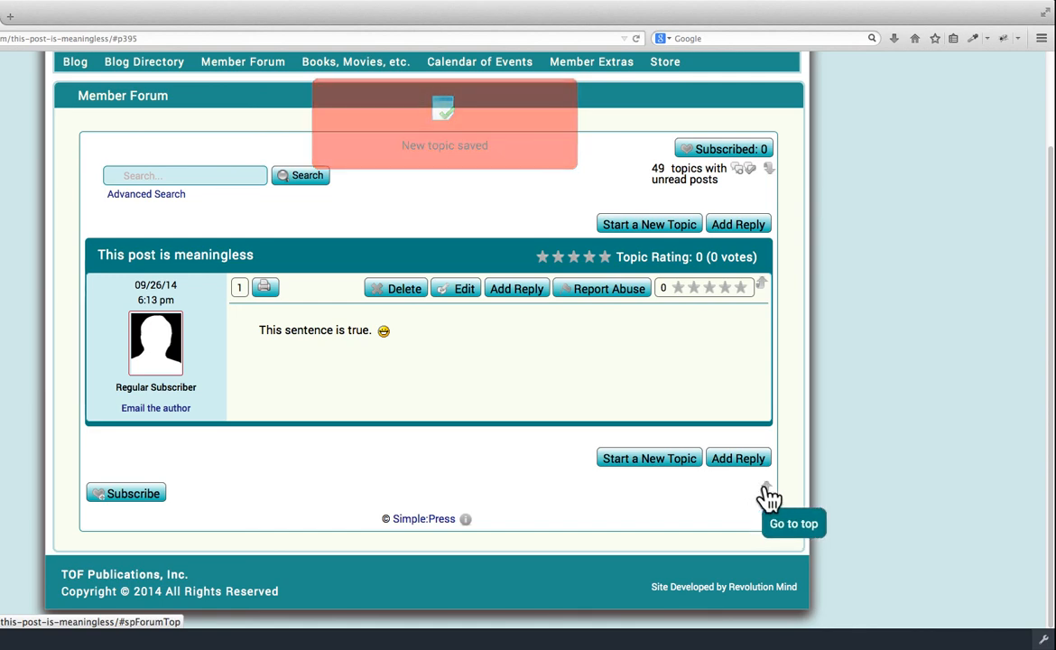
scroll("up", 3)
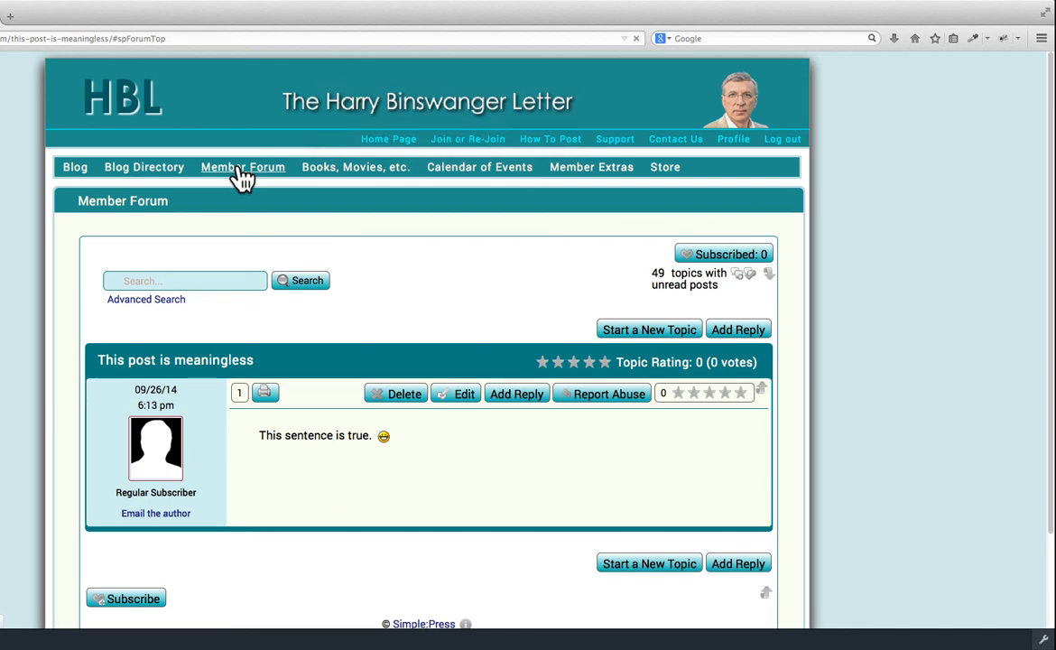
left_click(242, 166)
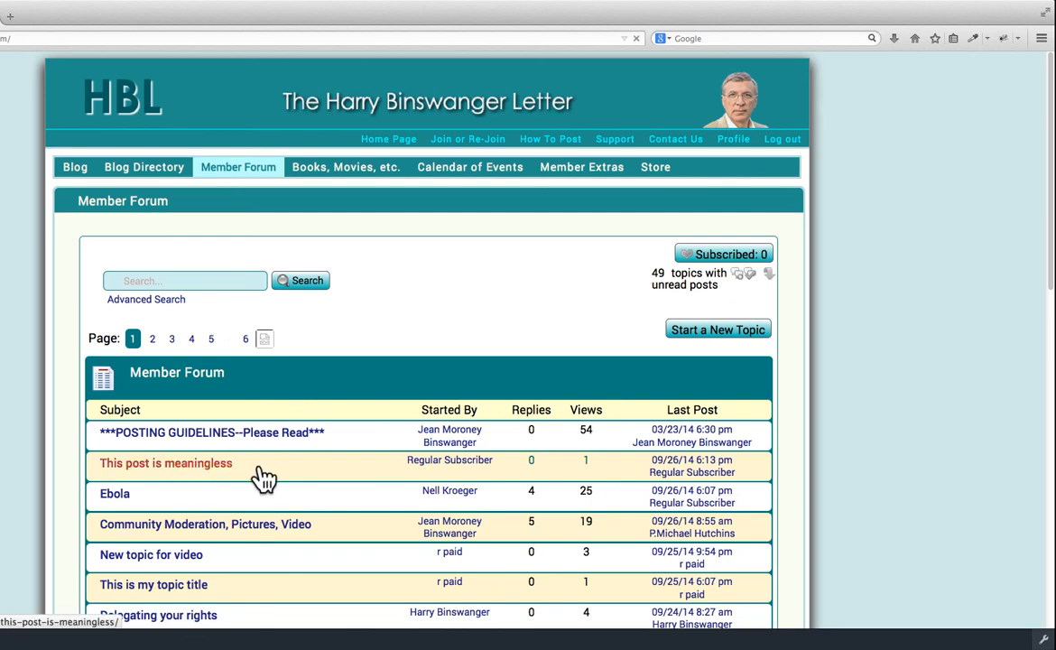
mouse_move(245, 484)
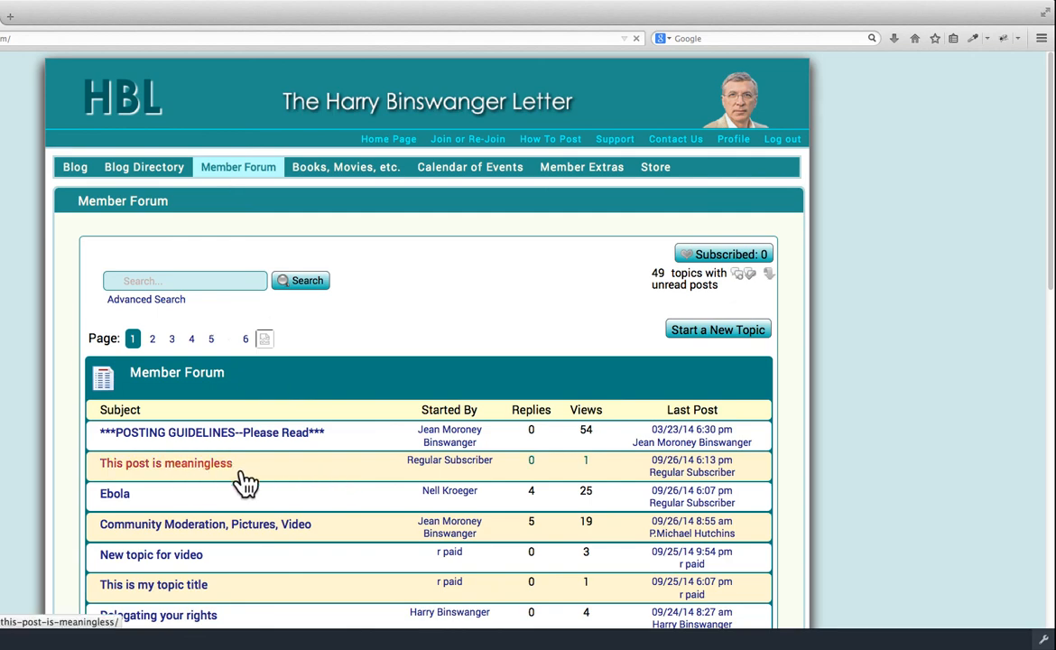
mouse_move(269, 476)
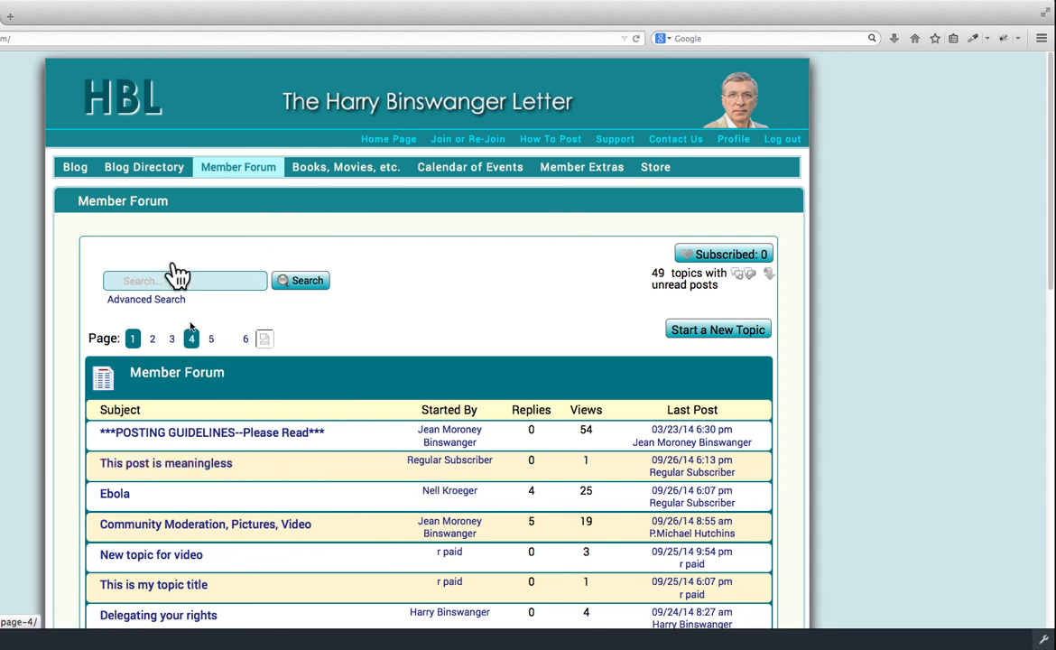
Search the forum for 'government' and review the twelve matching topics
left_click(134, 339)
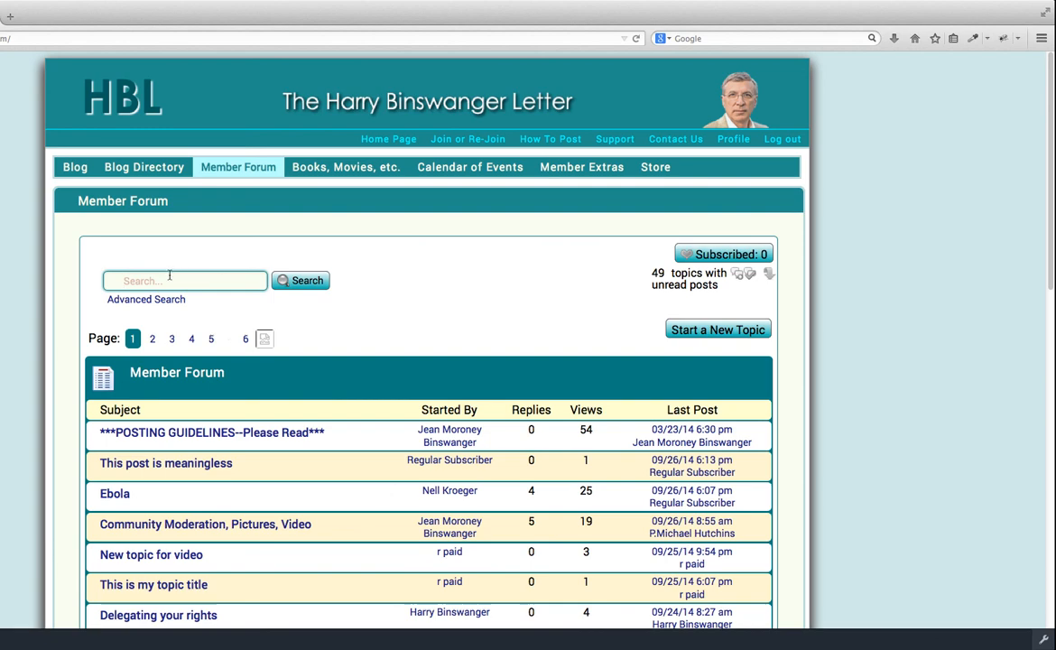
type("government")
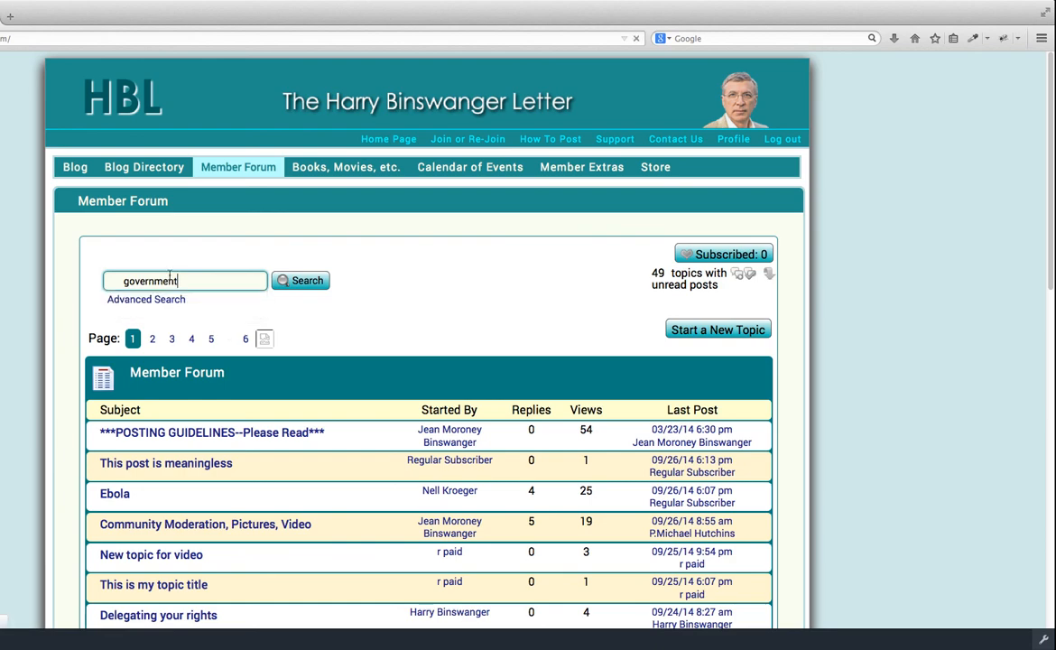
mouse_move(329, 296)
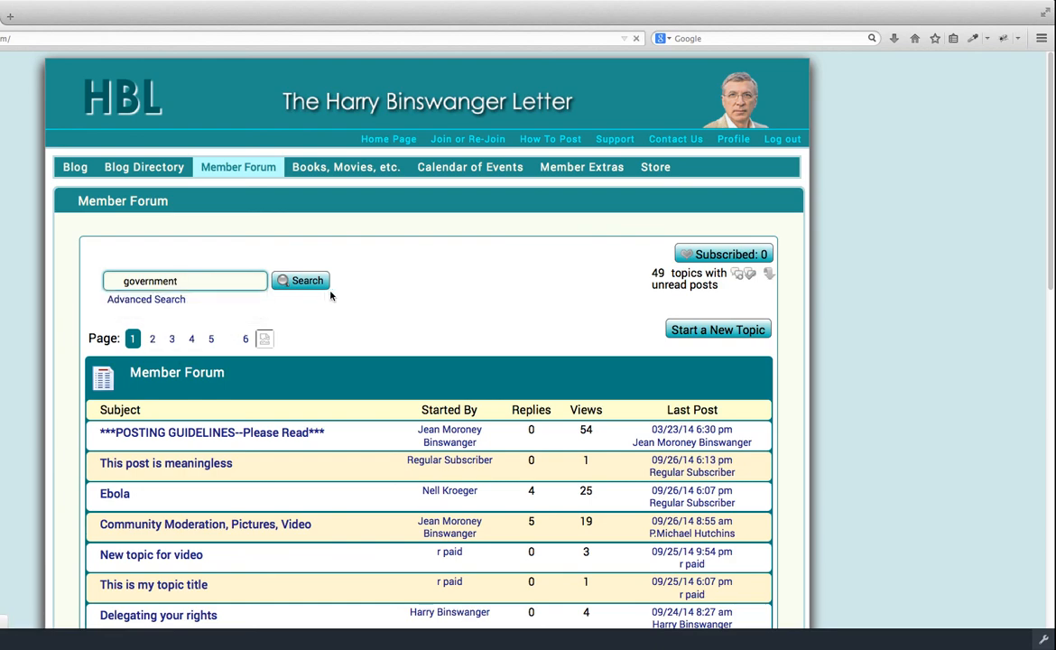
mouse_move(307, 280)
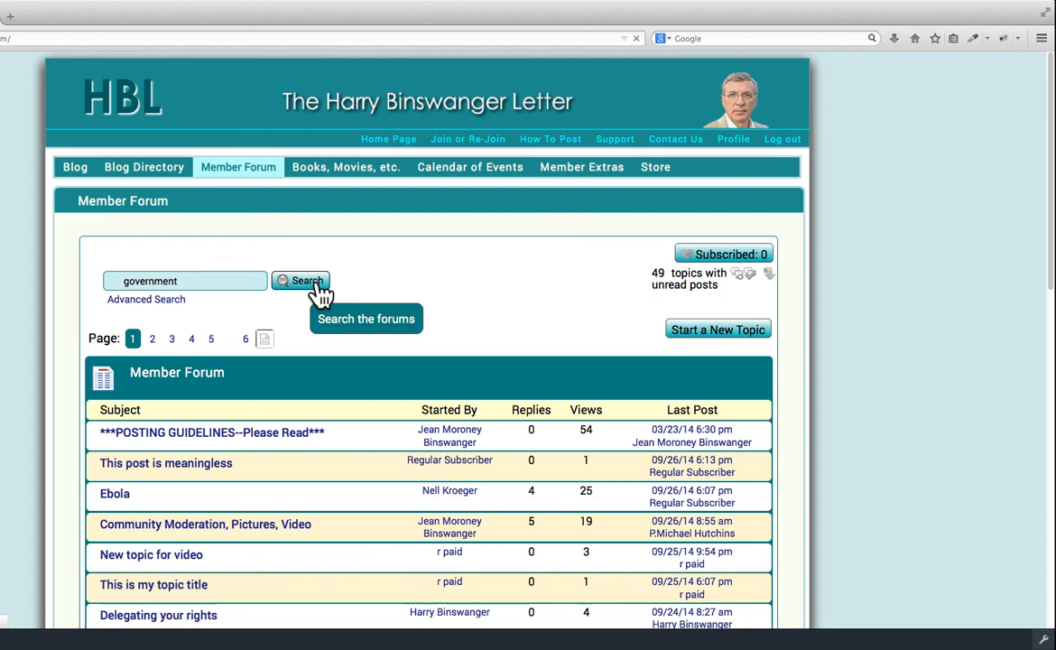
left_click(300, 282)
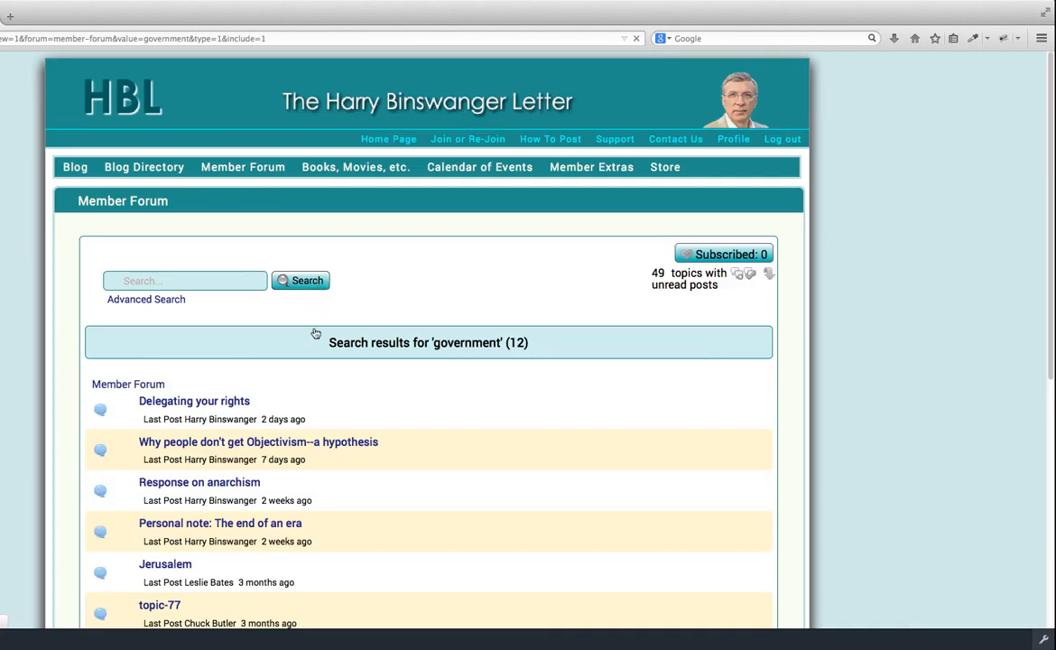
scroll("down", 3)
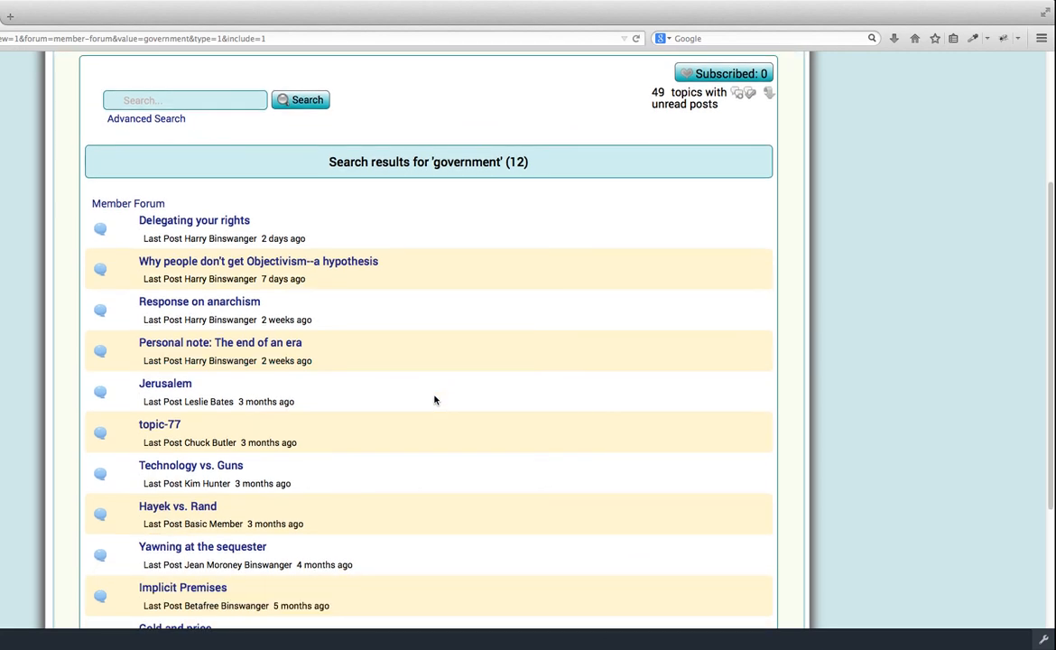
scroll("up", 3)
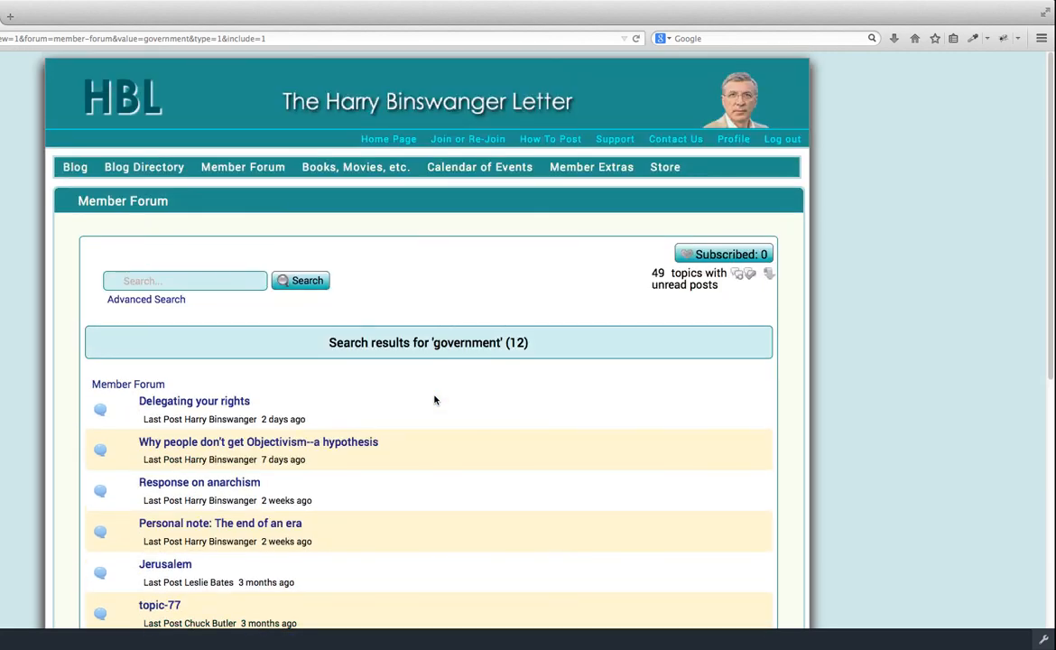
mouse_move(477, 270)
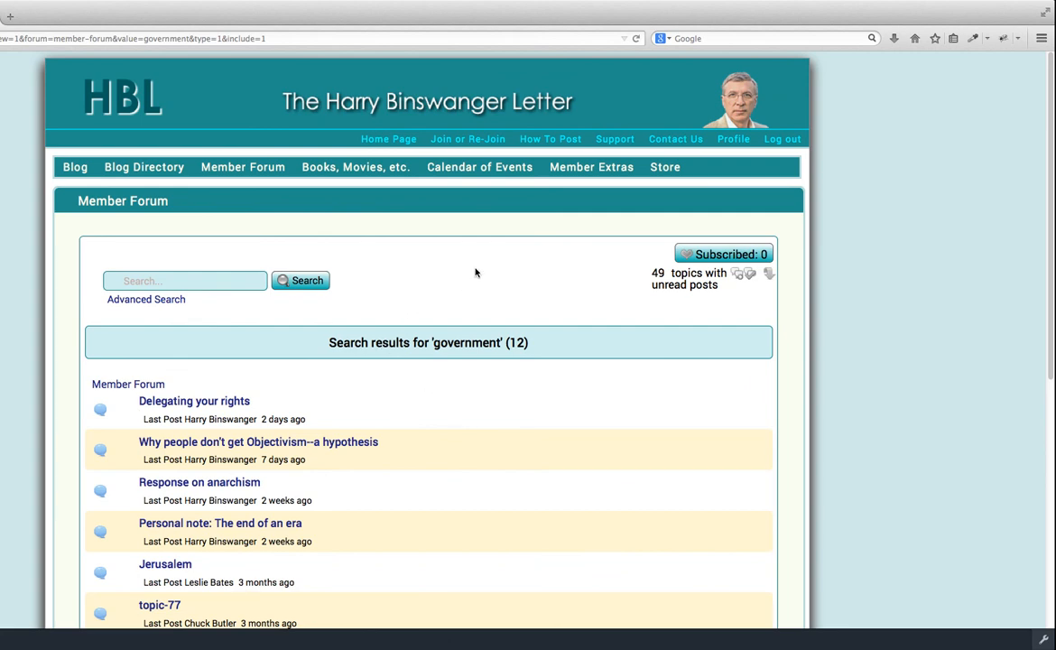
mouse_move(489, 269)
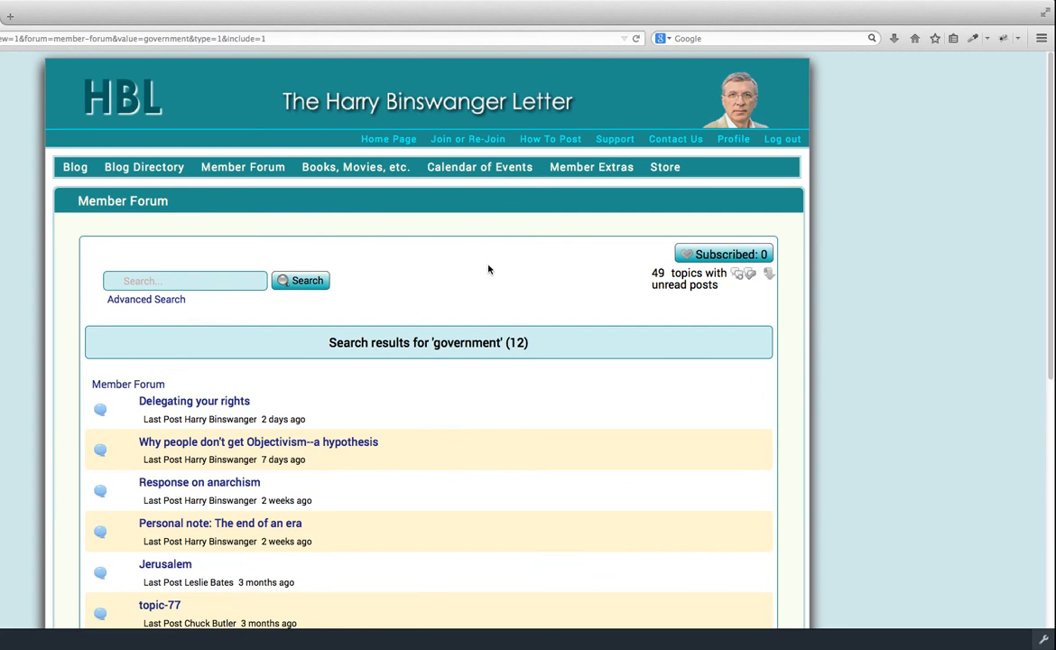
mouse_move(589, 292)
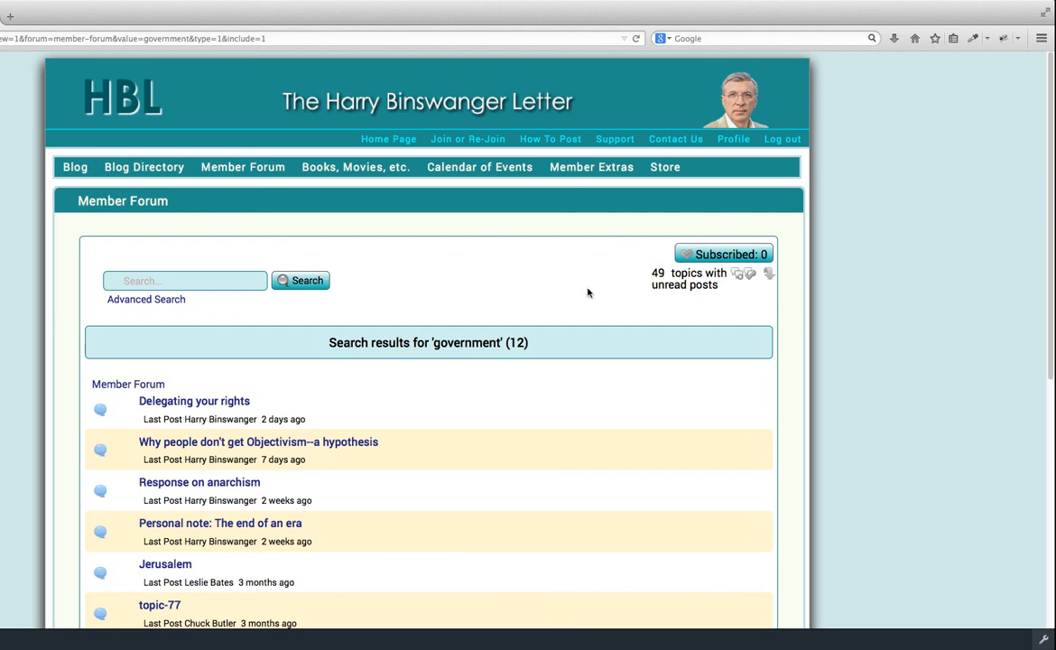
mouse_move(740, 274)
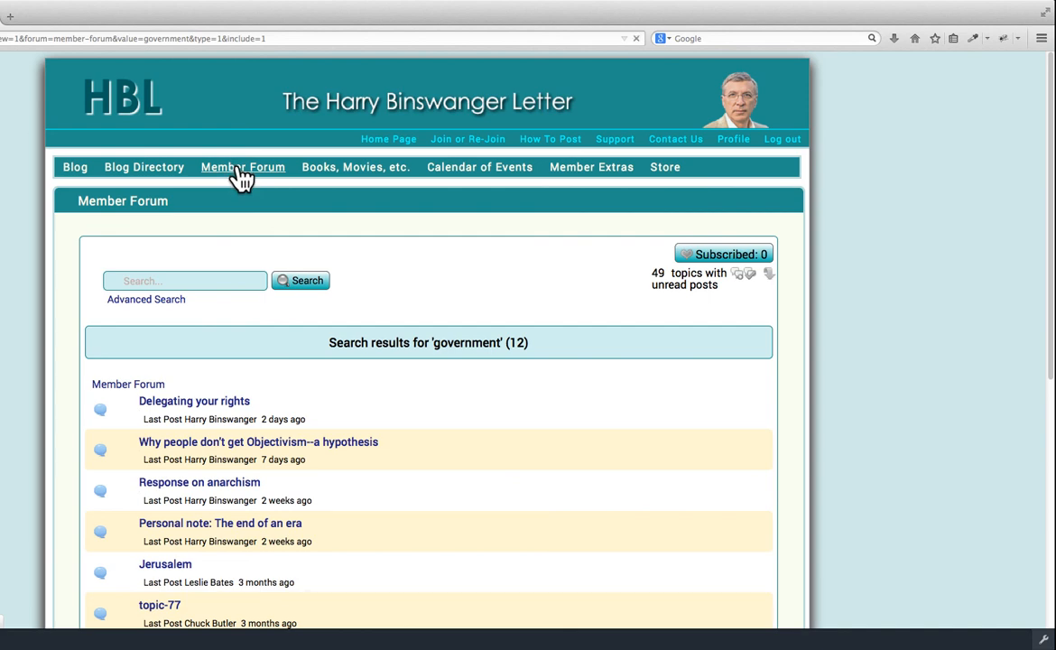
Leave the search results via the Member Forum link back to the full topic list
left_click(242, 166)
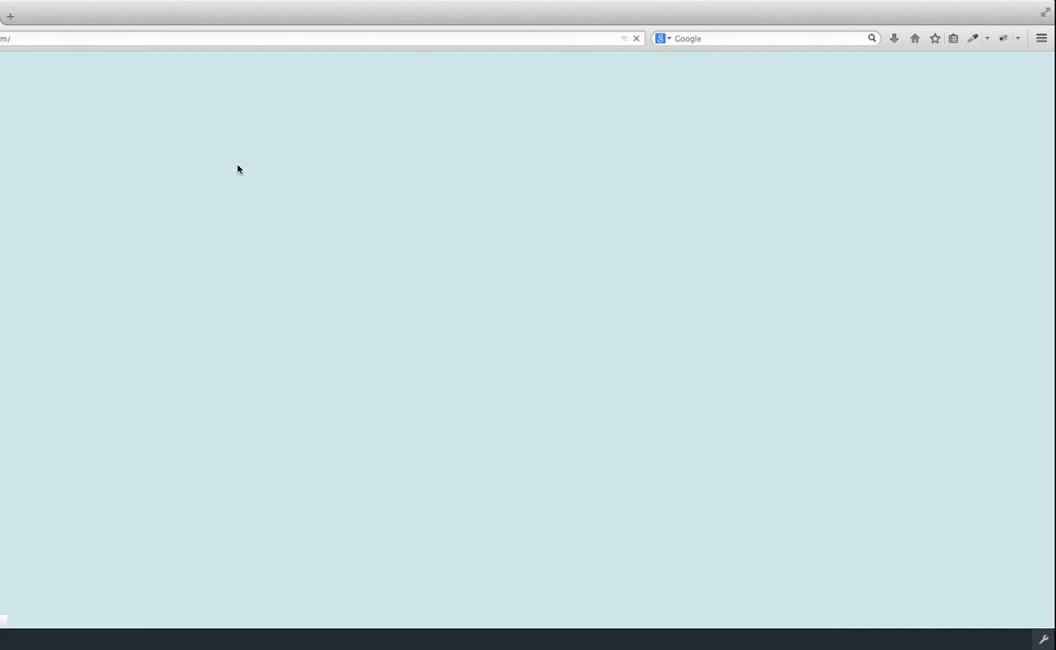
mouse_move(314, 220)
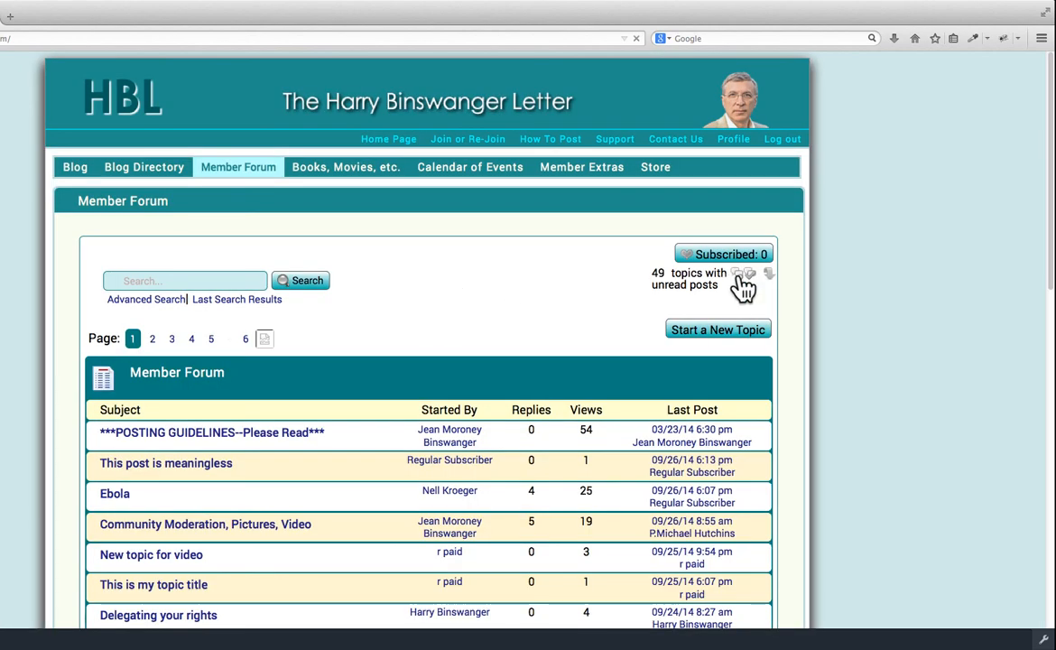
mouse_move(740, 274)
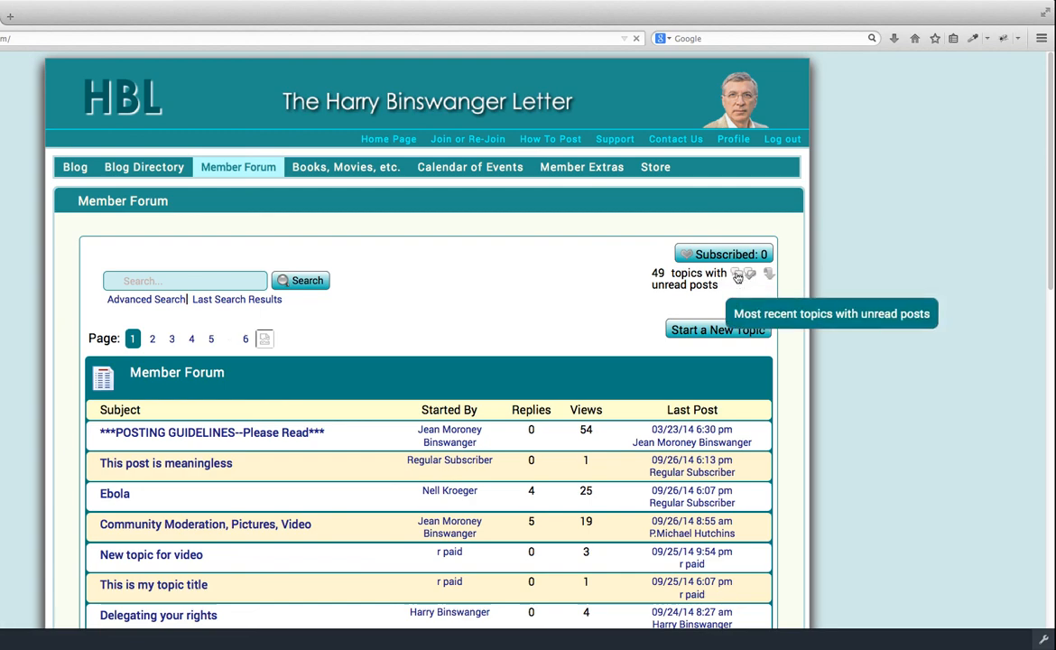
mouse_move(741, 282)
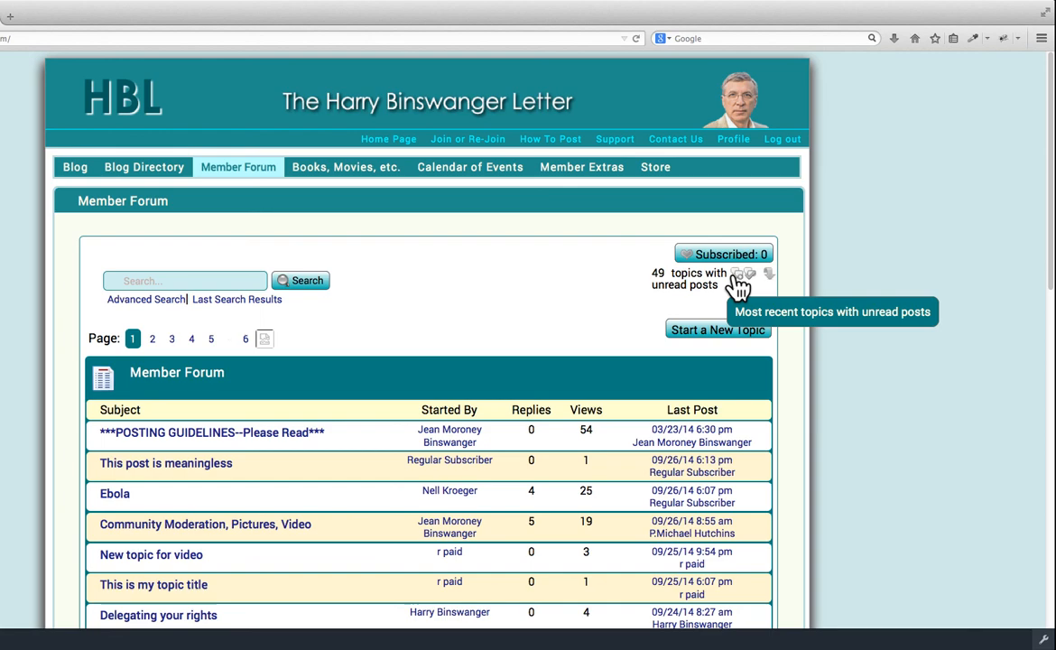
mouse_move(768, 274)
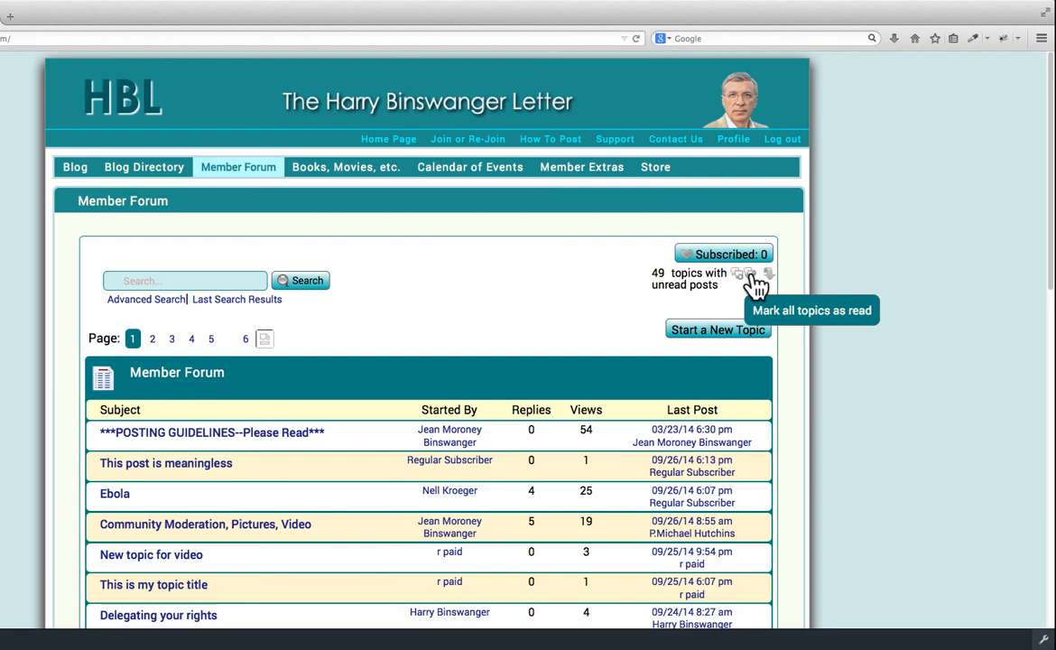
mouse_move(478, 285)
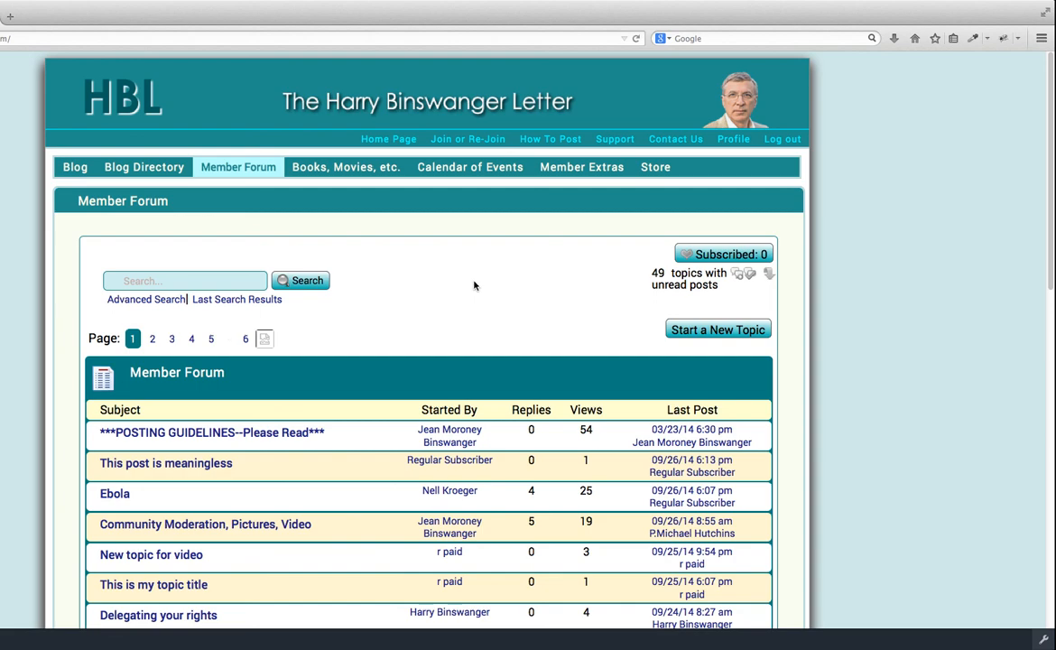
mouse_move(453, 281)
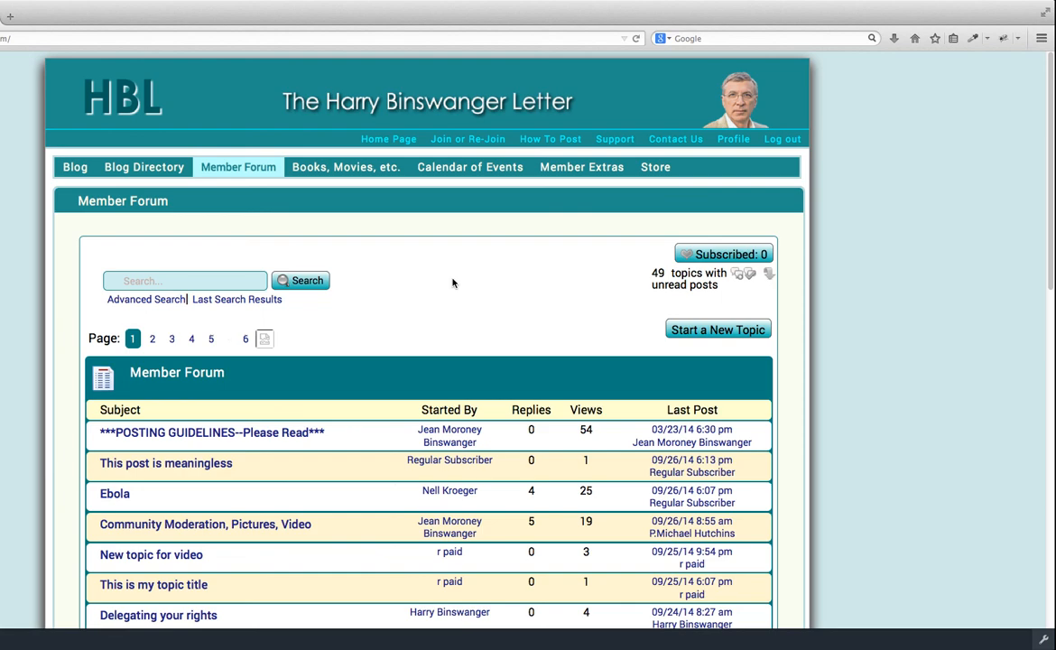
mouse_move(447, 282)
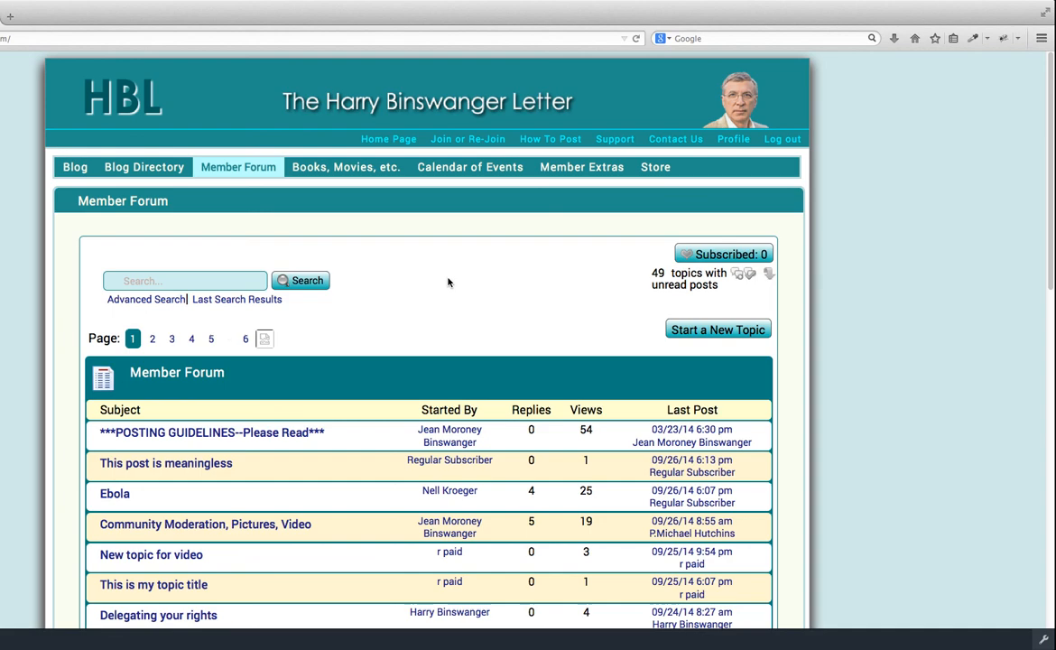
mouse_move(443, 279)
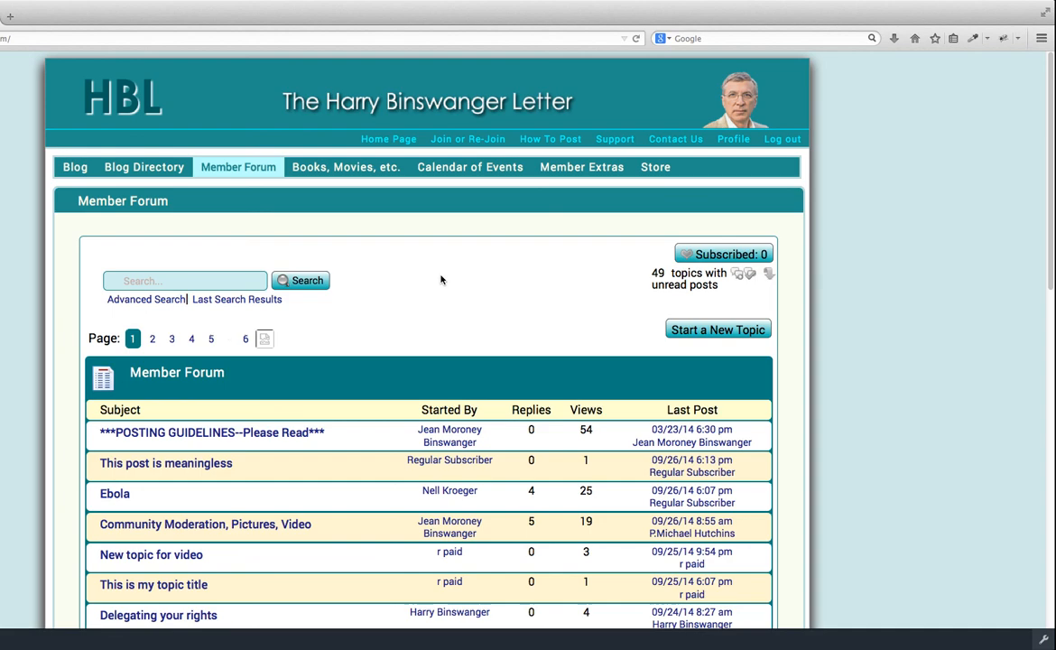